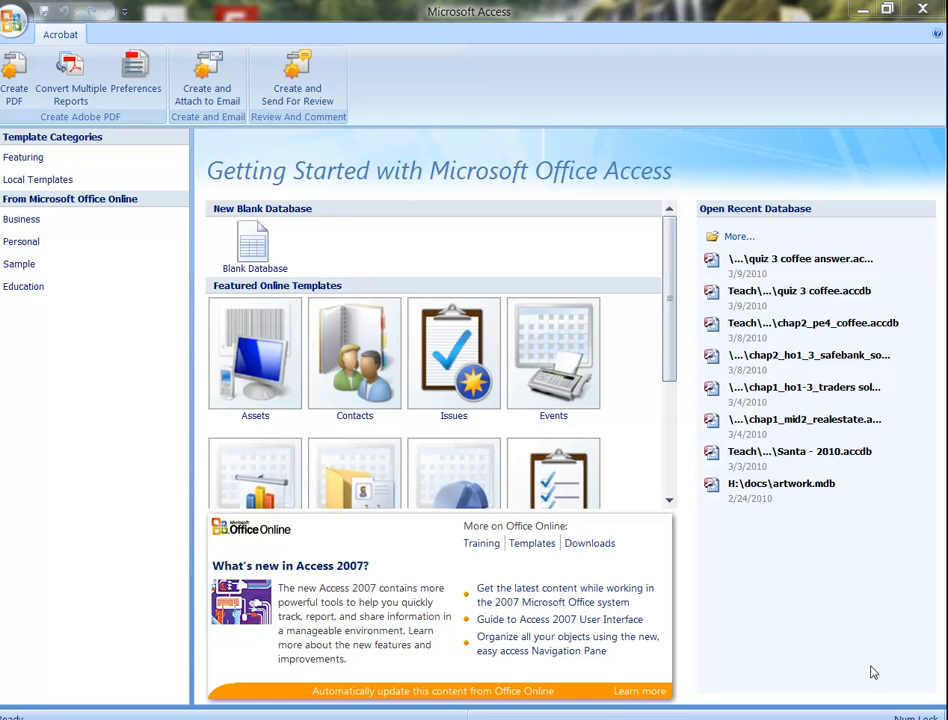
- Start a blank database and enter 'products' as its file name
click(255, 243)
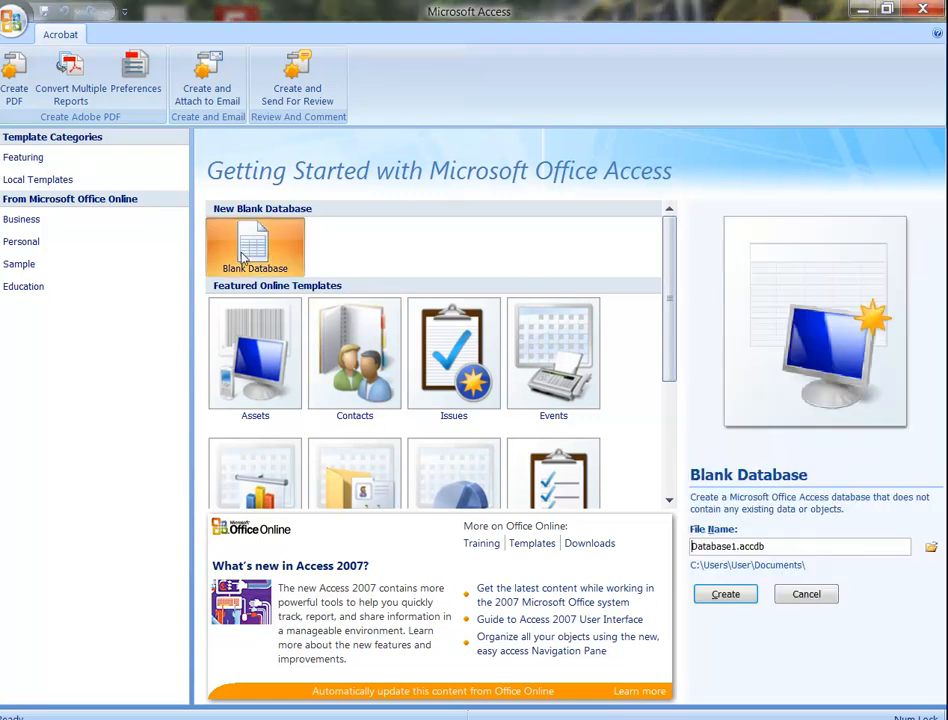
click(803, 547)
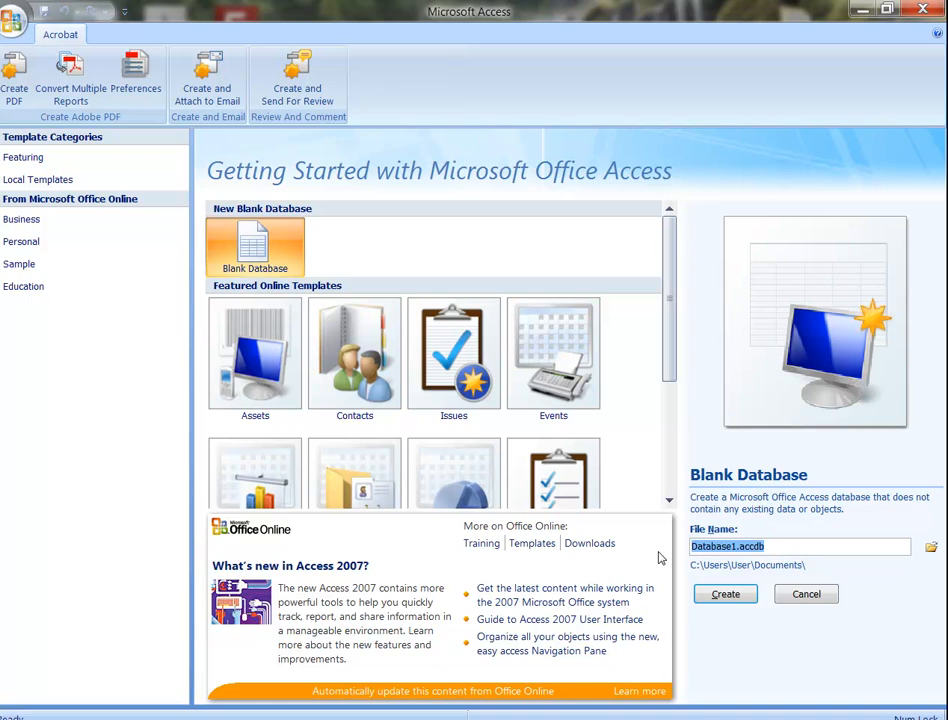
text(products)
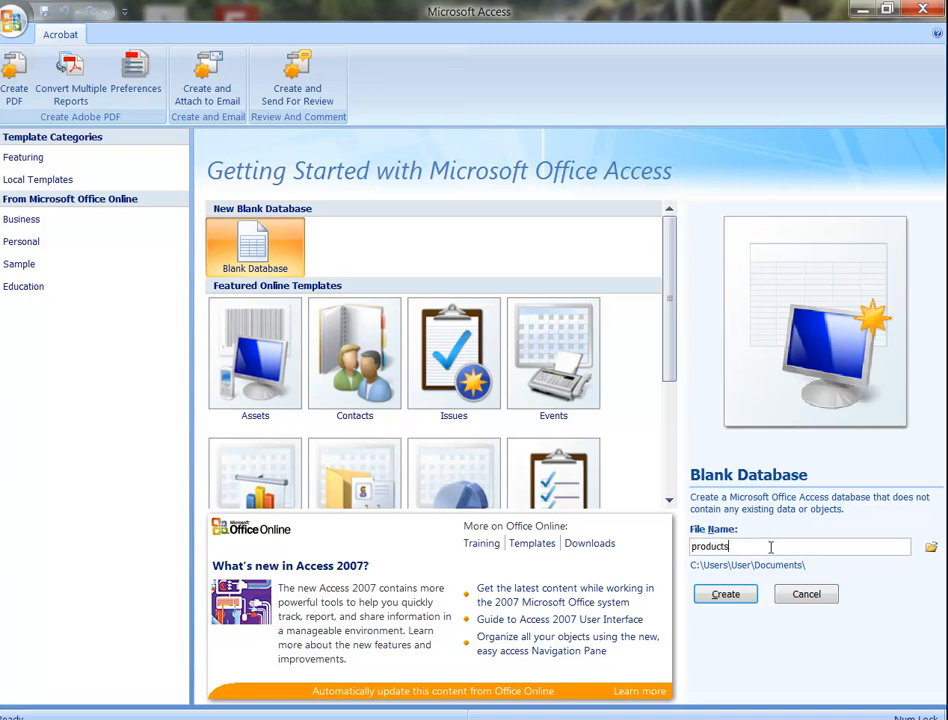
- Save the products database in Documents > admin-finance and create it
click(933, 548)
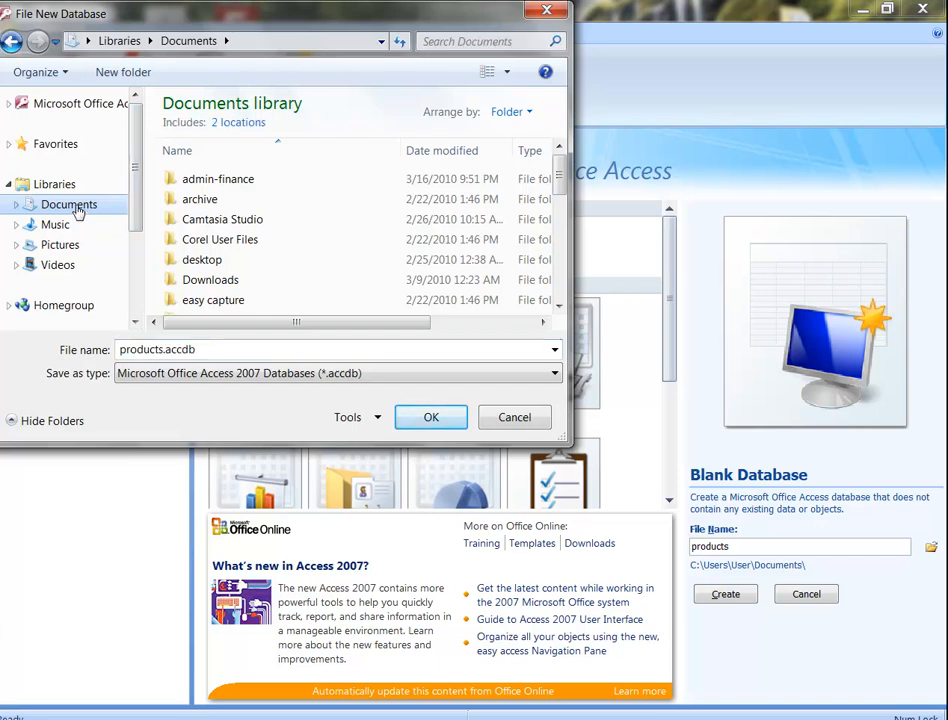
mouse_move(199, 199)
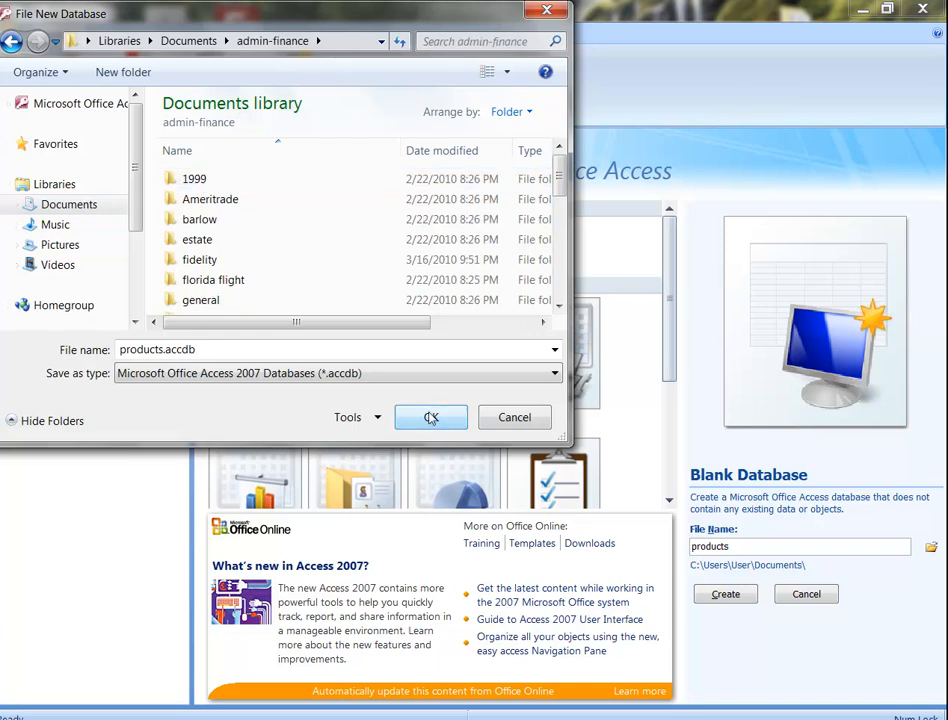
click(430, 417)
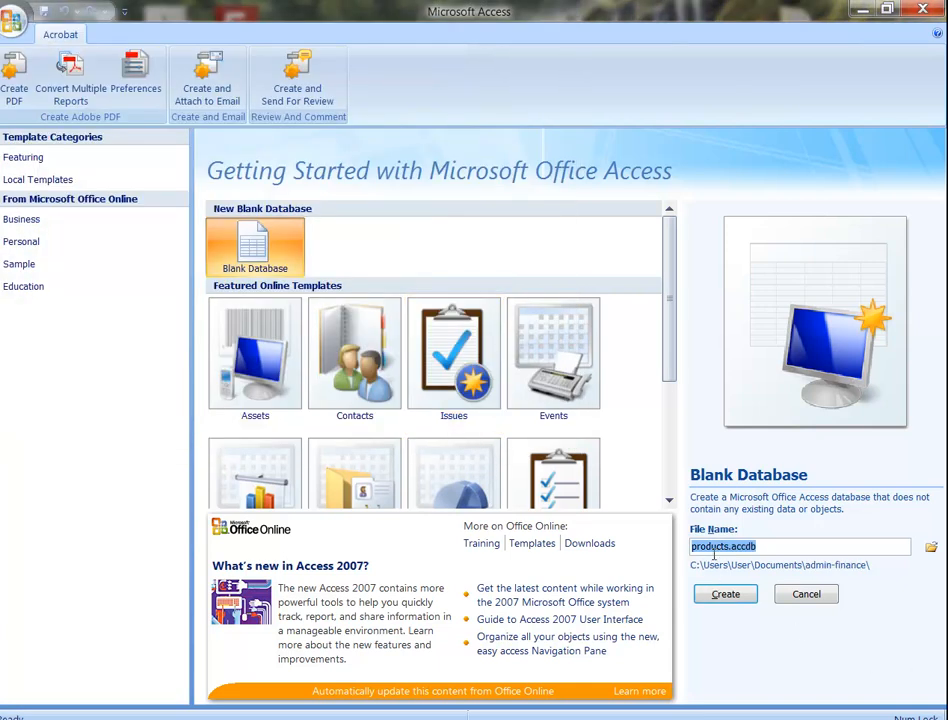
click(724, 594)
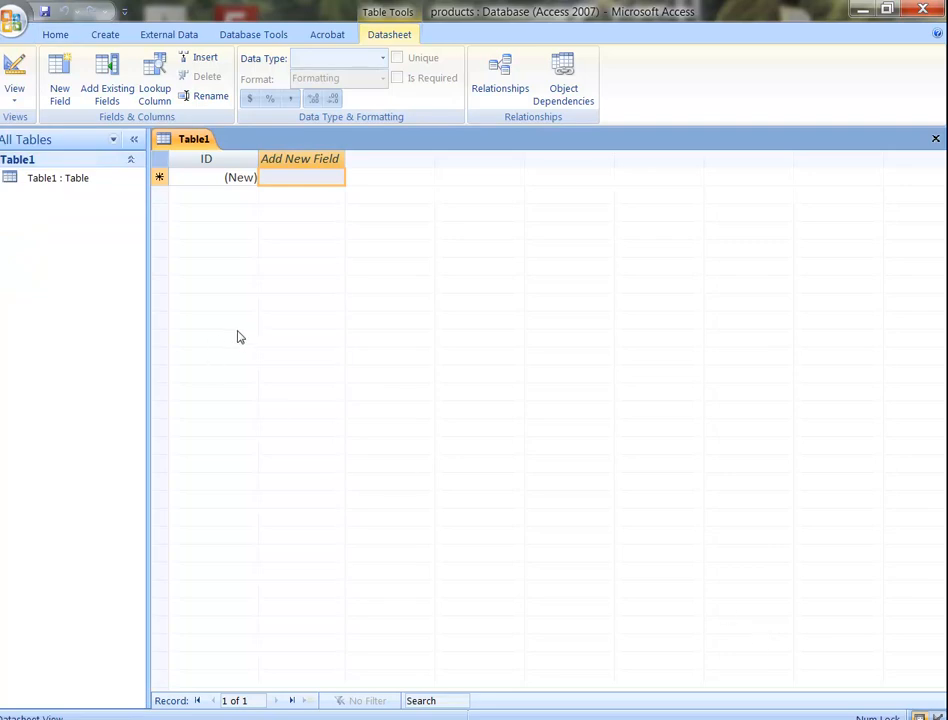
mouse_move(228, 337)
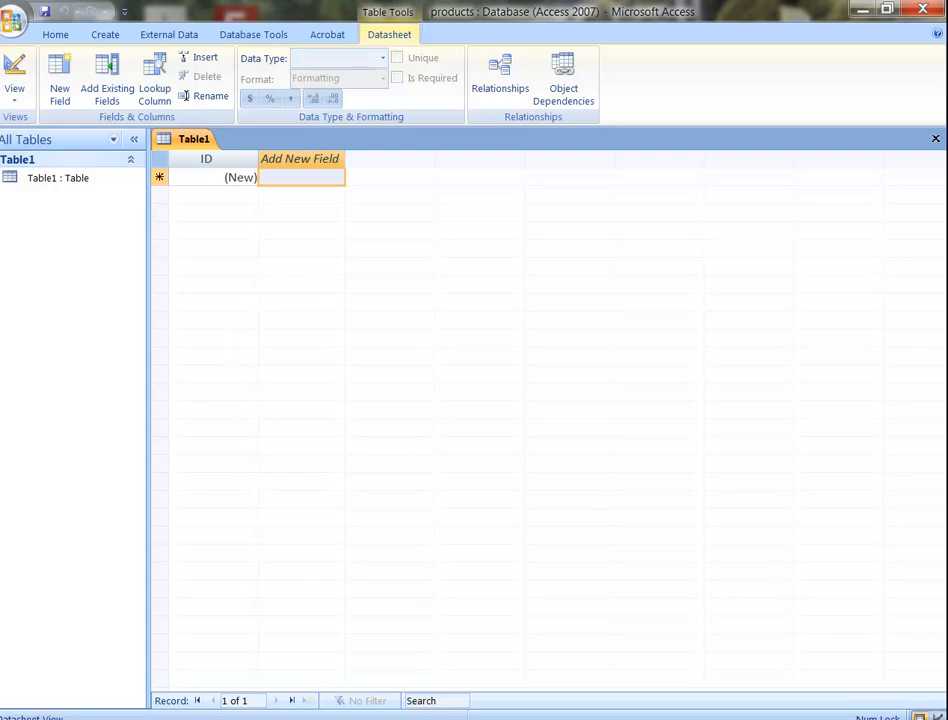
- Switch Table1 to Design View and begin naming the table PRODUCTS
right_click(192, 138)
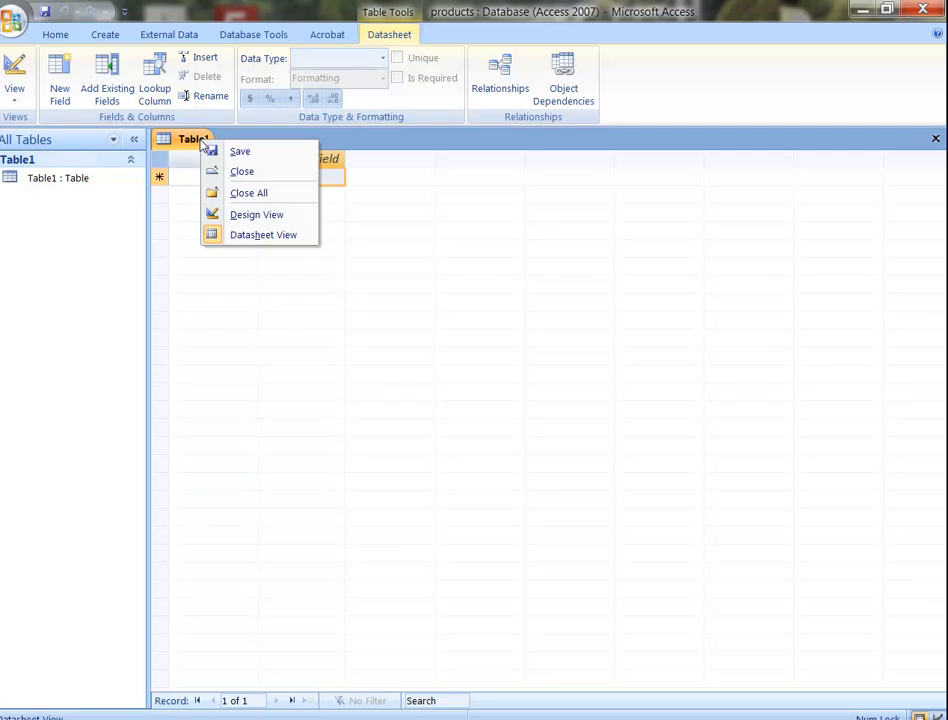
mouse_move(256, 214)
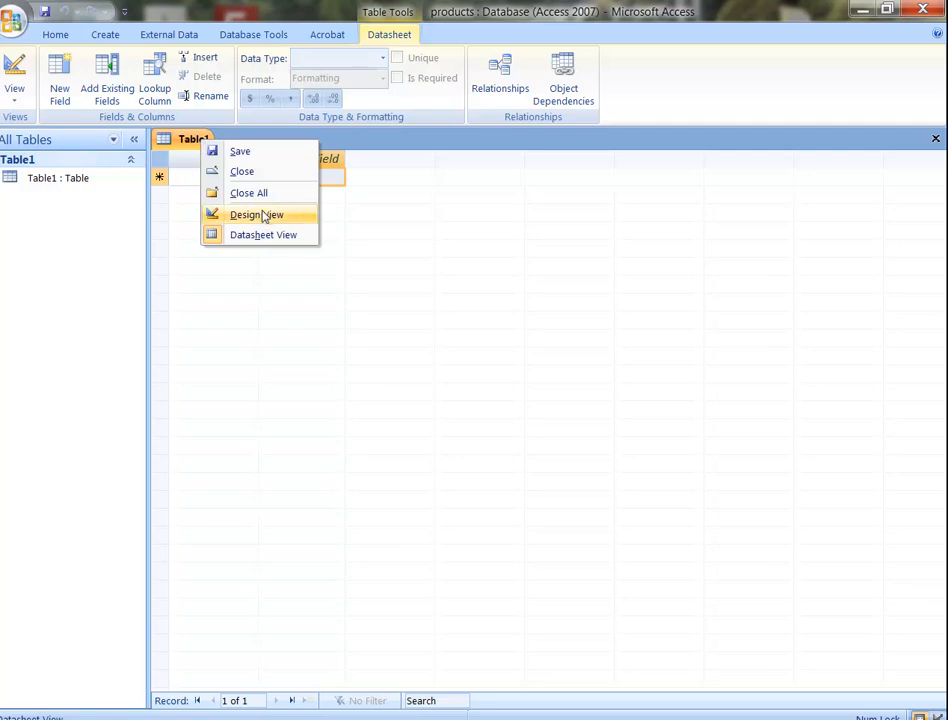
click(256, 214)
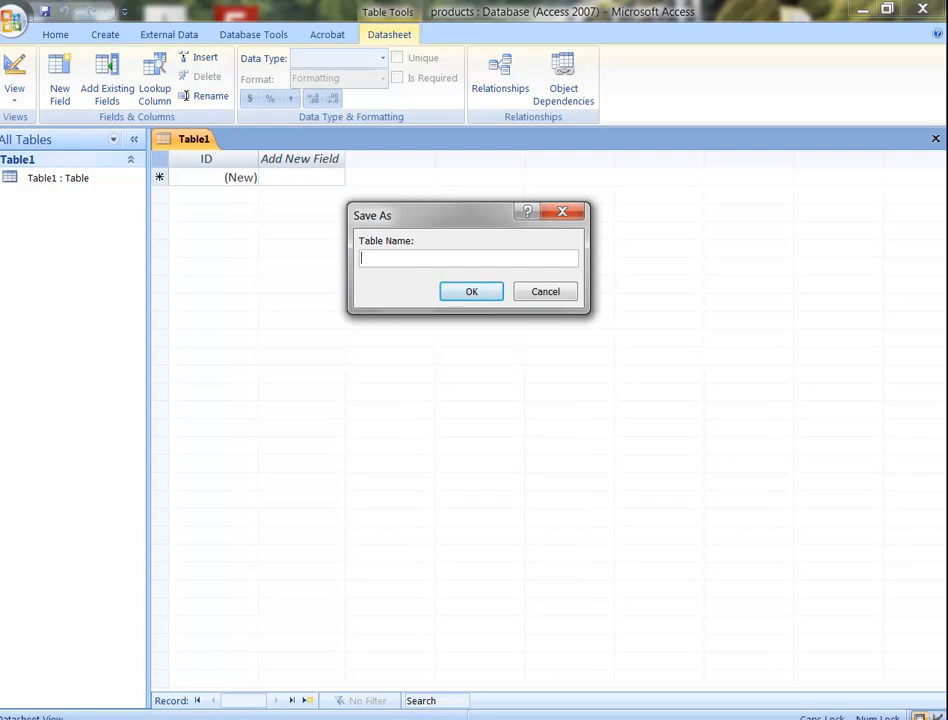
text(PRODUC)
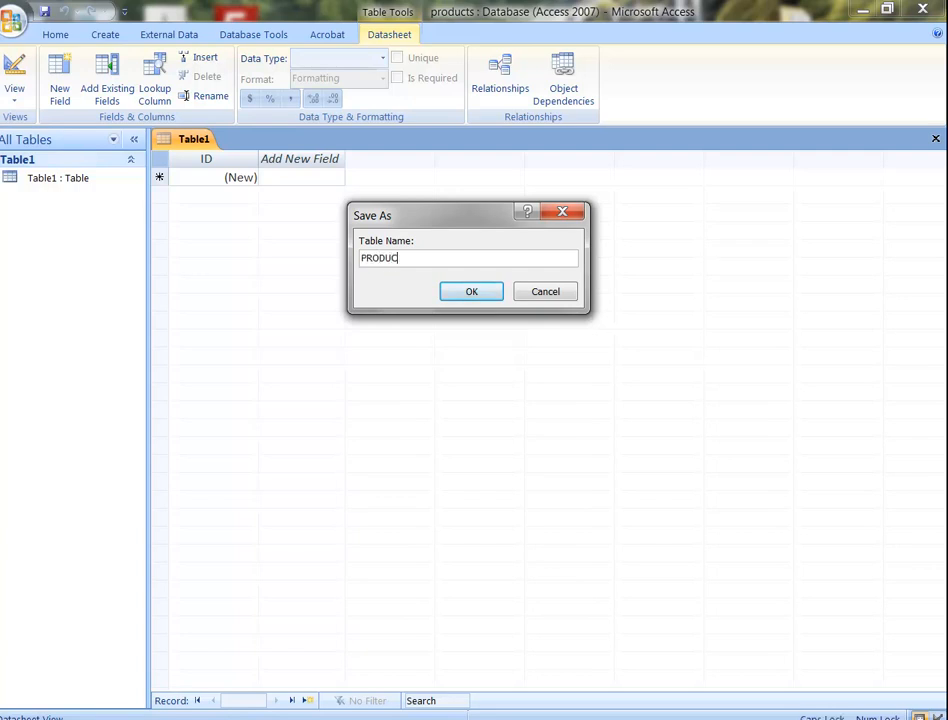
- Save the table as PRODUCTS and add a StockNo Text field with field size 5
click(471, 291)
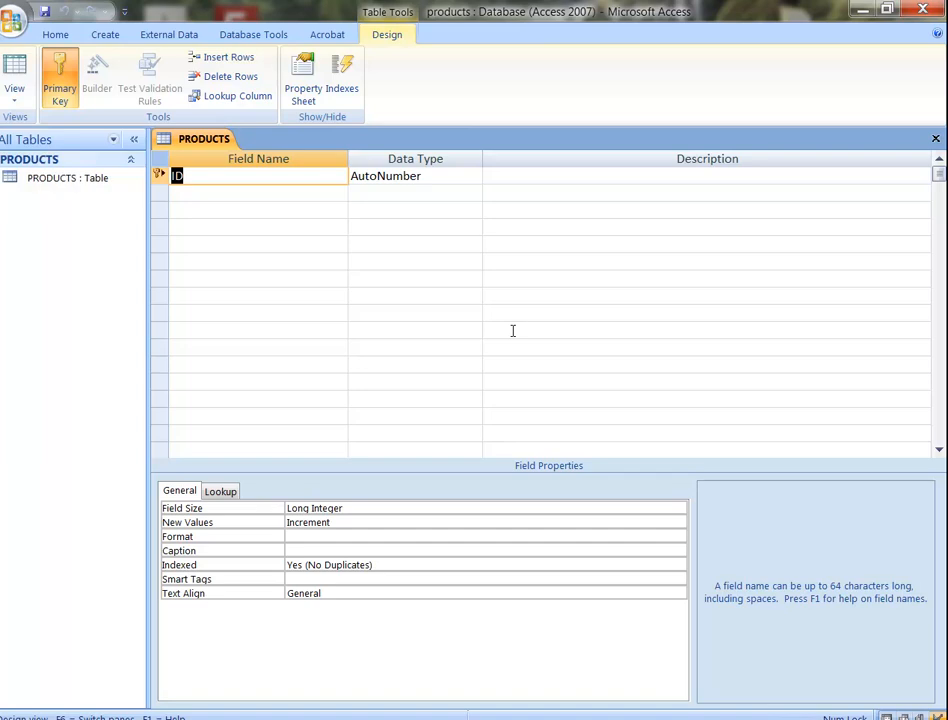
mouse_move(493, 298)
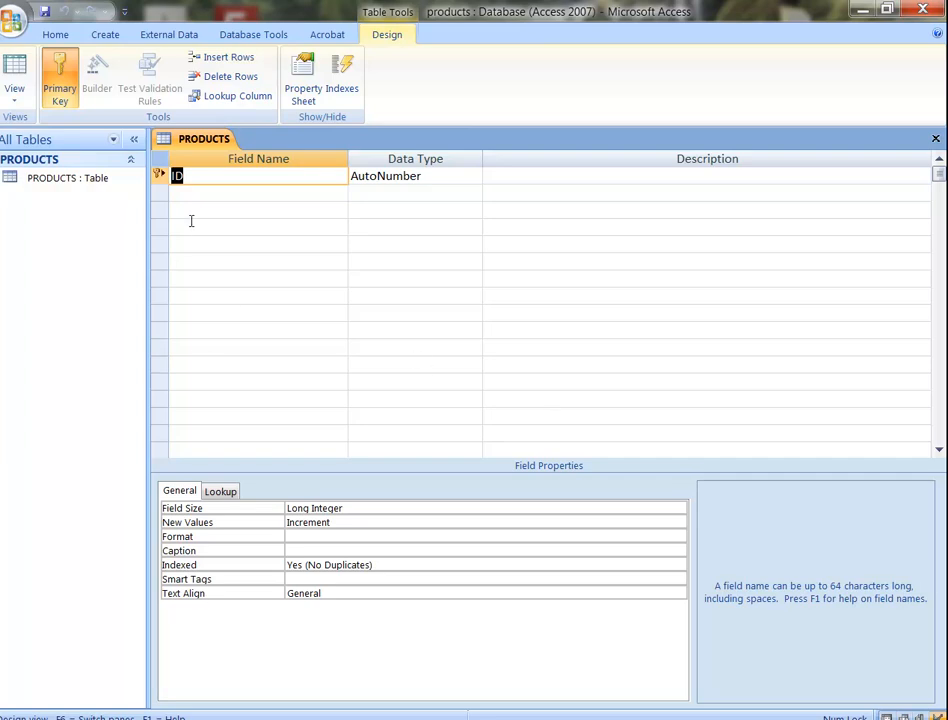
click(258, 192)
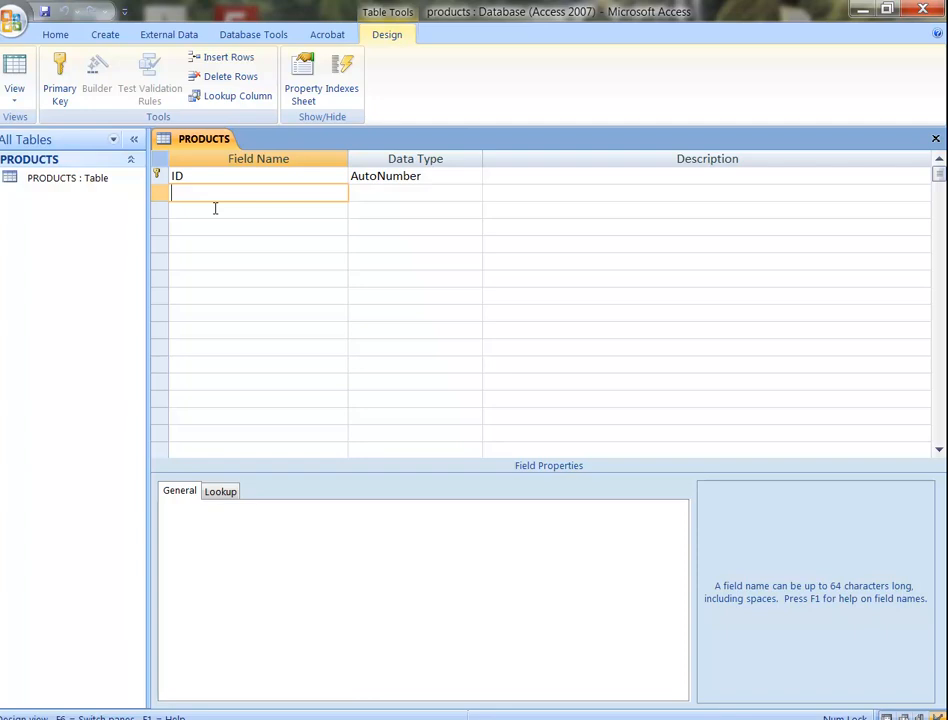
text(Stock)
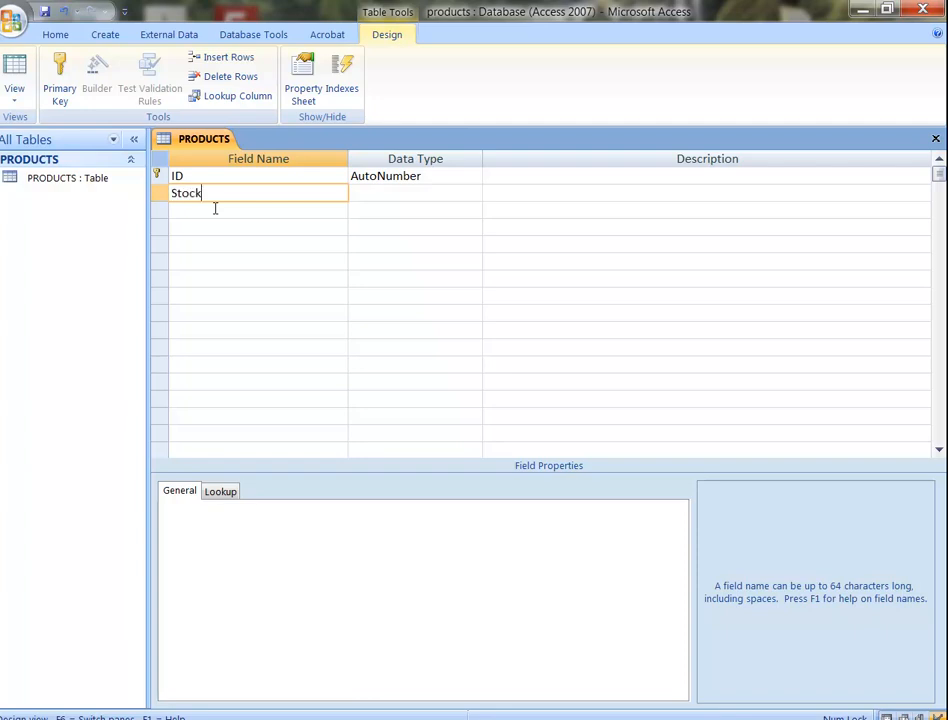
text(No)
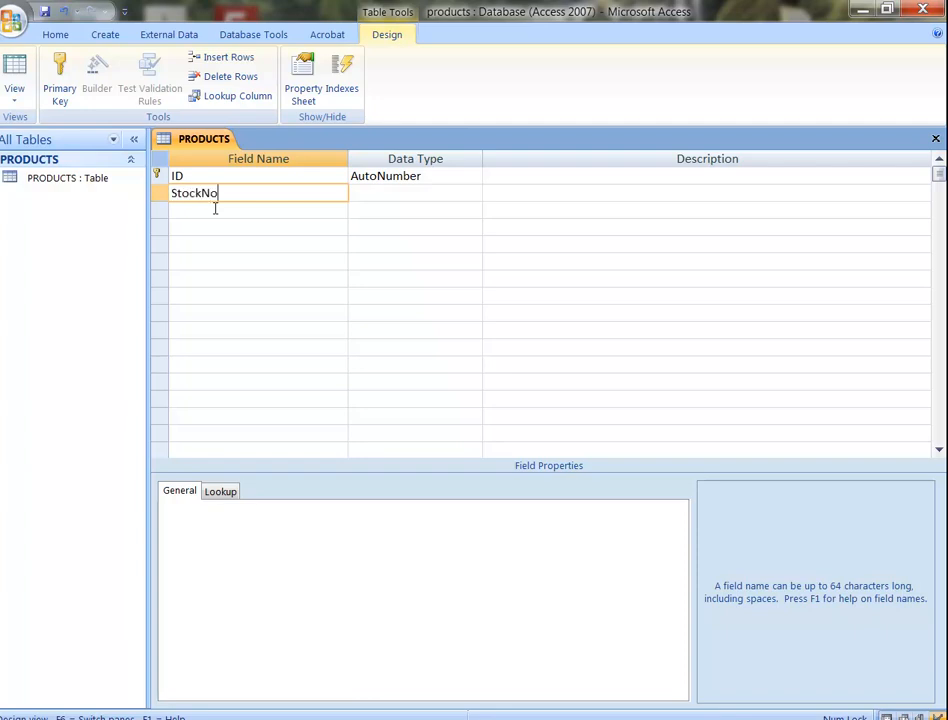
click(410, 192)
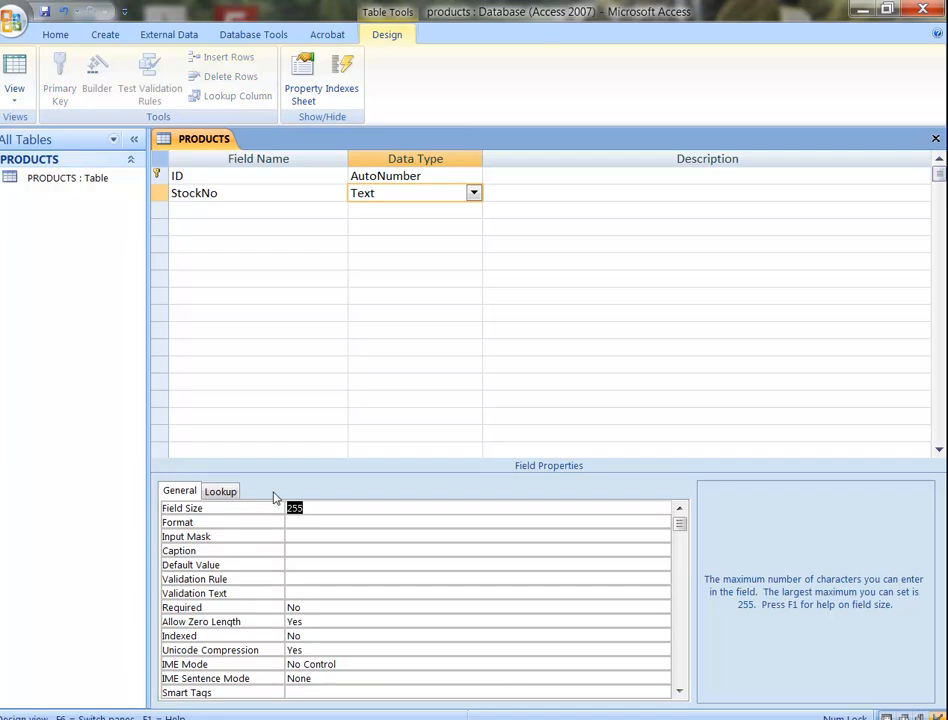
text(5)
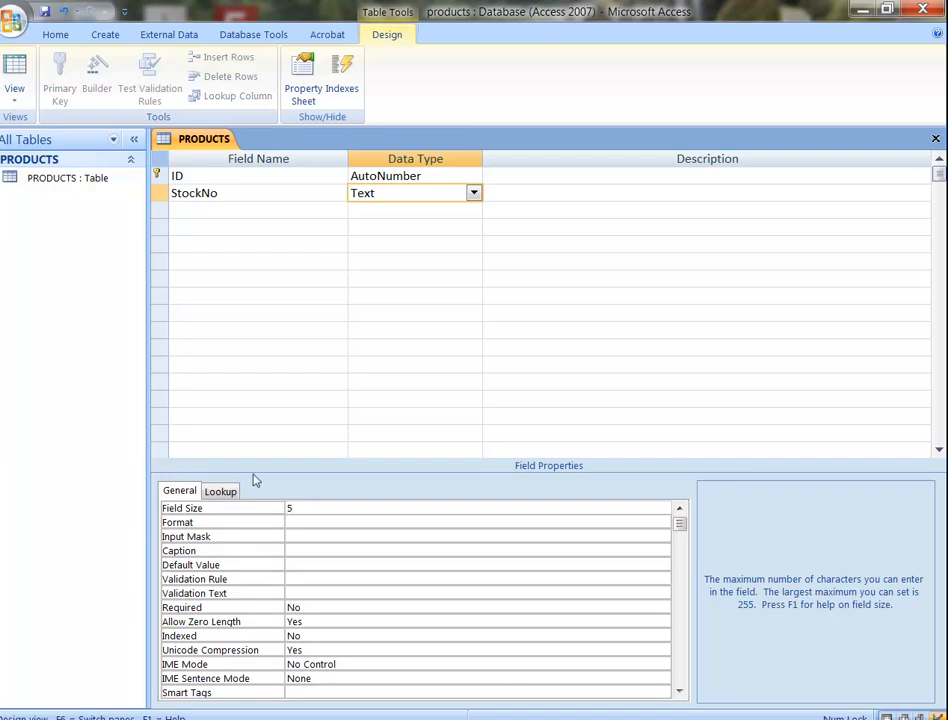
click(255, 210)
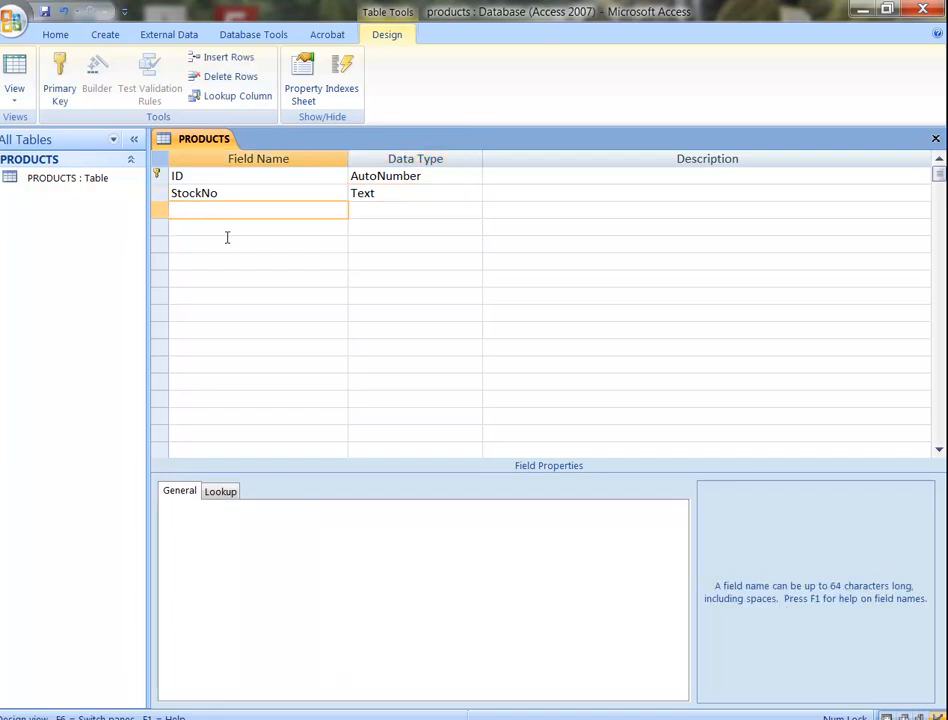
- Add a Description Text field of size 50, described as 'description of product sold'
text(Description)
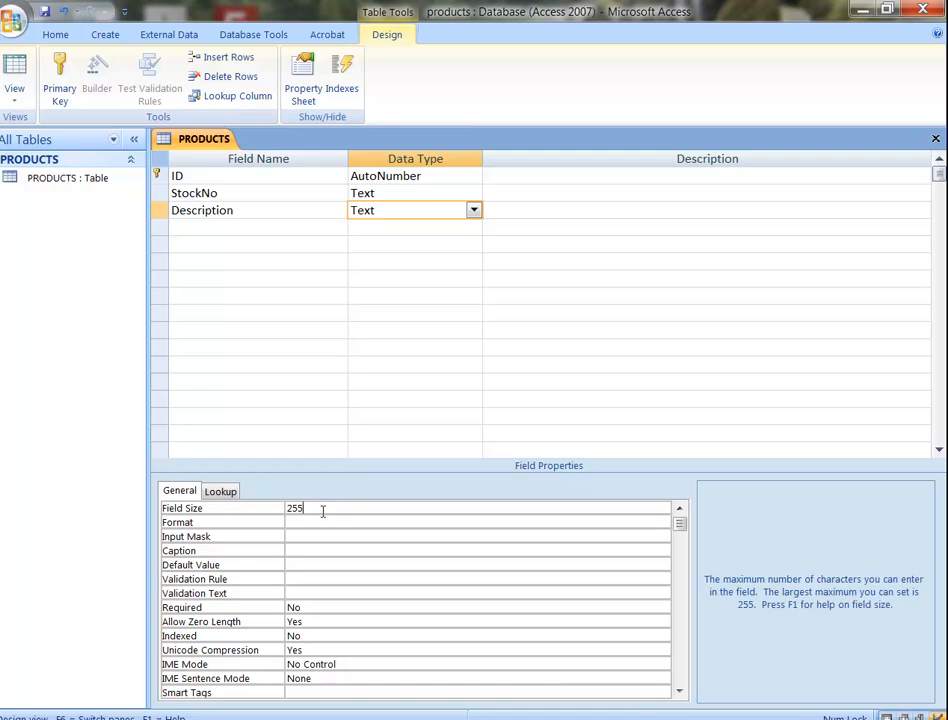
text(50)
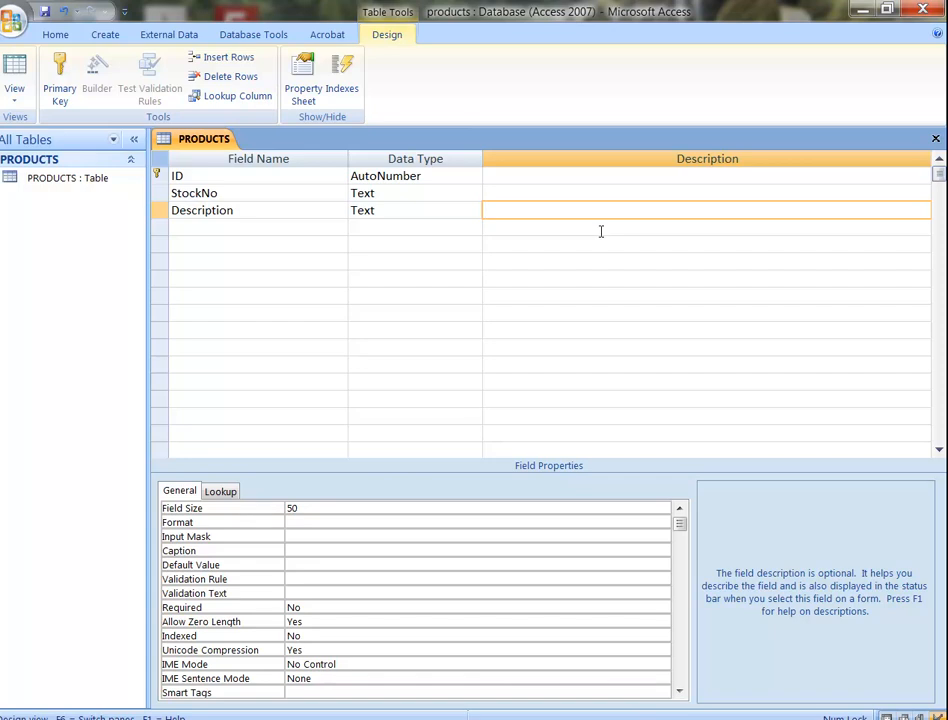
text(descrit)
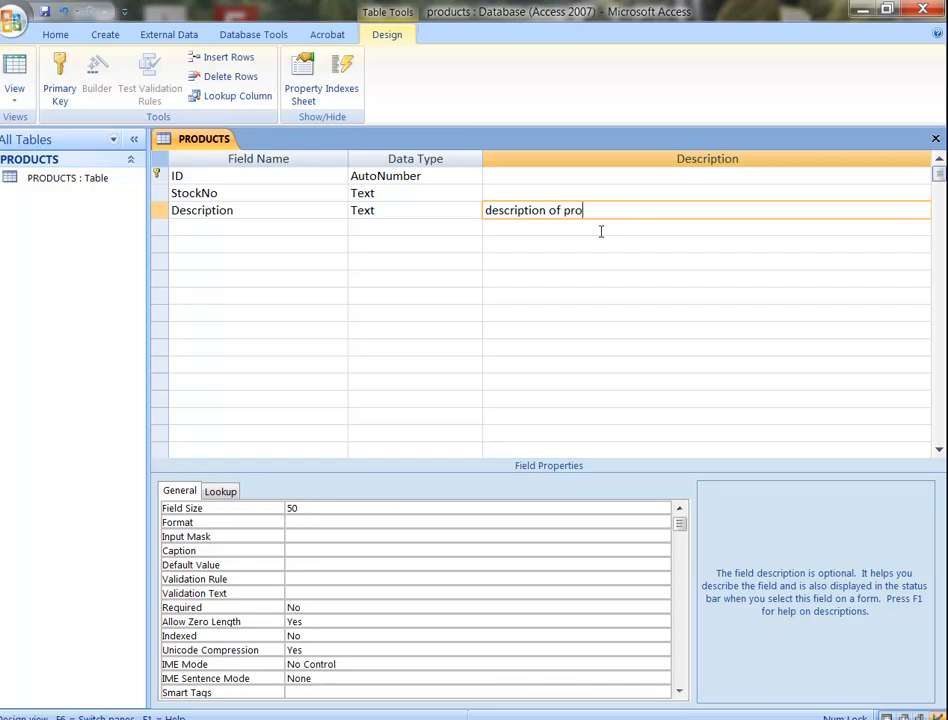
text(duct sold)
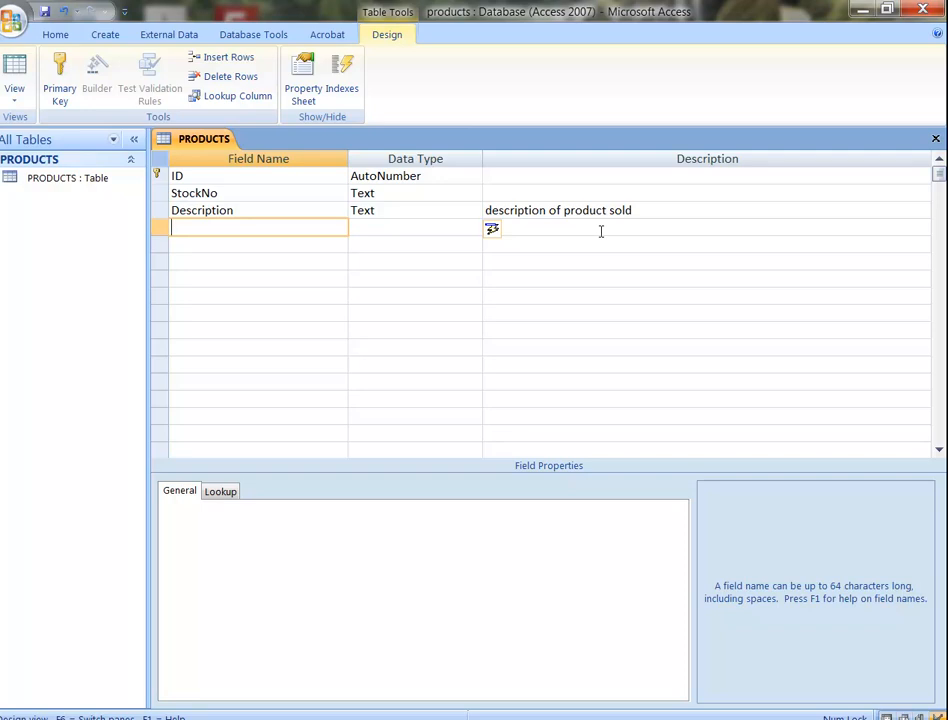
- Name the fourth field Colors and show its list of data types
text(Colors)
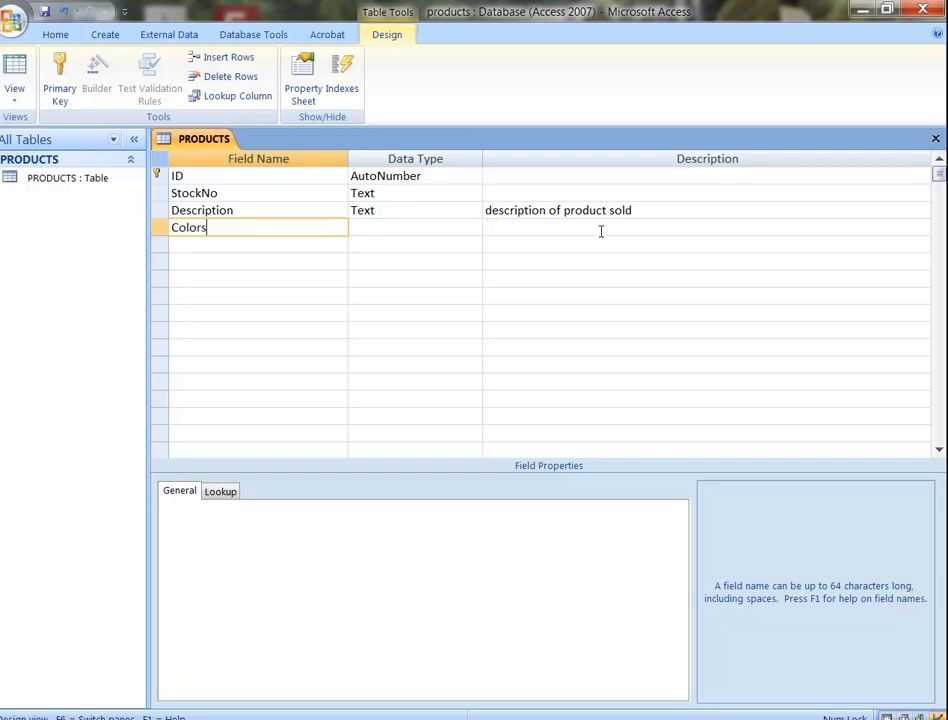
click(405, 227)
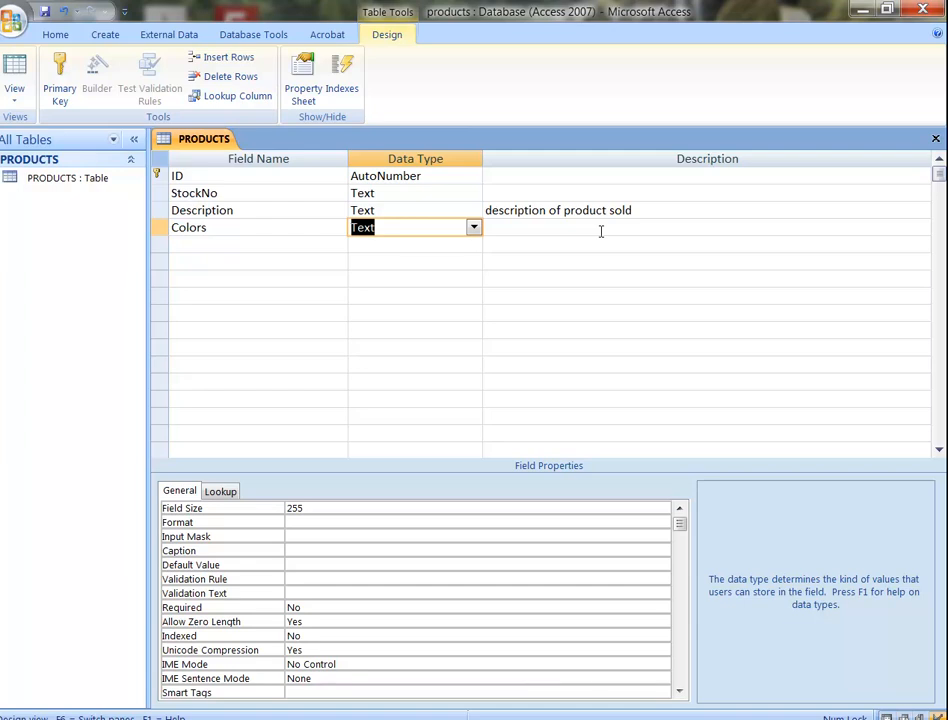
mouse_move(905, 606)
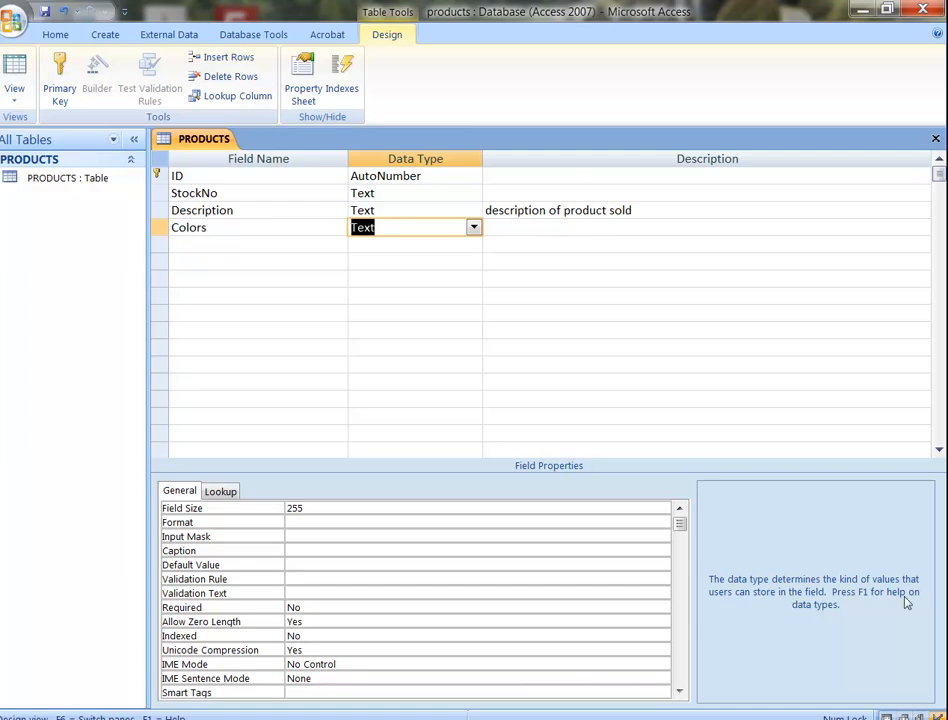
click(473, 227)
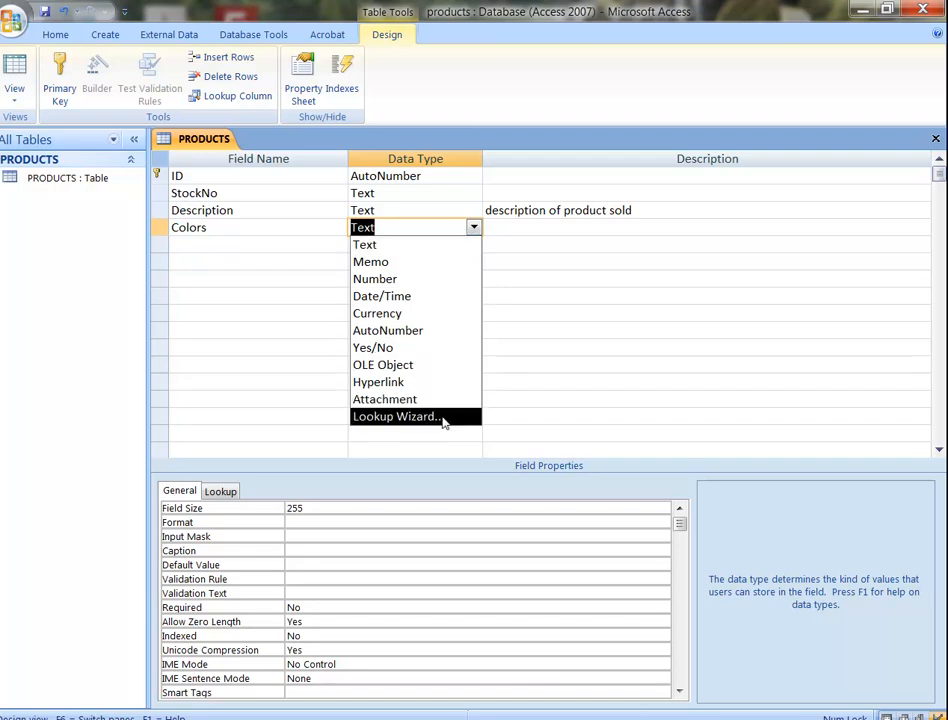
- Start the Colors Lookup Wizard with typed values Red, White, Blue, Green and Yellow
click(396, 416)
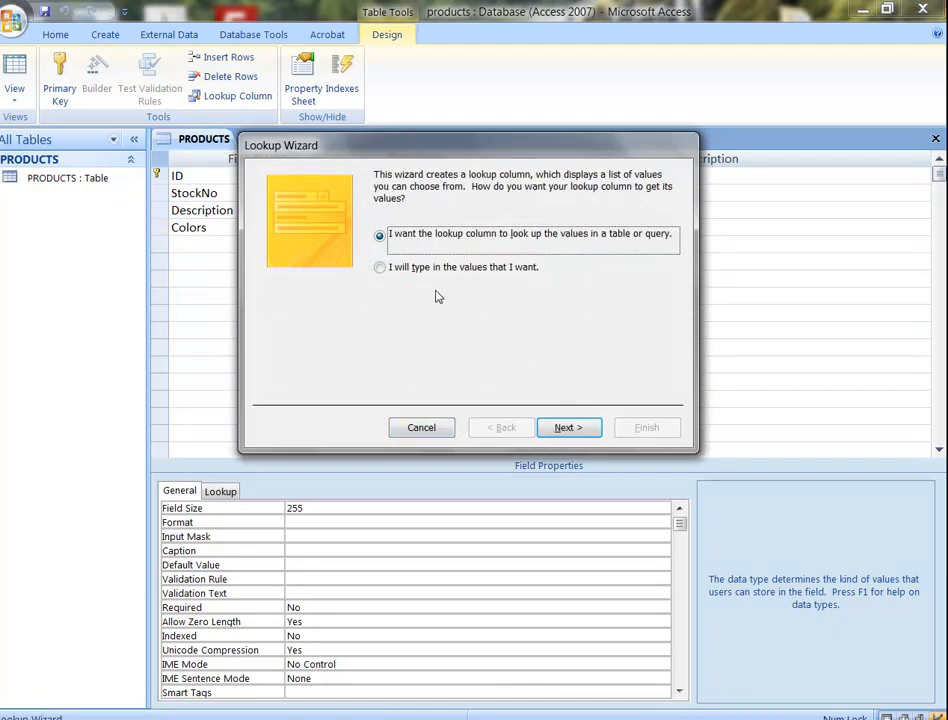
click(380, 267)
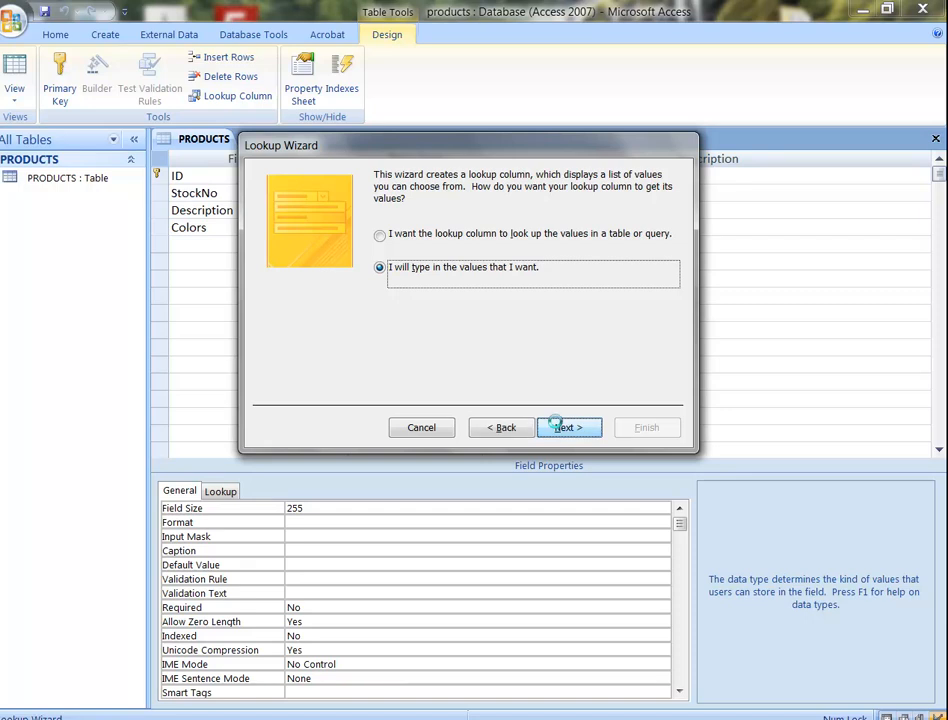
click(568, 427)
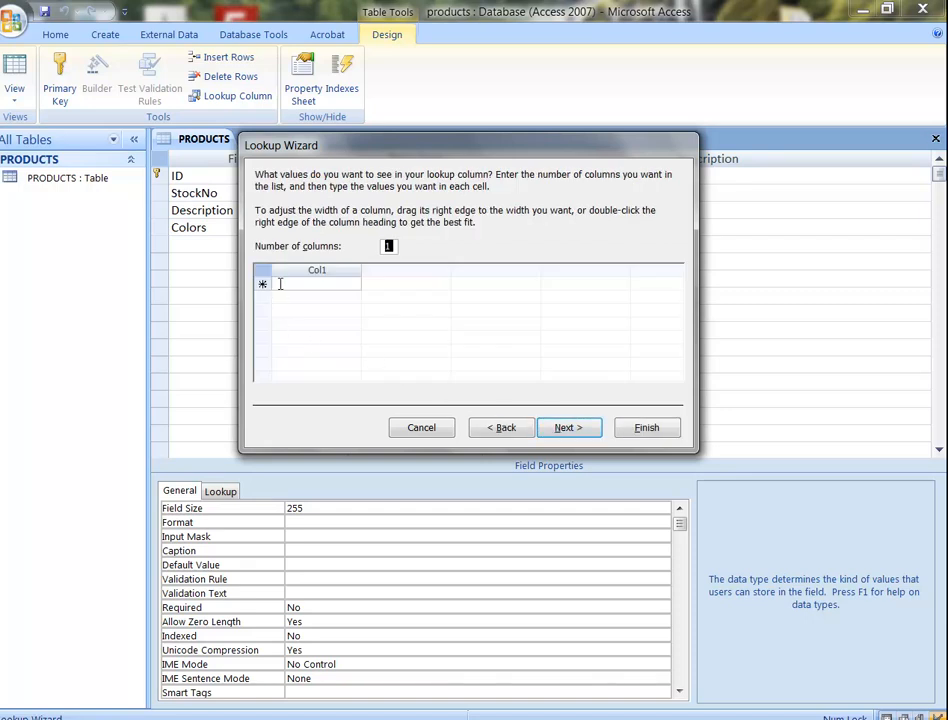
text(Re)
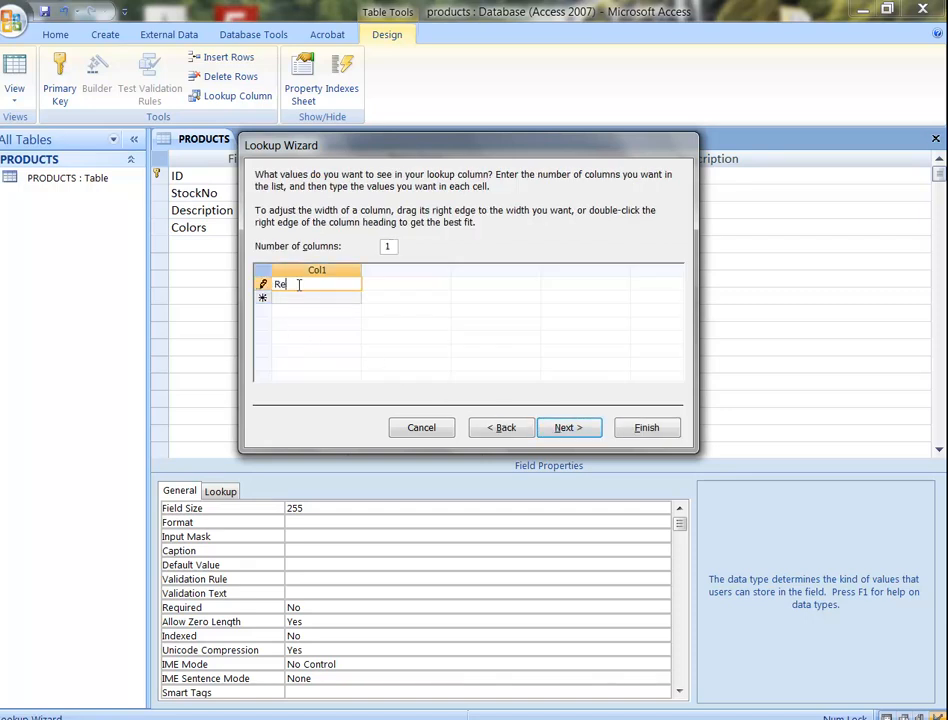
text(White)
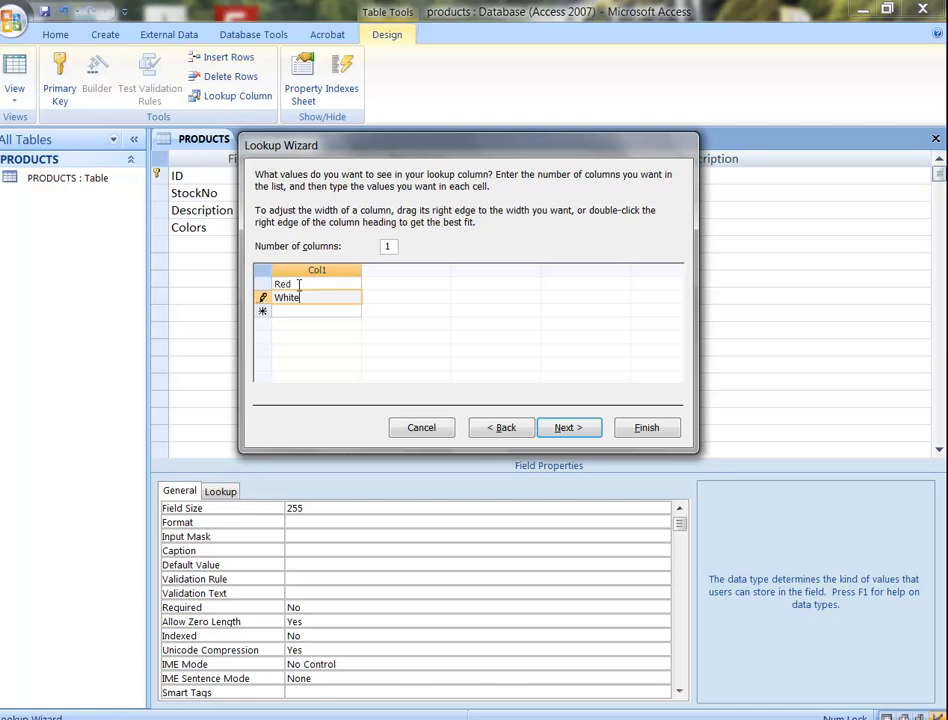
text(B)
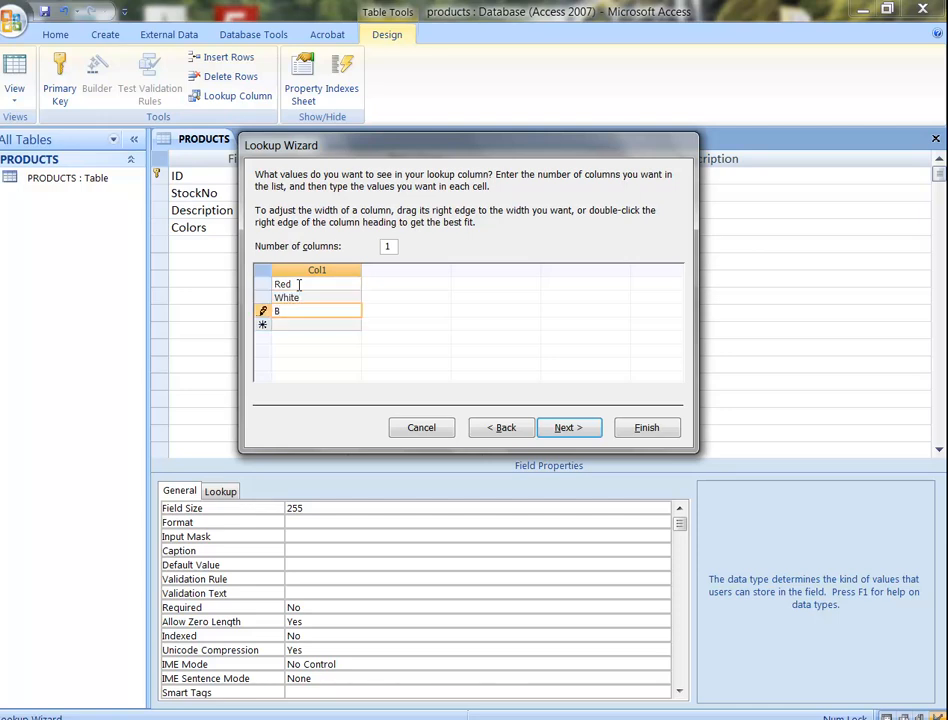
text(lue)
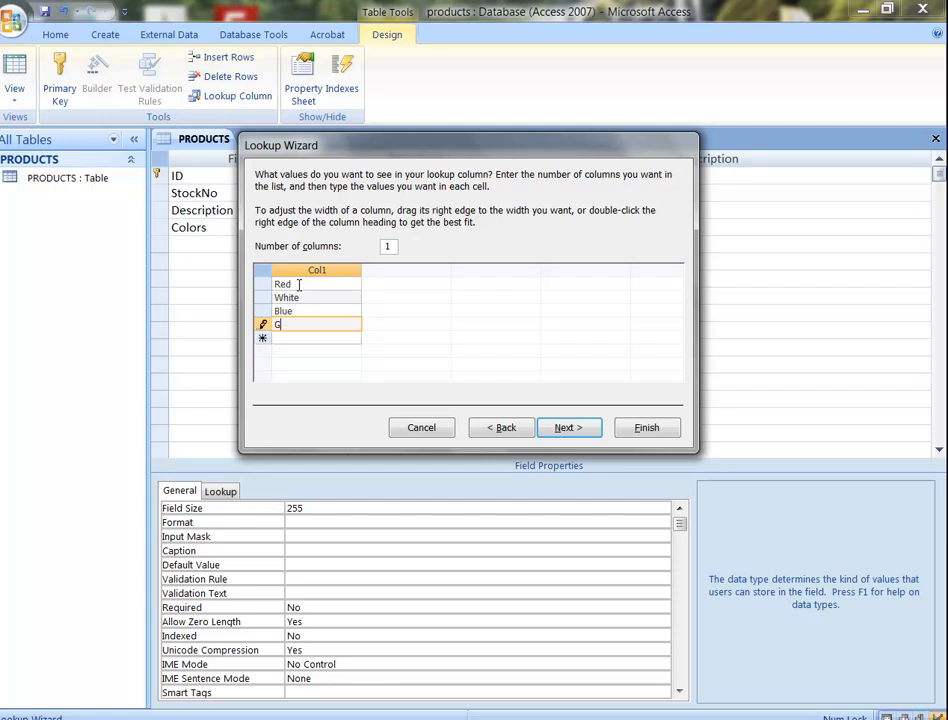
text(reen)
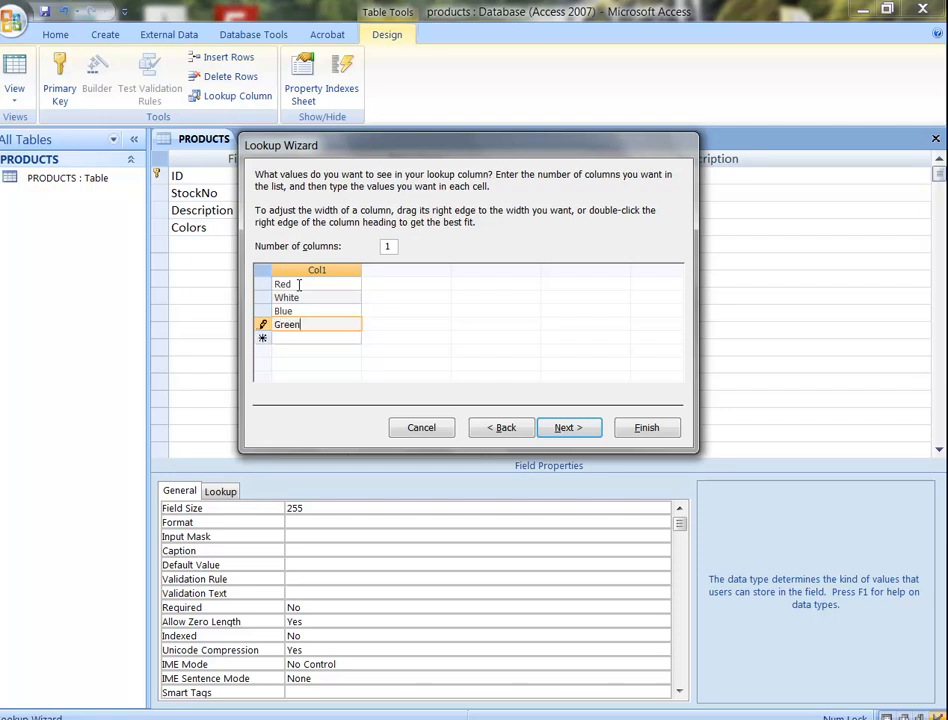
text(Y)
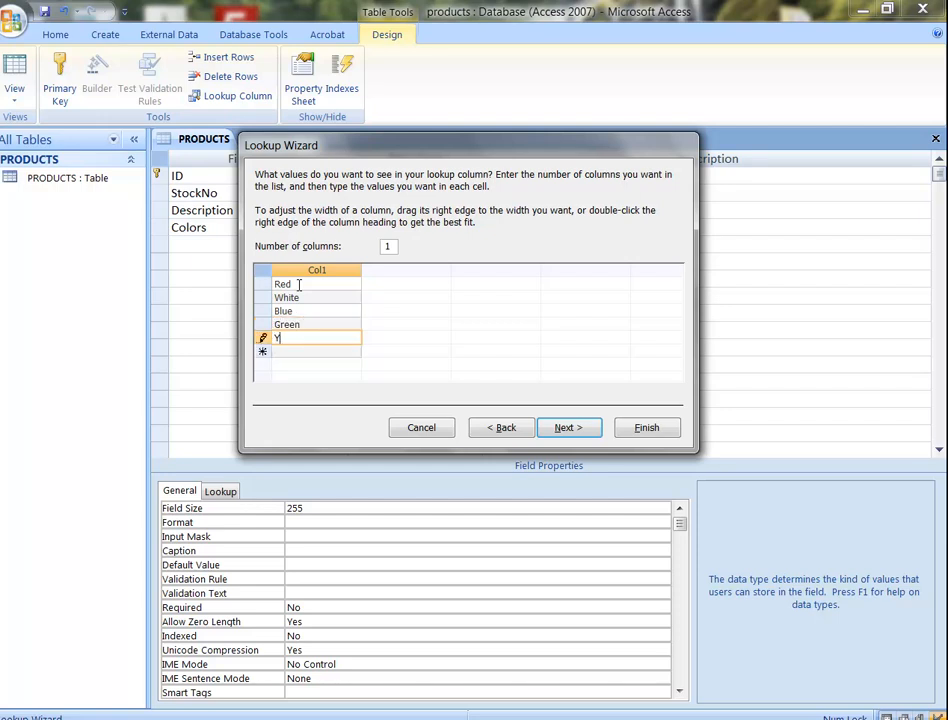
text(ellow)
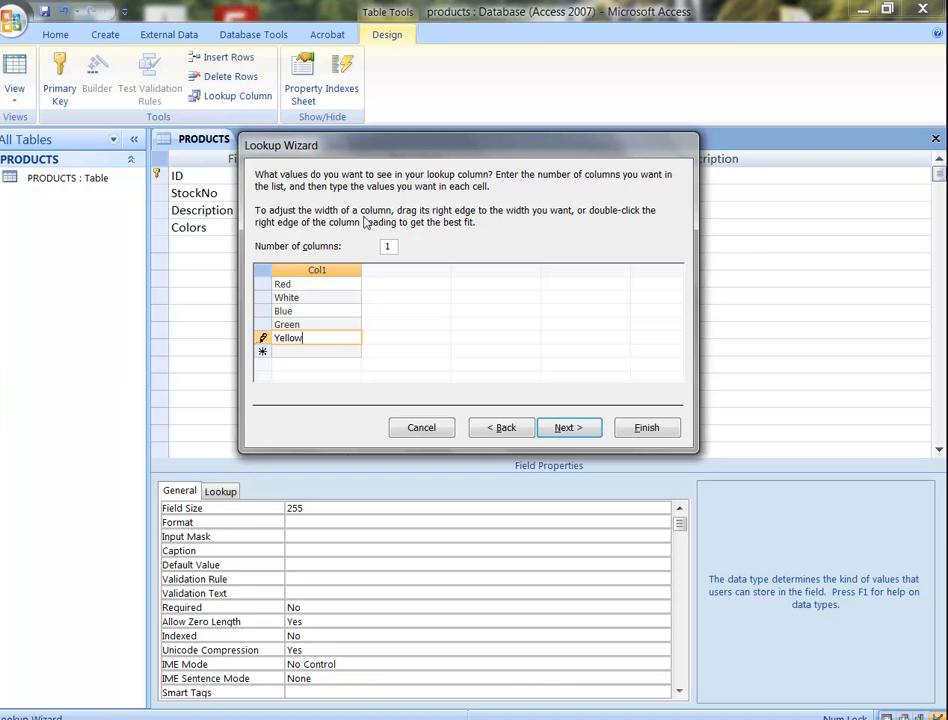
- Finish the Colors lookup and select the empty row below it
click(568, 427)
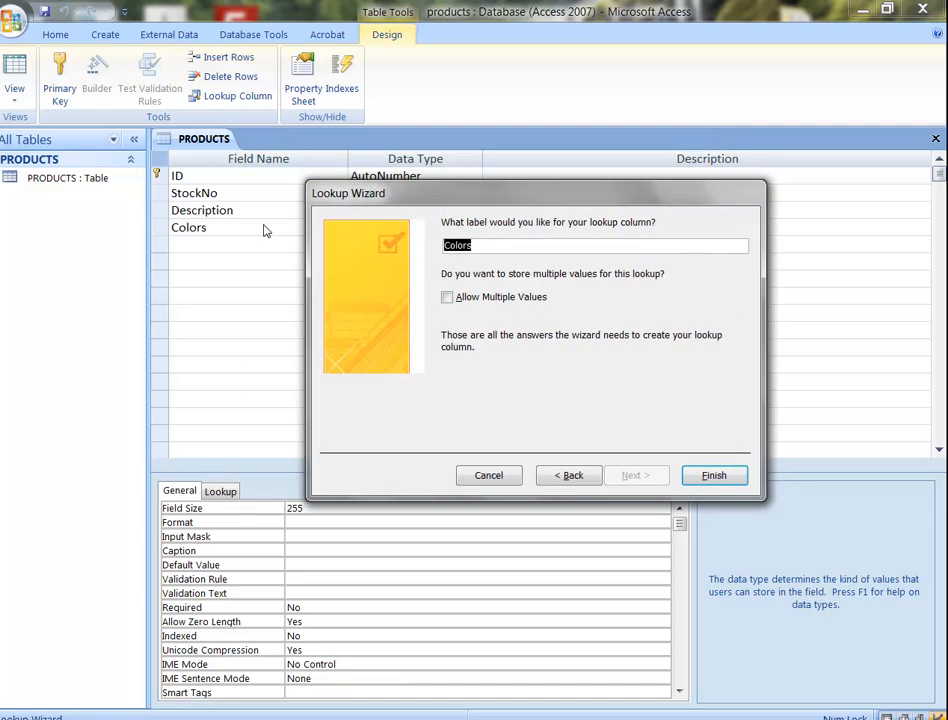
click(714, 475)
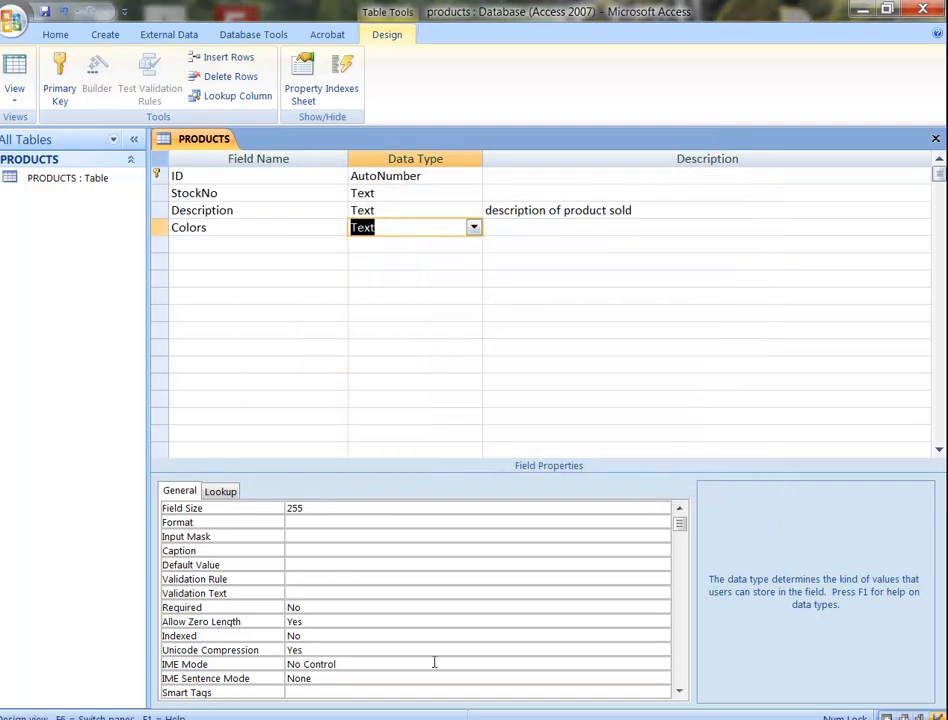
mouse_move(198, 241)
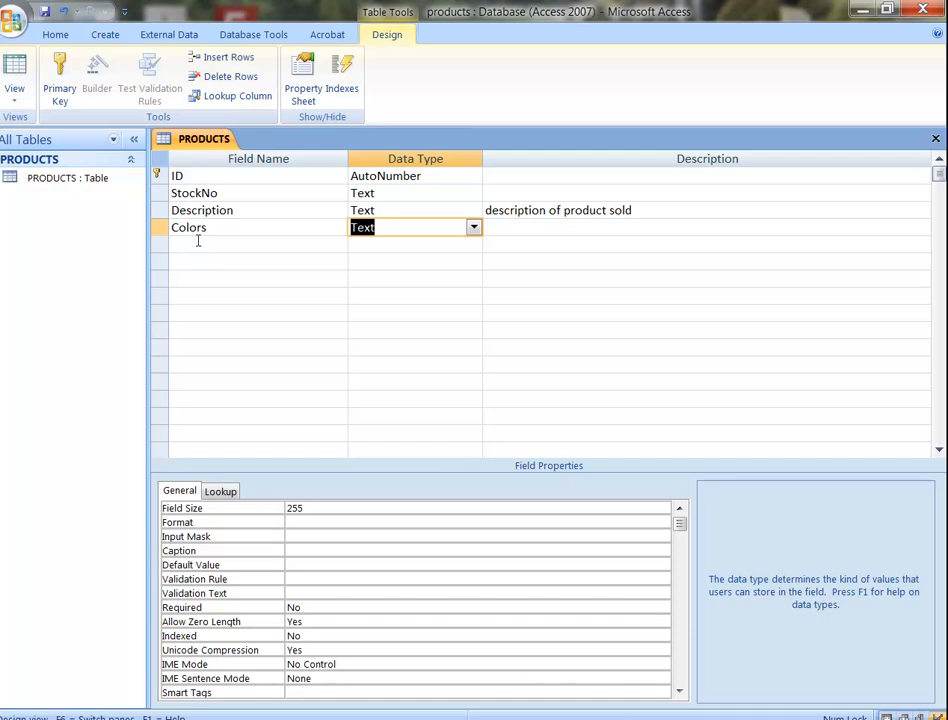
click(258, 244)
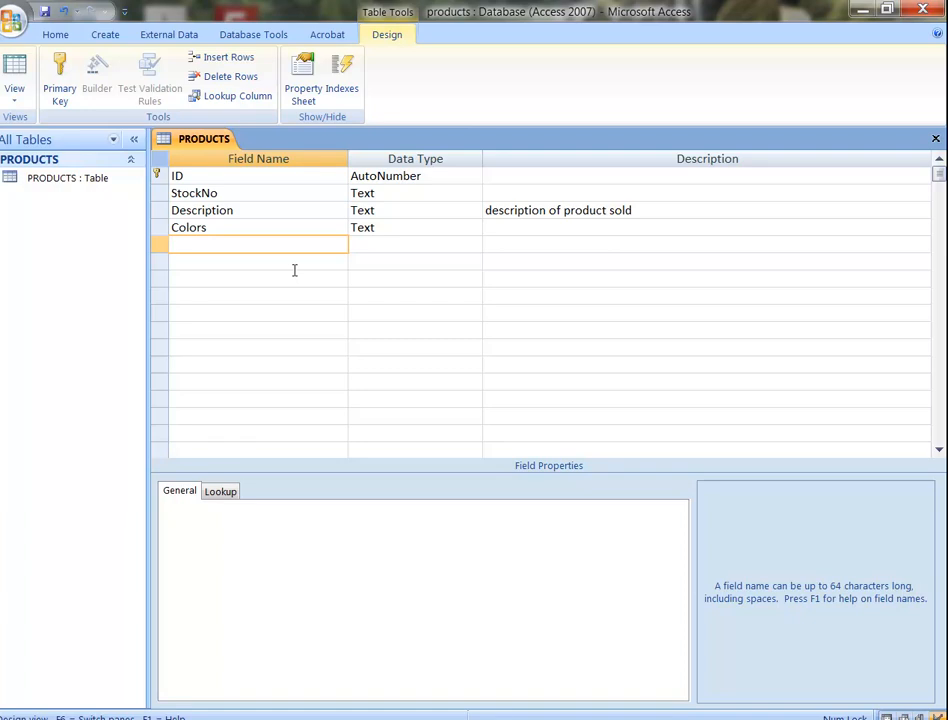
- Add a Phone# field below Colors and keep its data type as Text
click(258, 244)
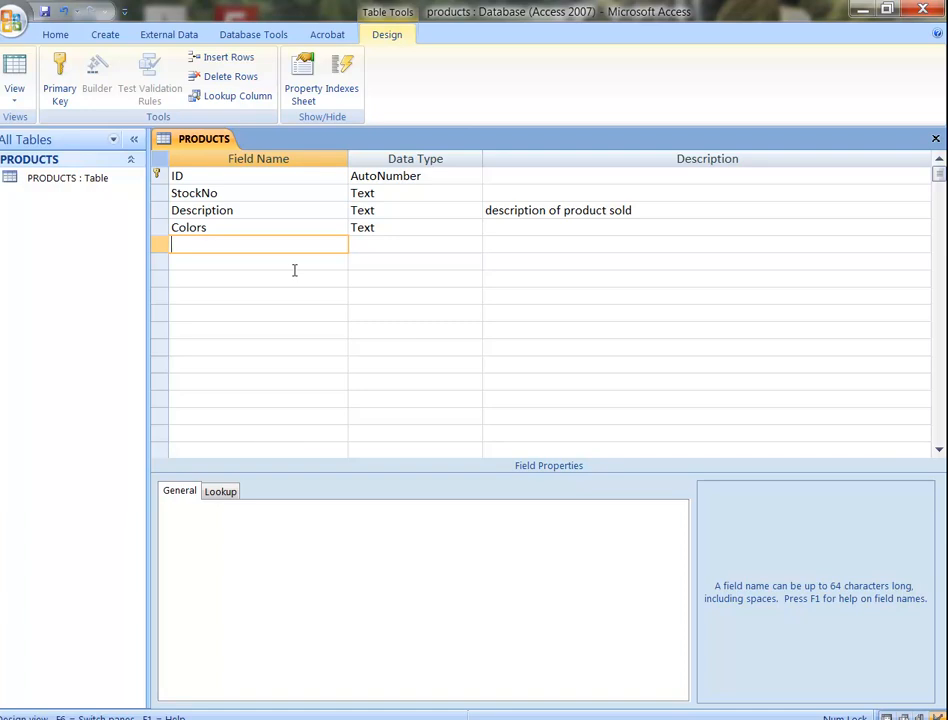
text(Phon)
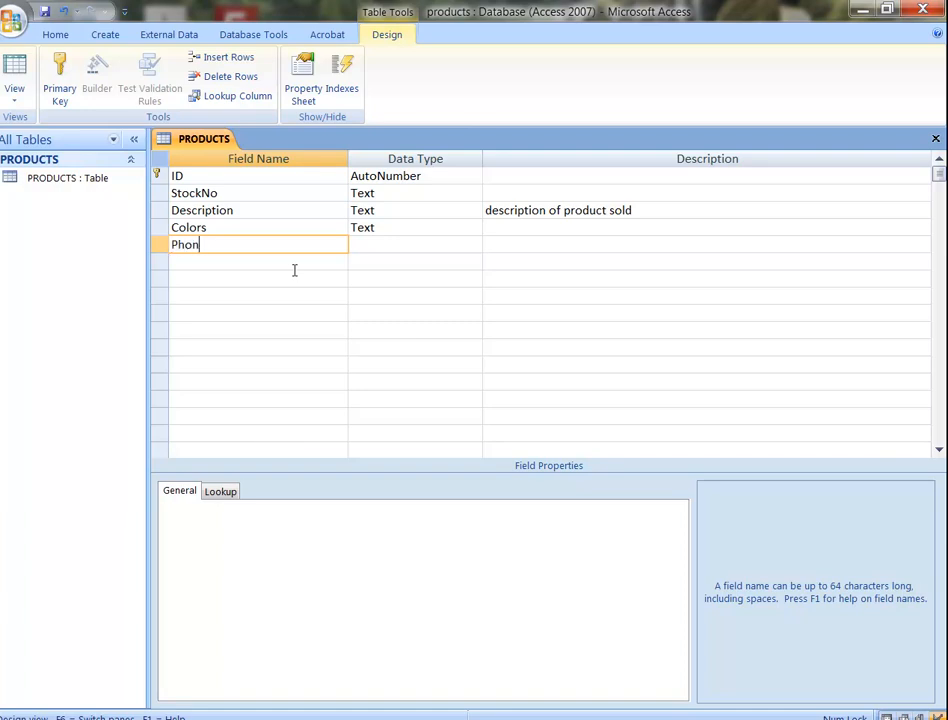
text(e#)
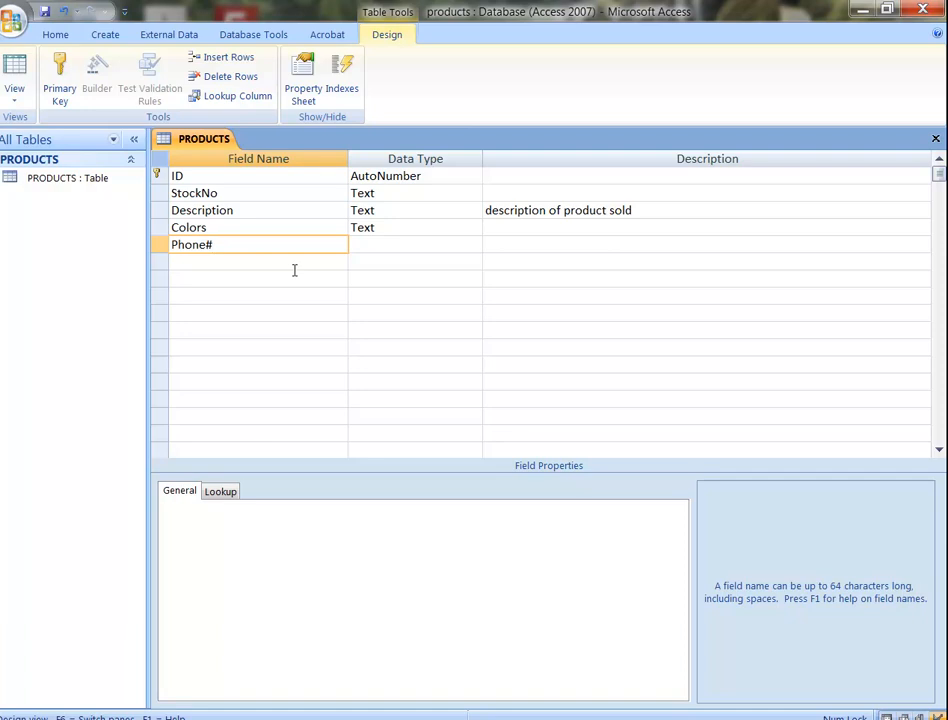
click(410, 244)
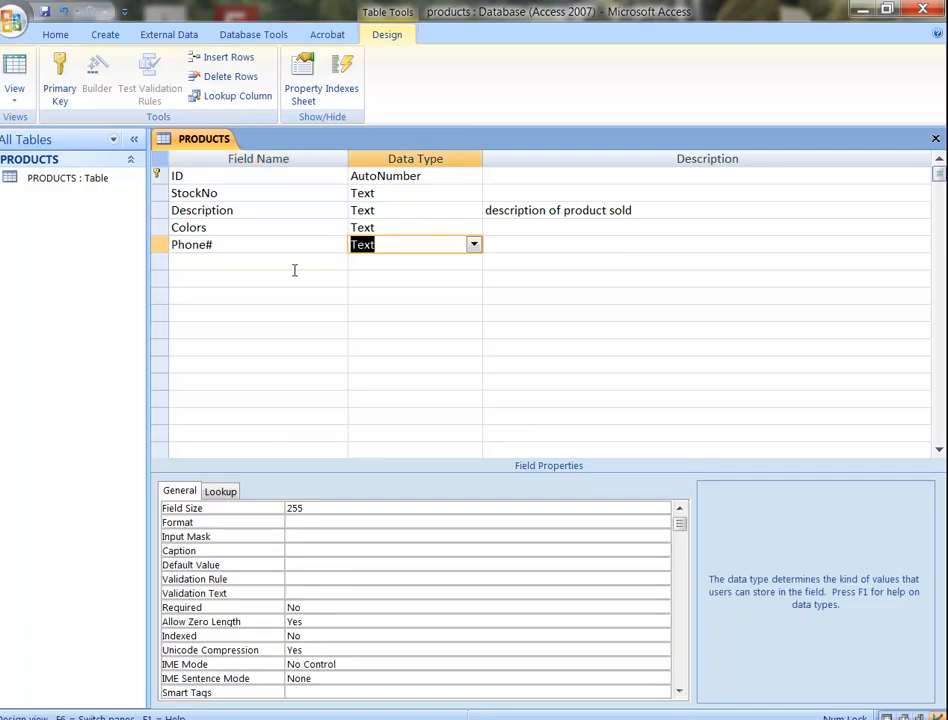
mouse_move(295, 527)
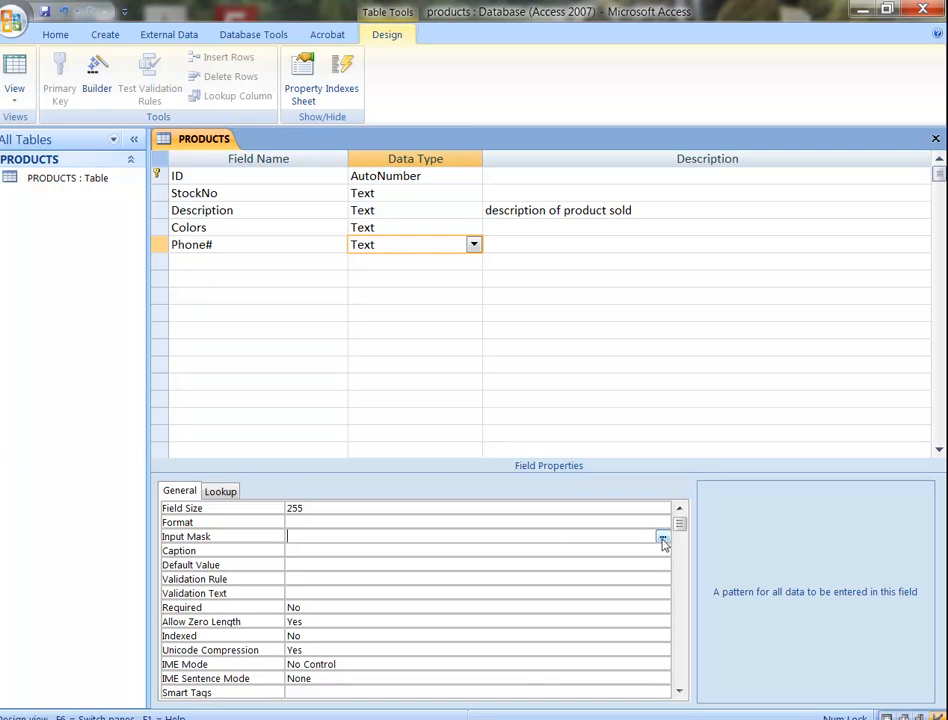
- Apply the Phone Number input mask to Phone#, saving the table when prompted
click(662, 539)
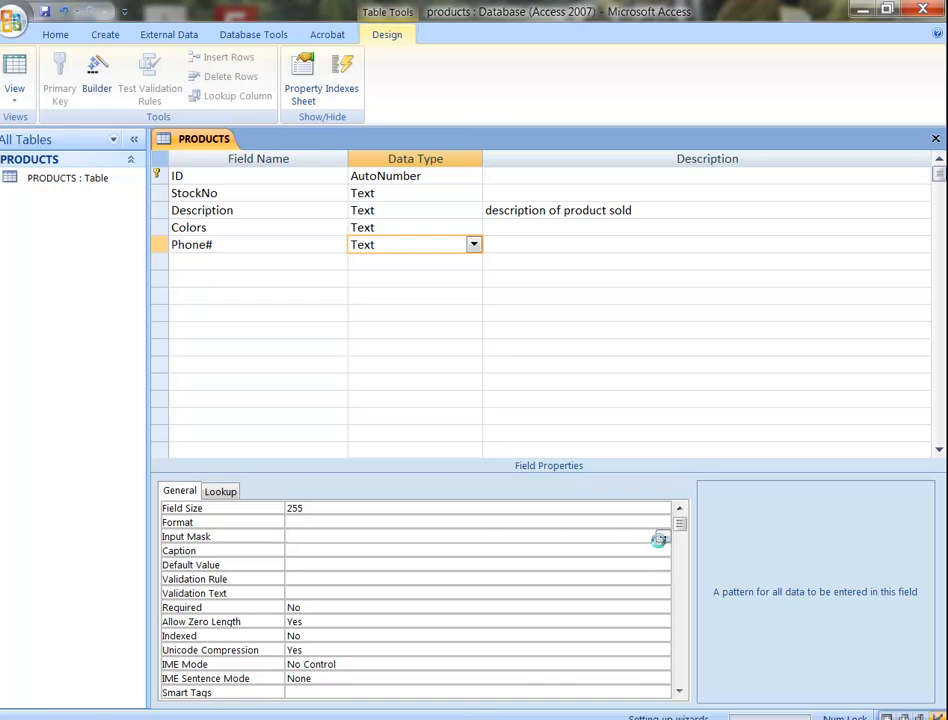
click(657, 537)
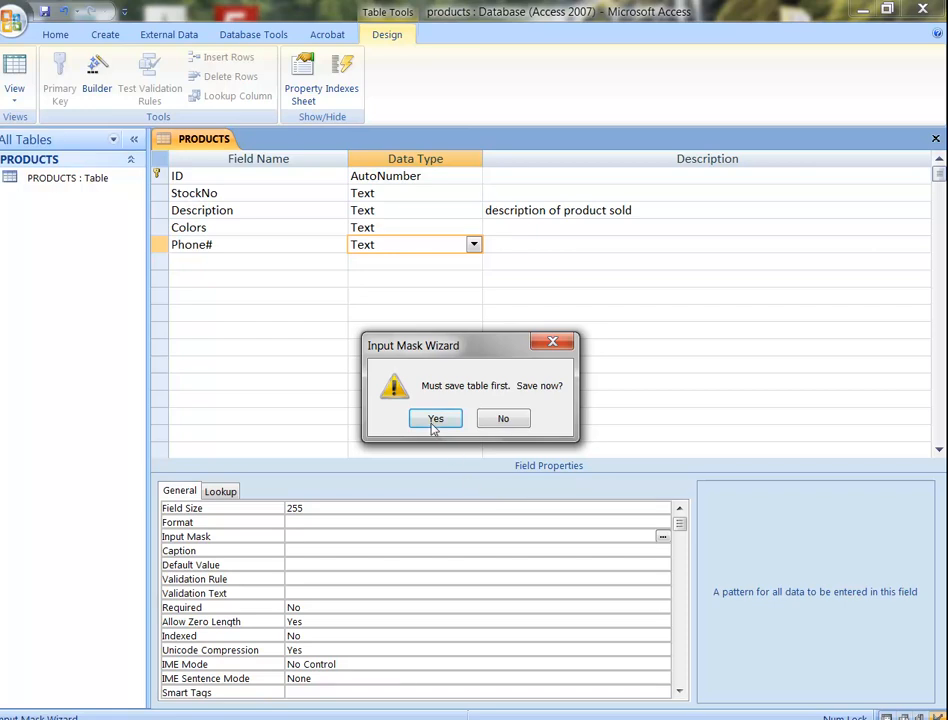
click(434, 418)
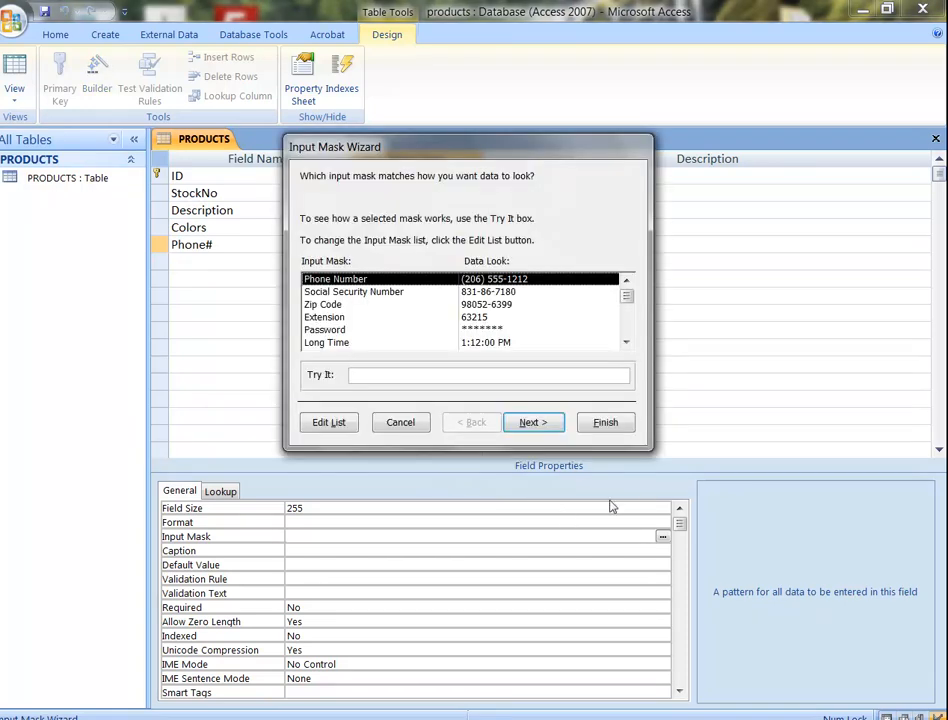
mouse_move(544, 442)
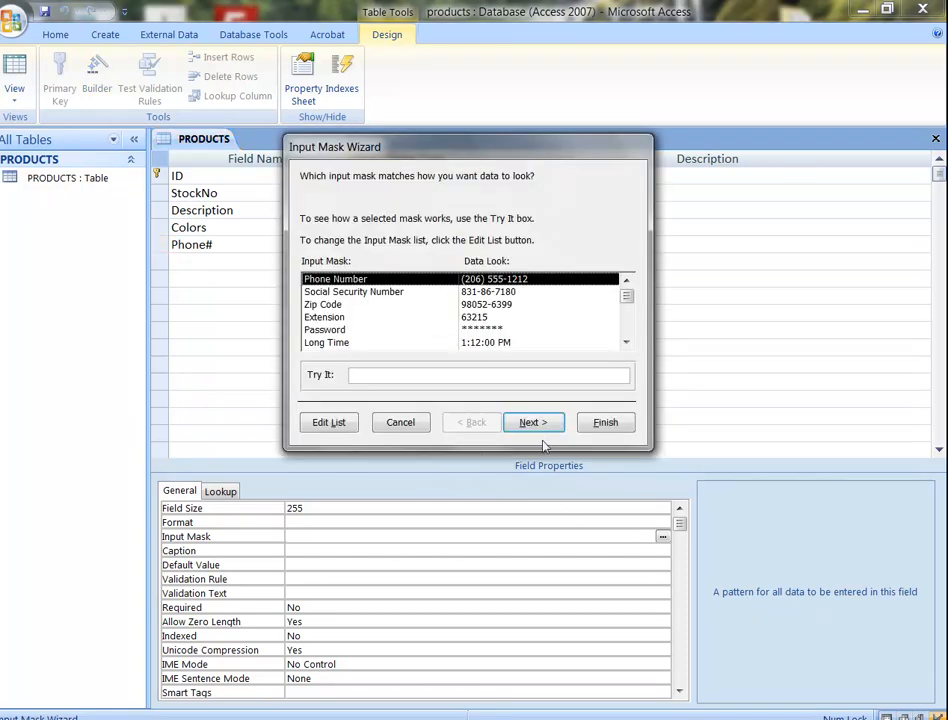
click(605, 422)
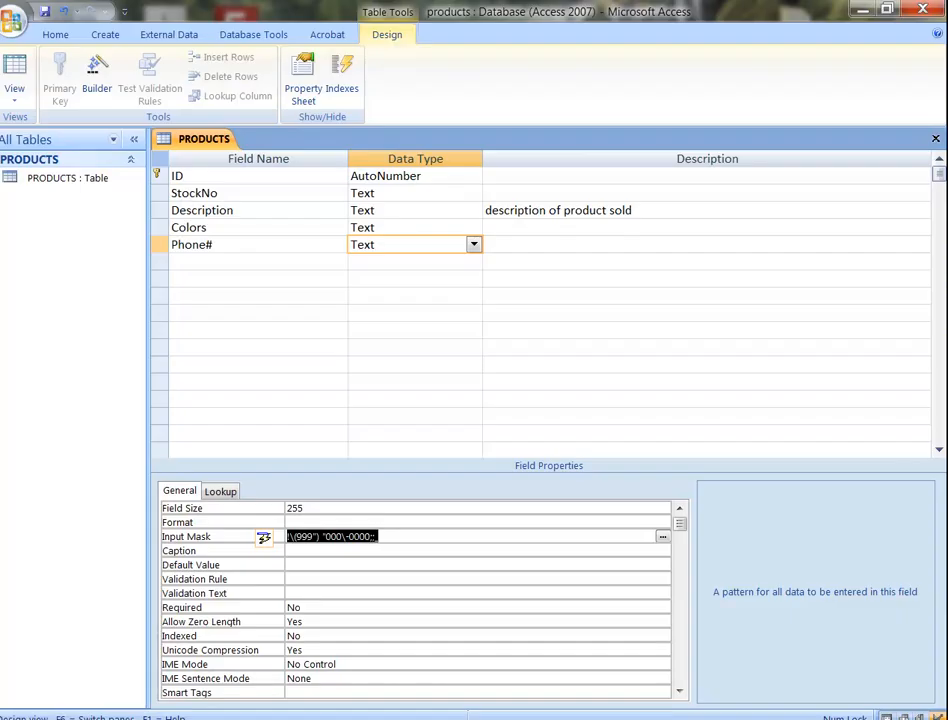
- Set the Phone# field size to 10 and start a new row below
click(295, 508)
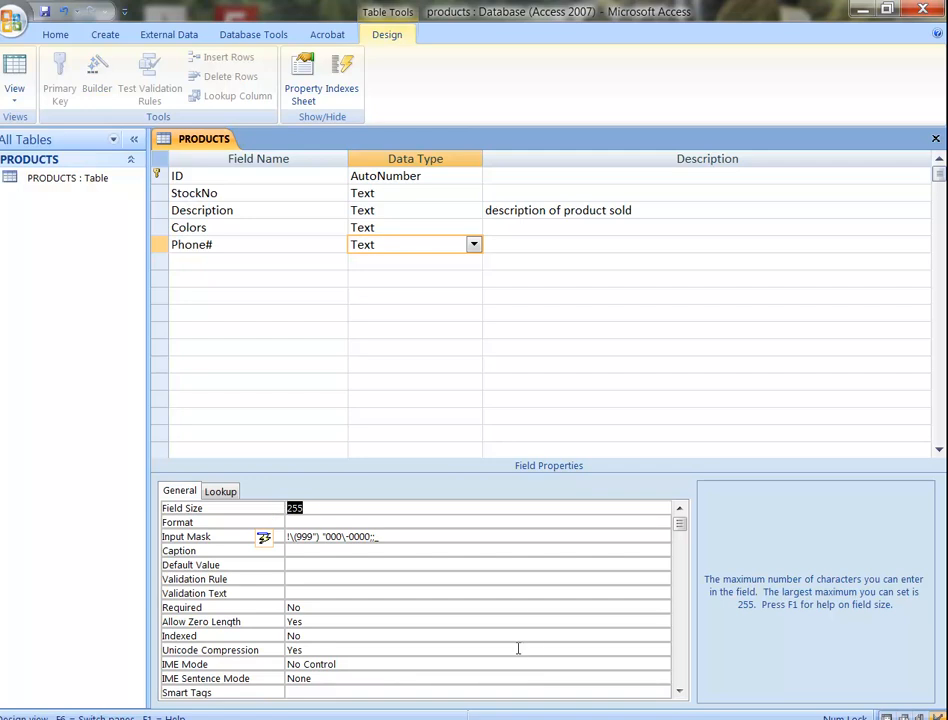
text(10)
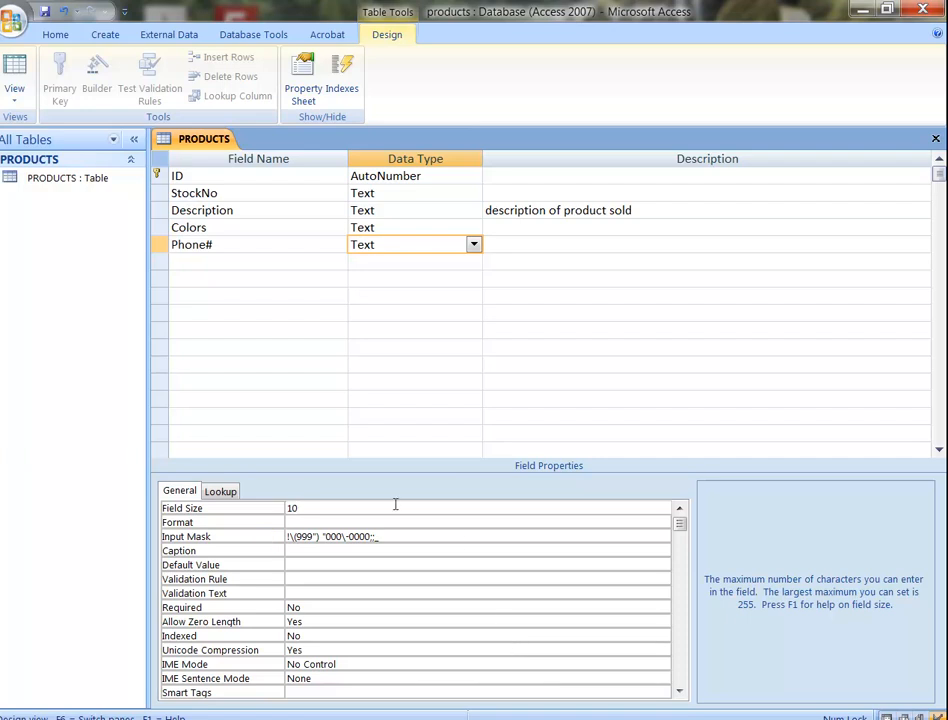
click(258, 261)
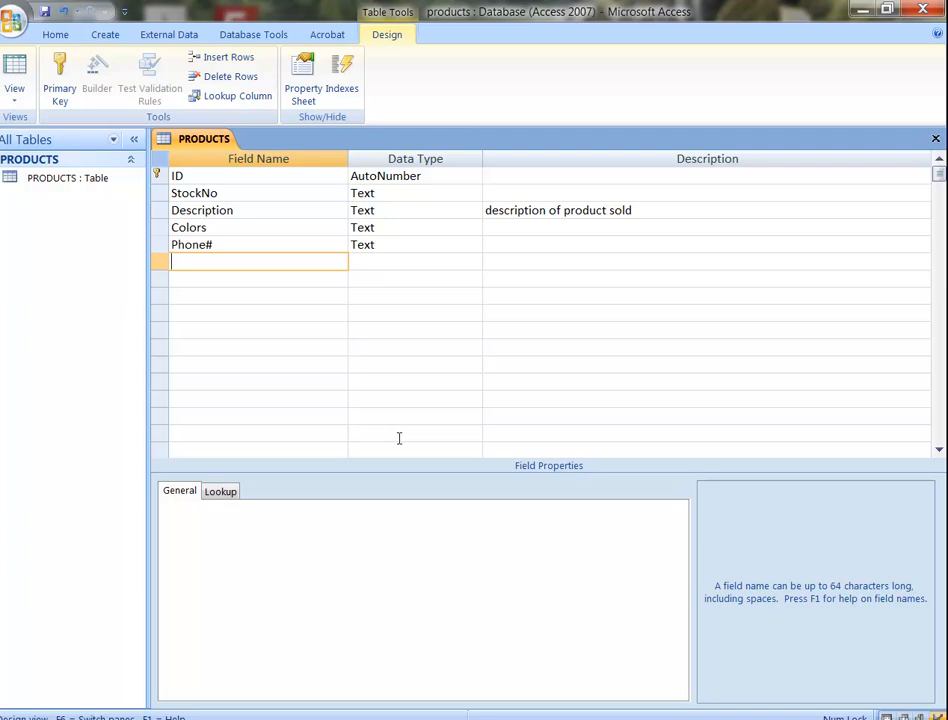
- Create City with field size 35 and State with field size 2 below Phone#
text(City)
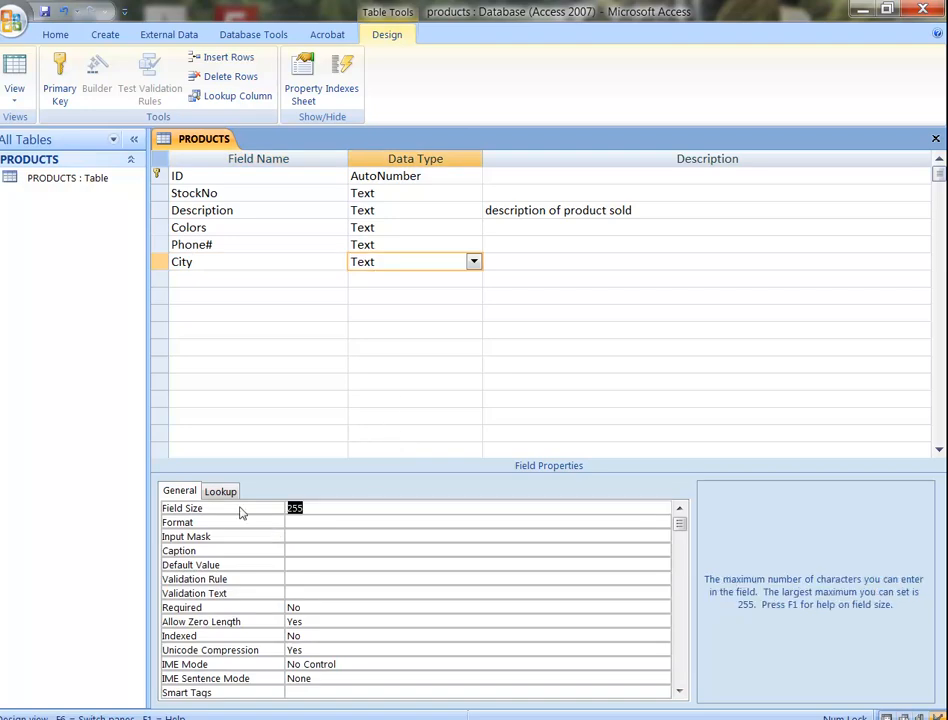
text(35)
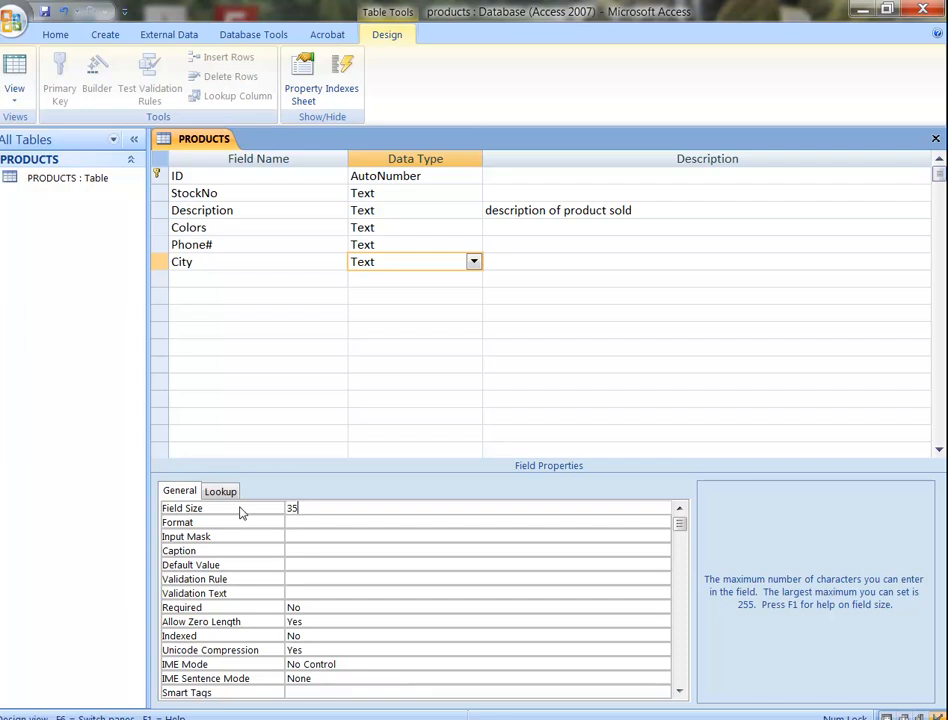
click(258, 278)
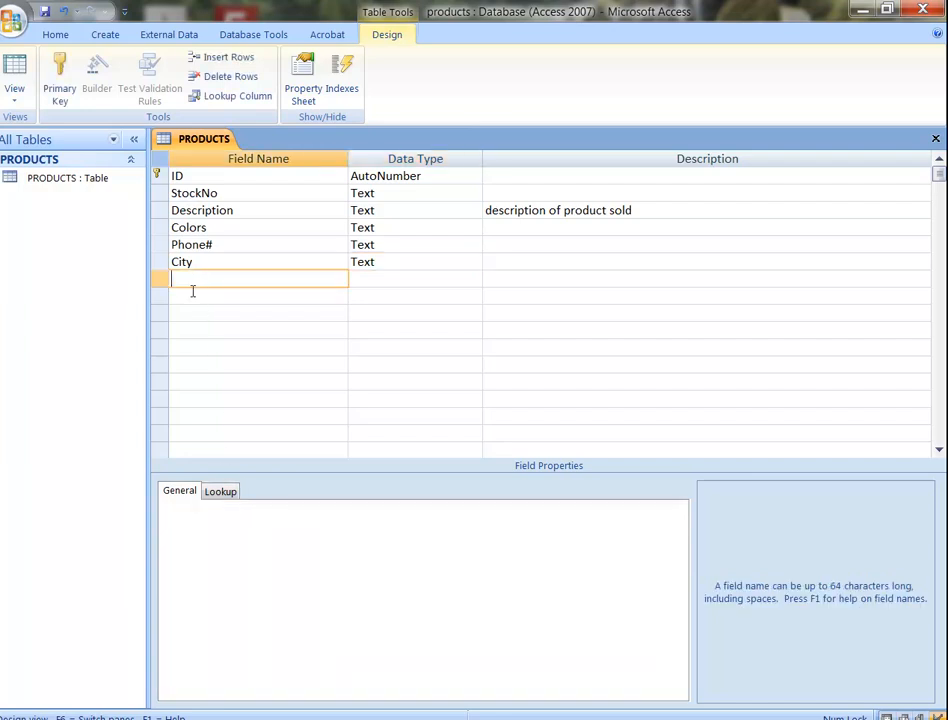
text(State)
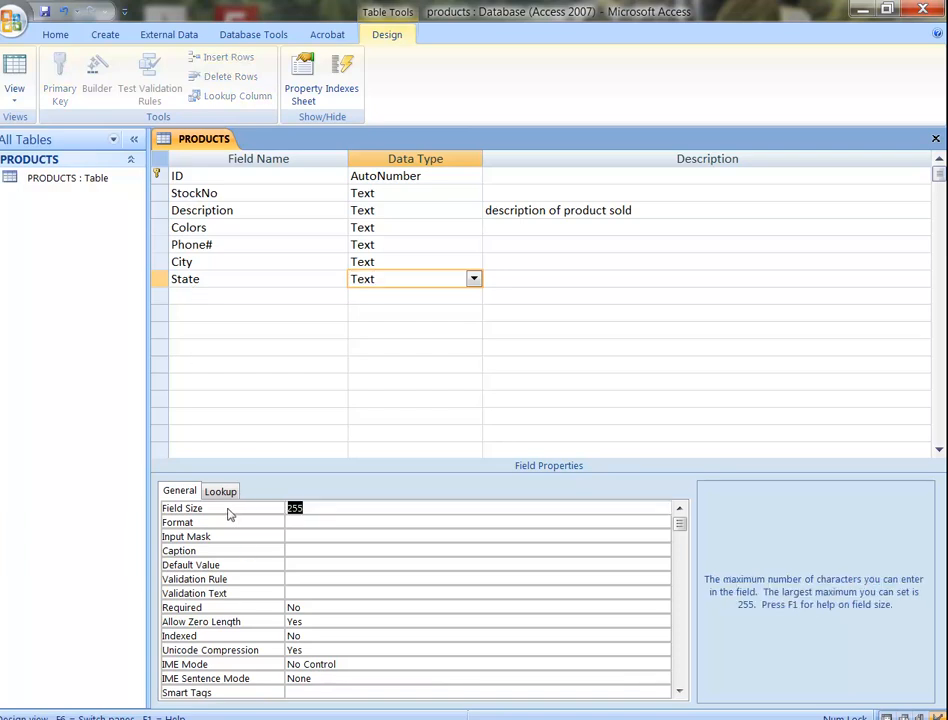
text(2)
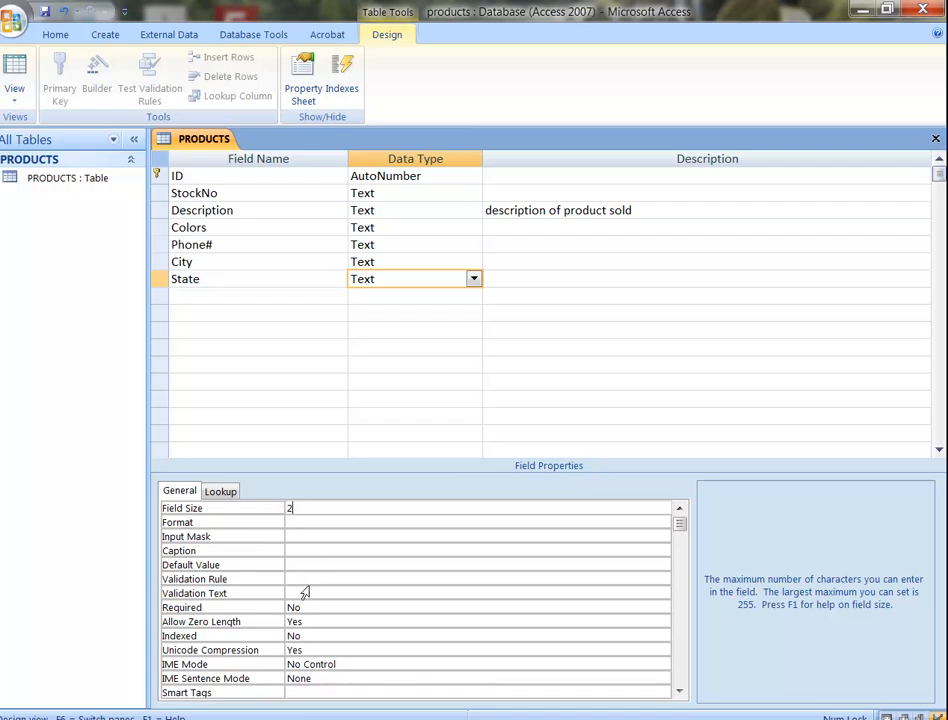
click(305, 593)
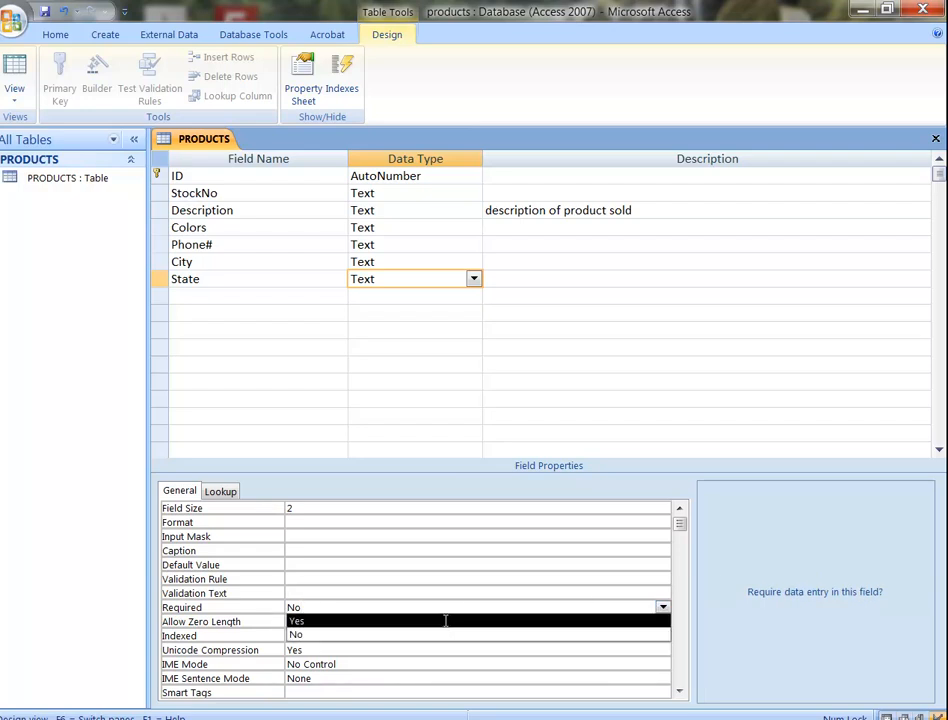
click(296, 621)
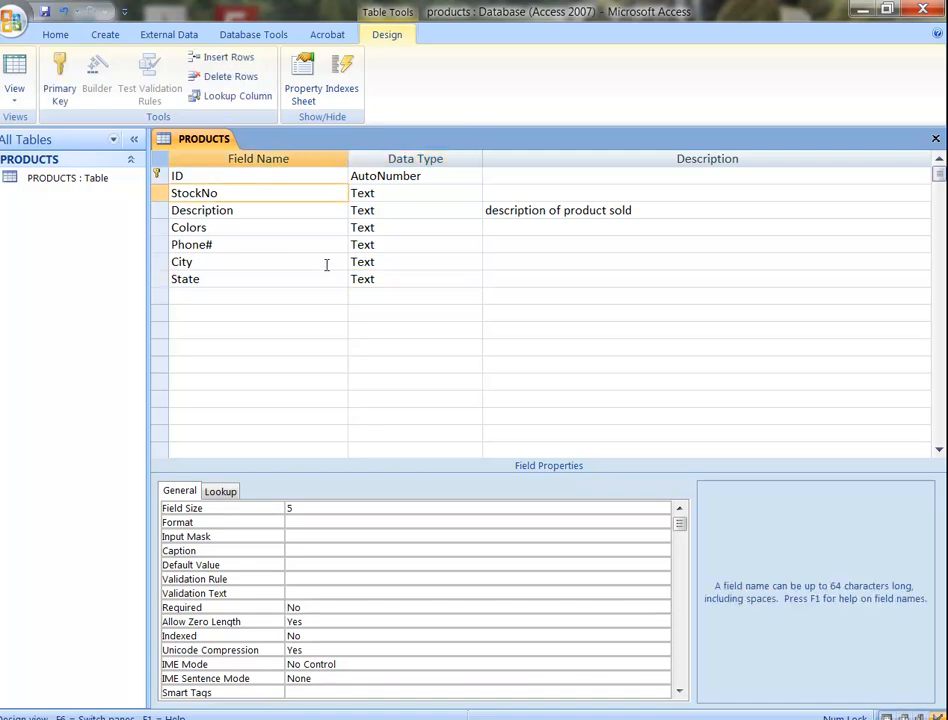
- Set StockNo as the primary key and delete the ID field row
click(58, 75)
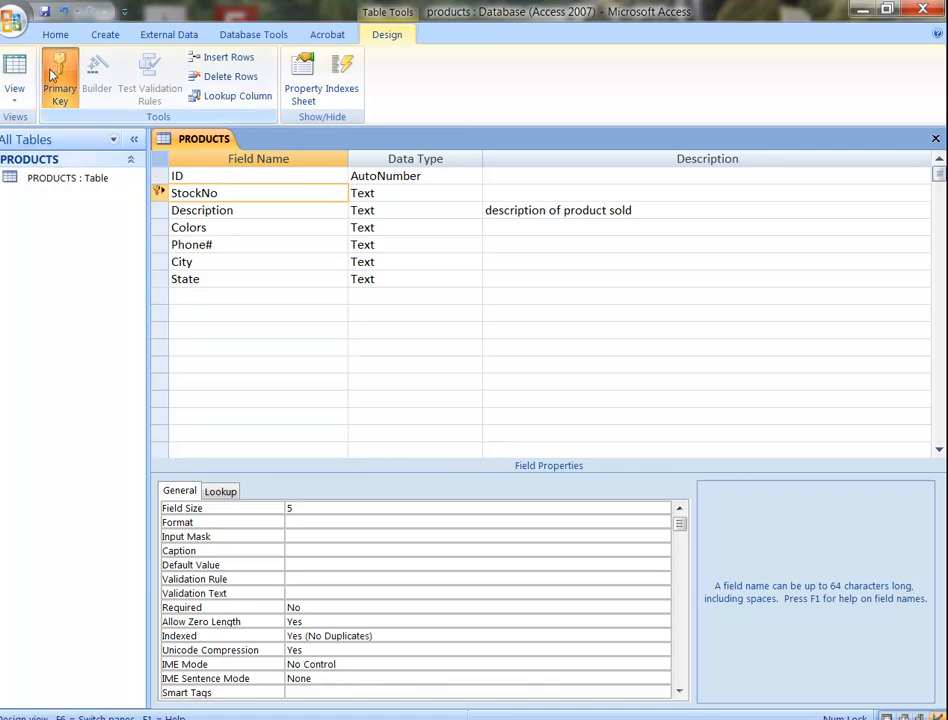
click(177, 175)
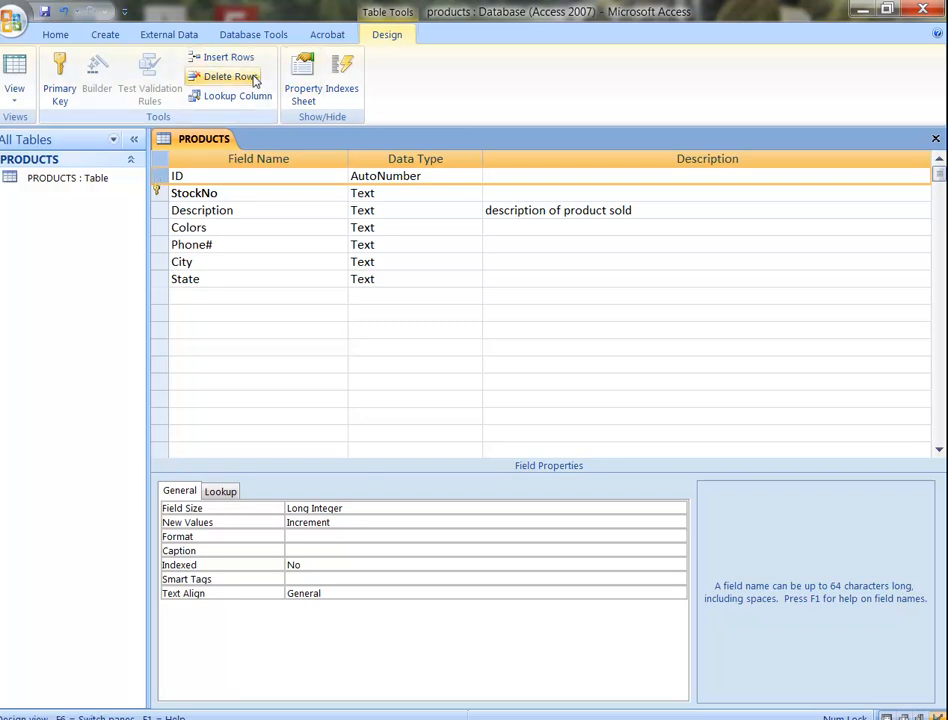
click(224, 76)
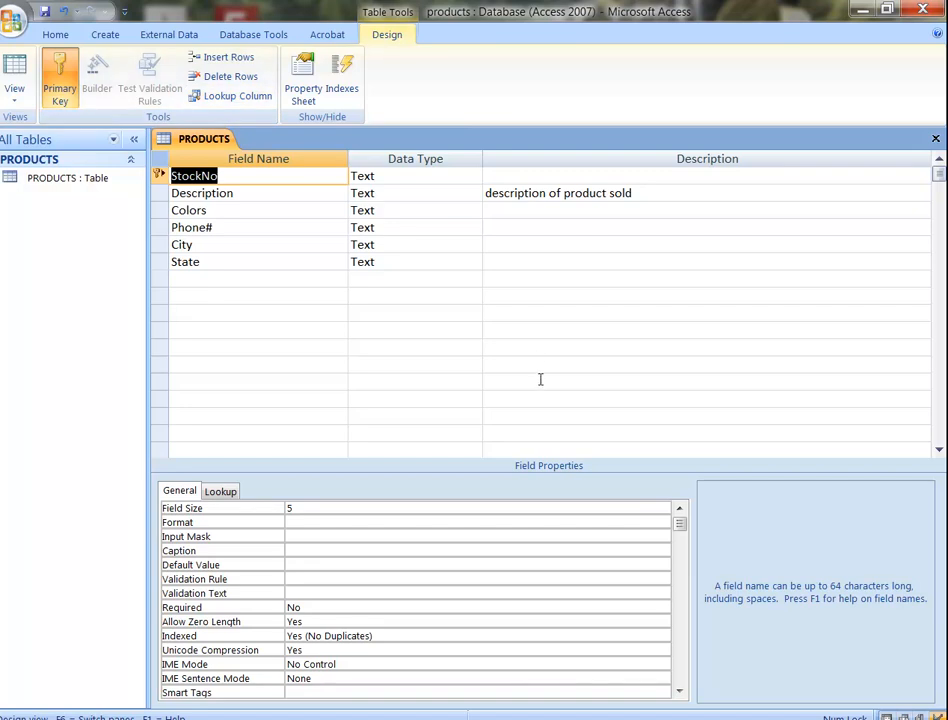
mouse_move(522, 390)
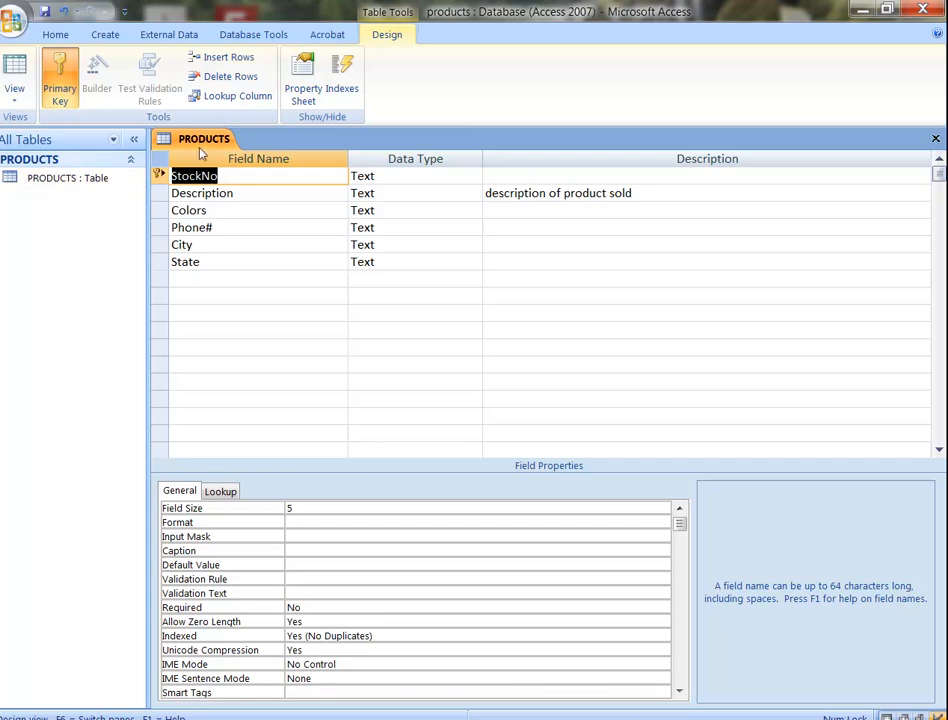
- Save PRODUCTS, switch to Datasheet View, and begin typing StockNo P1555
right_click(202, 138)
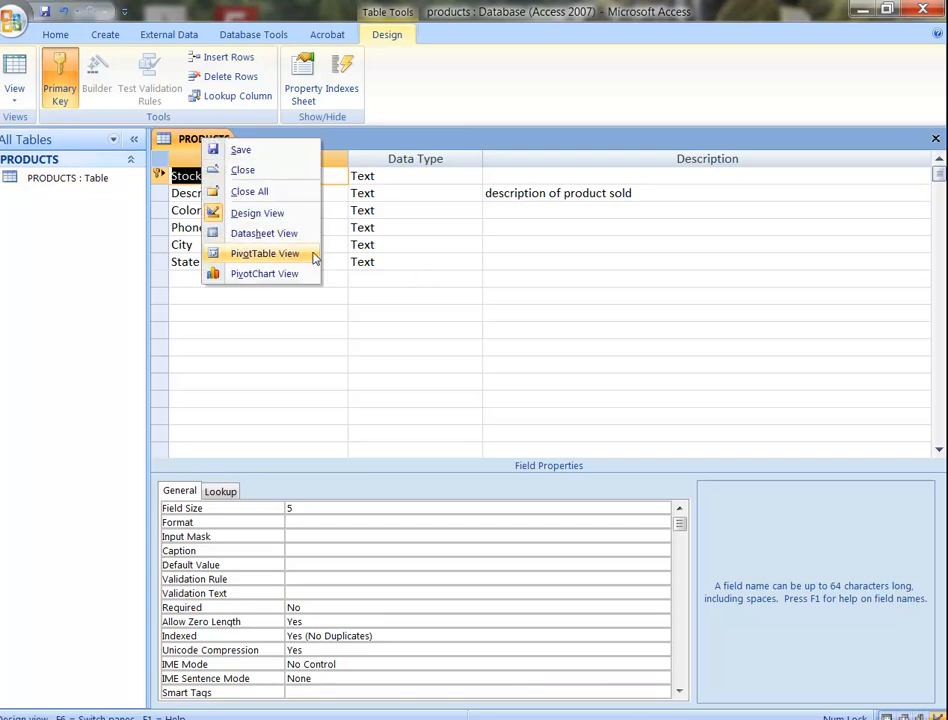
click(263, 253)
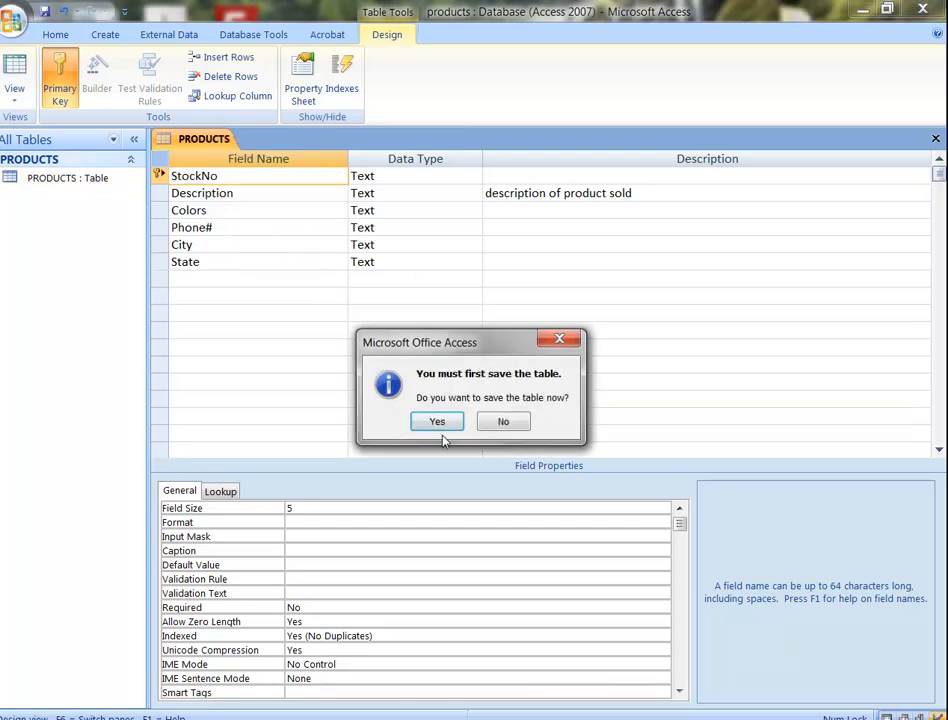
click(436, 421)
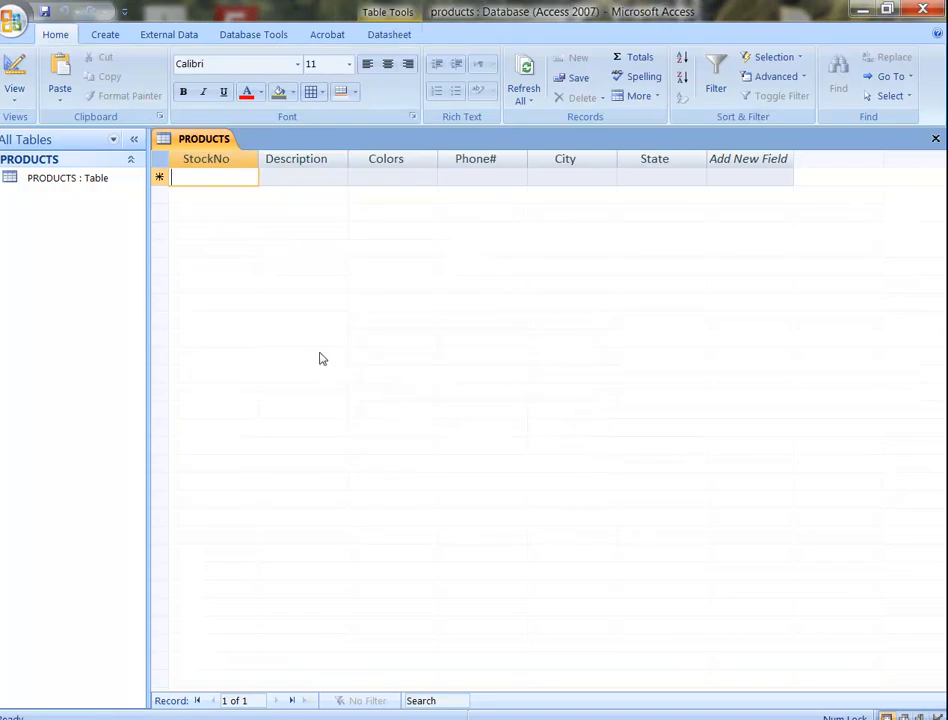
text(P1555)
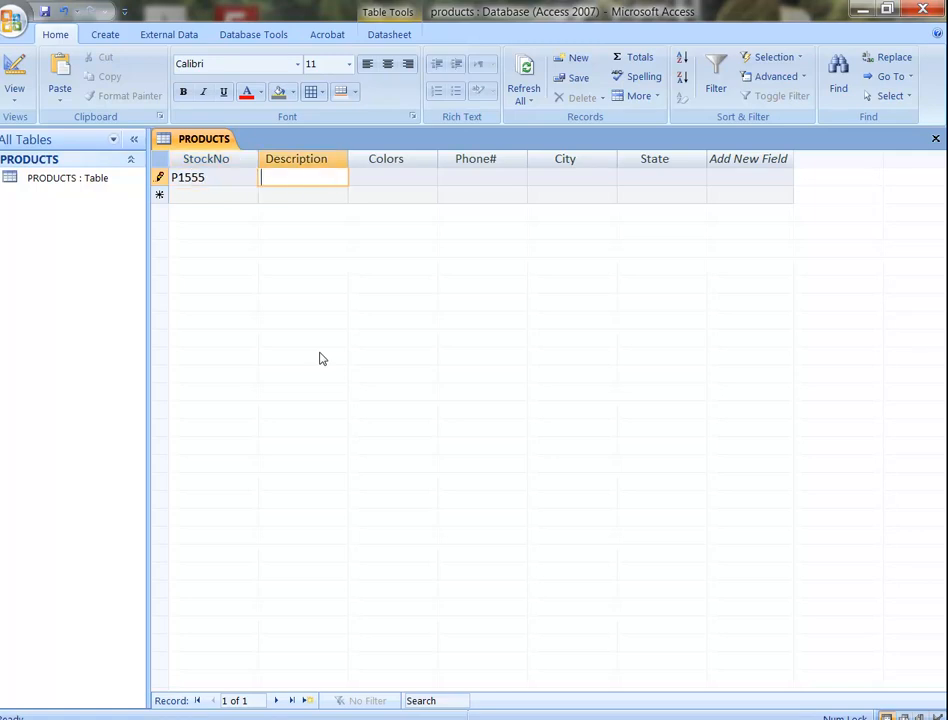
text(Strawberries)
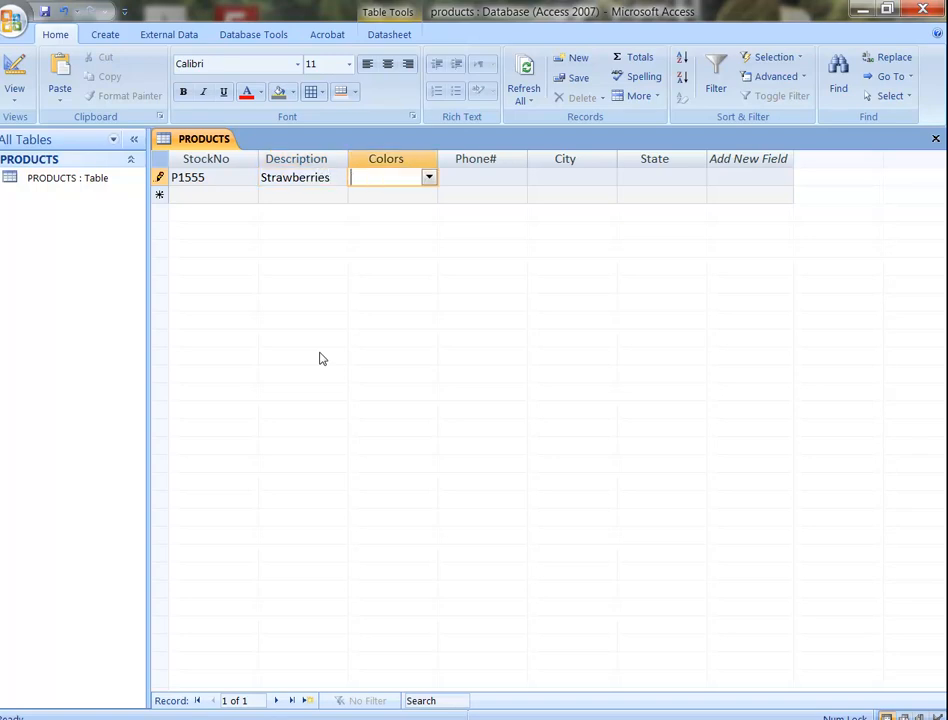
click(428, 177)
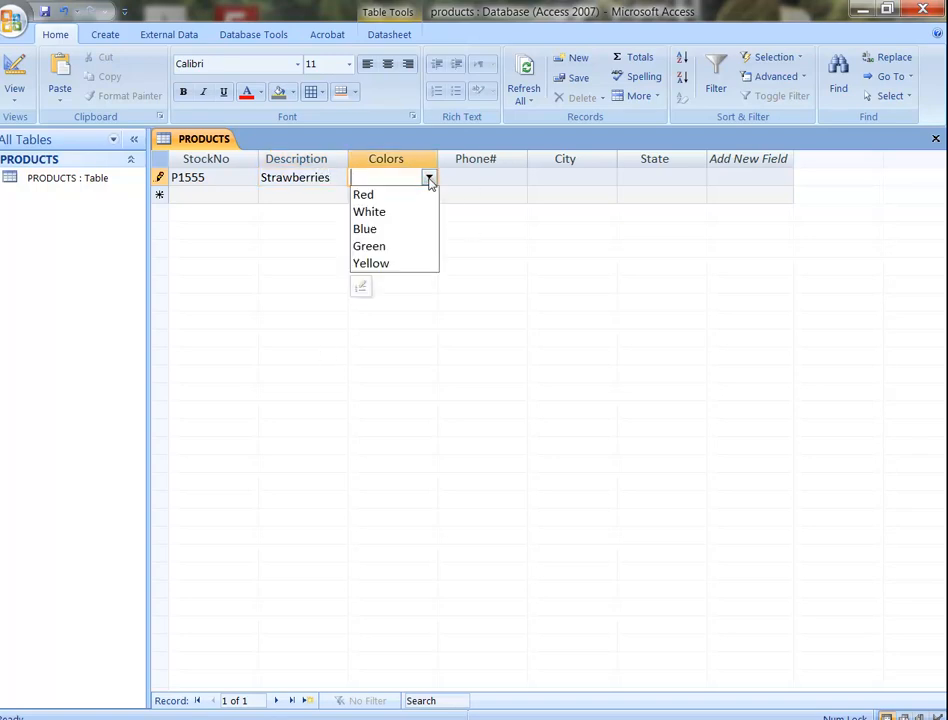
click(363, 194)
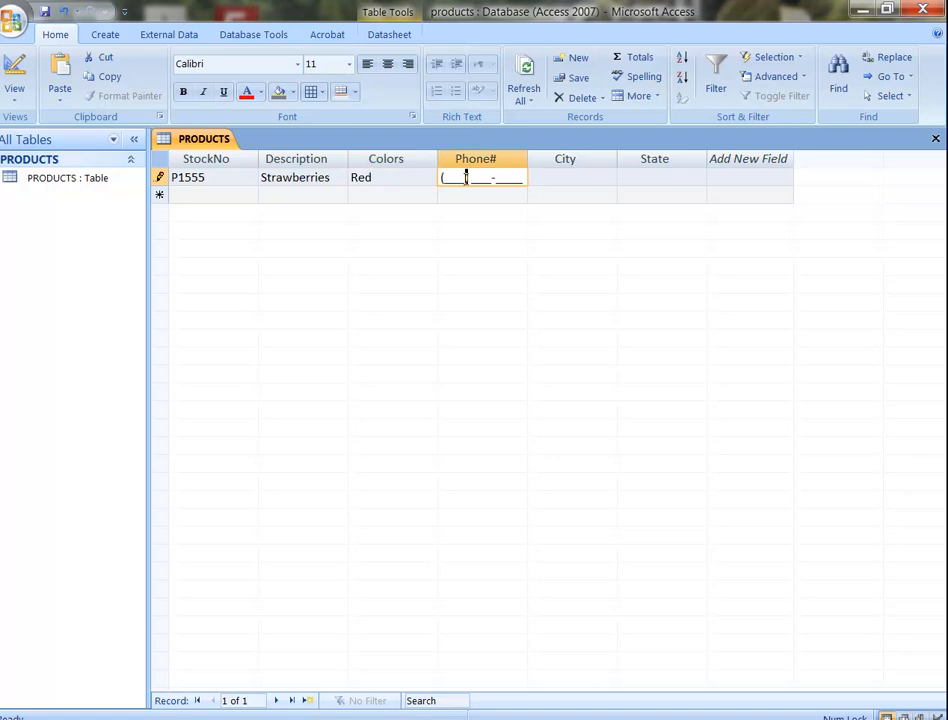
text(1)
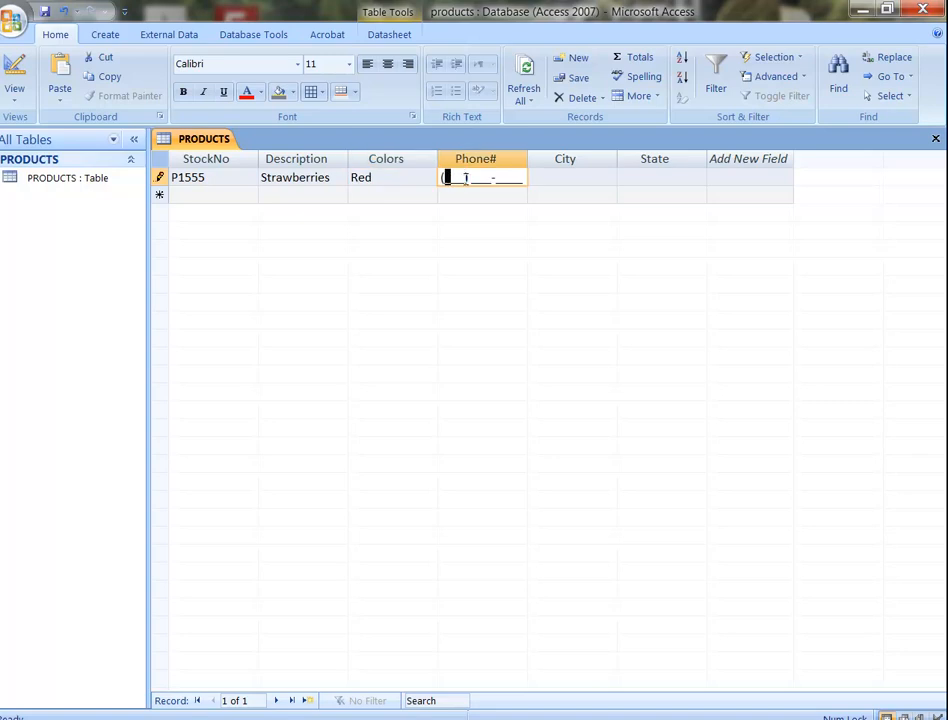
text(203) 555-4444)
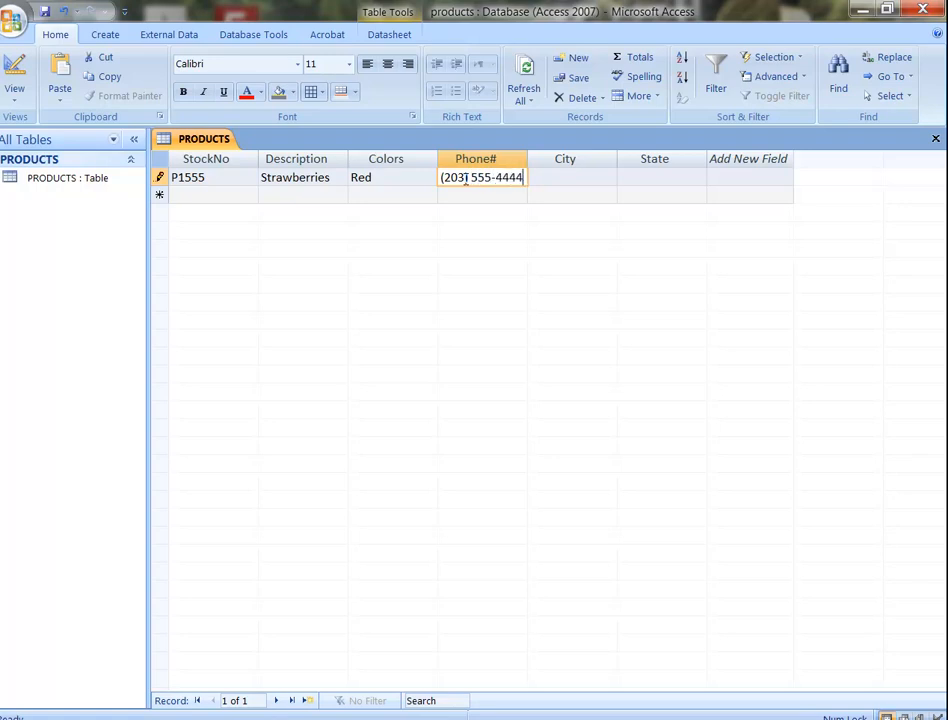
text(Bridgepor)
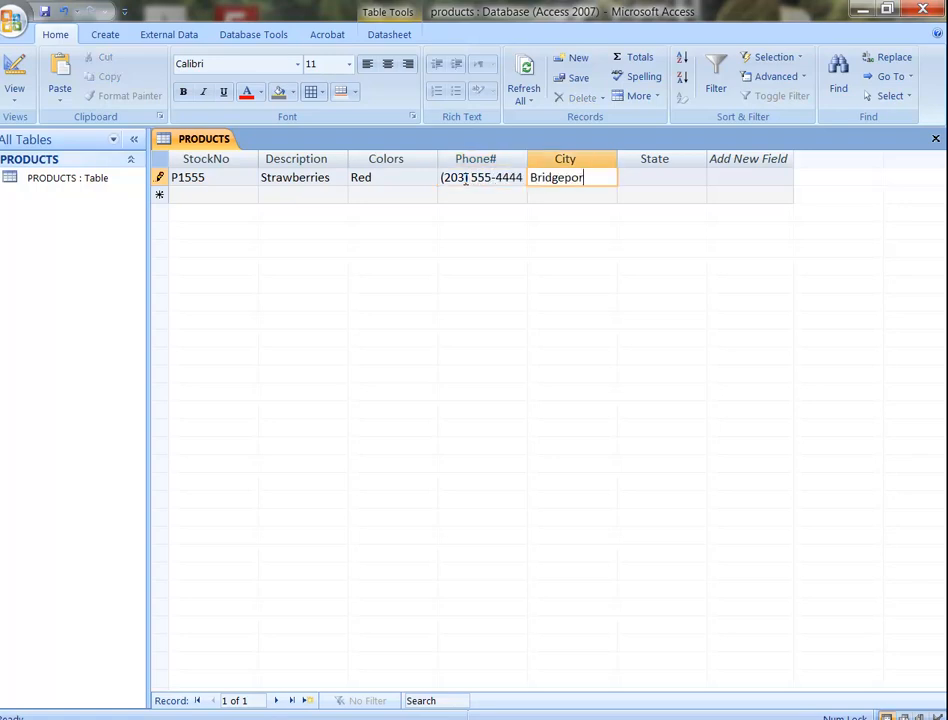
text(t)
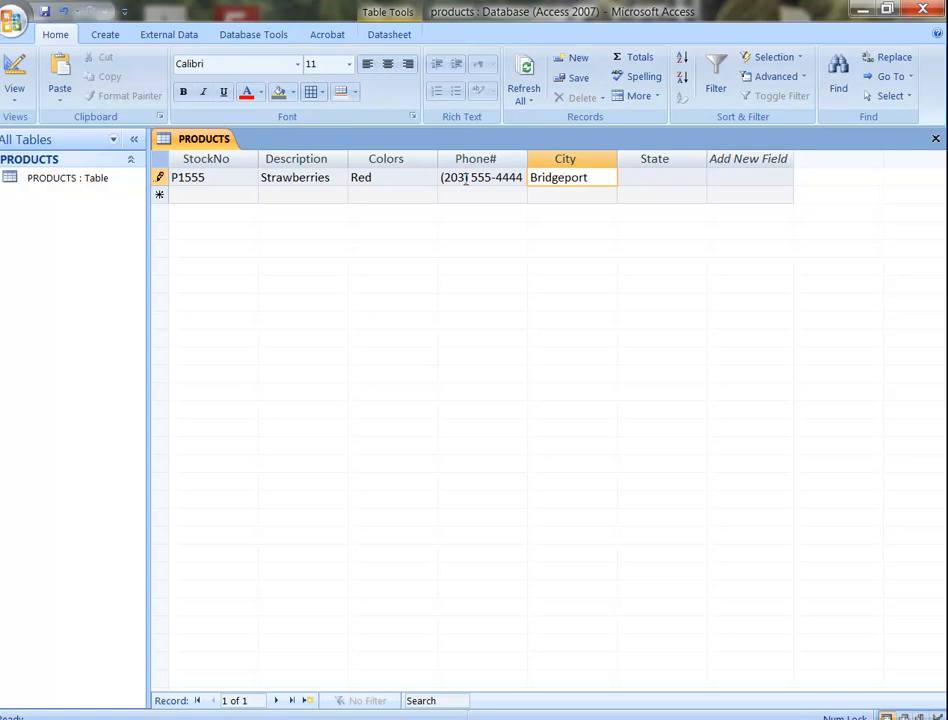
text(CT)
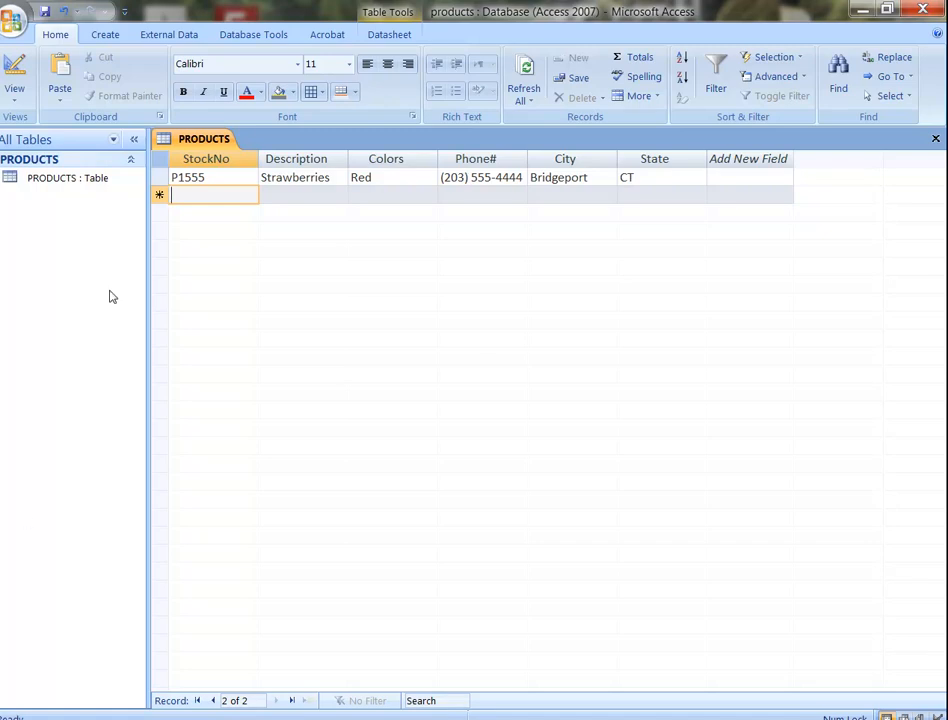
- Name the new field after State 'Price' and confirm it
click(748, 177)
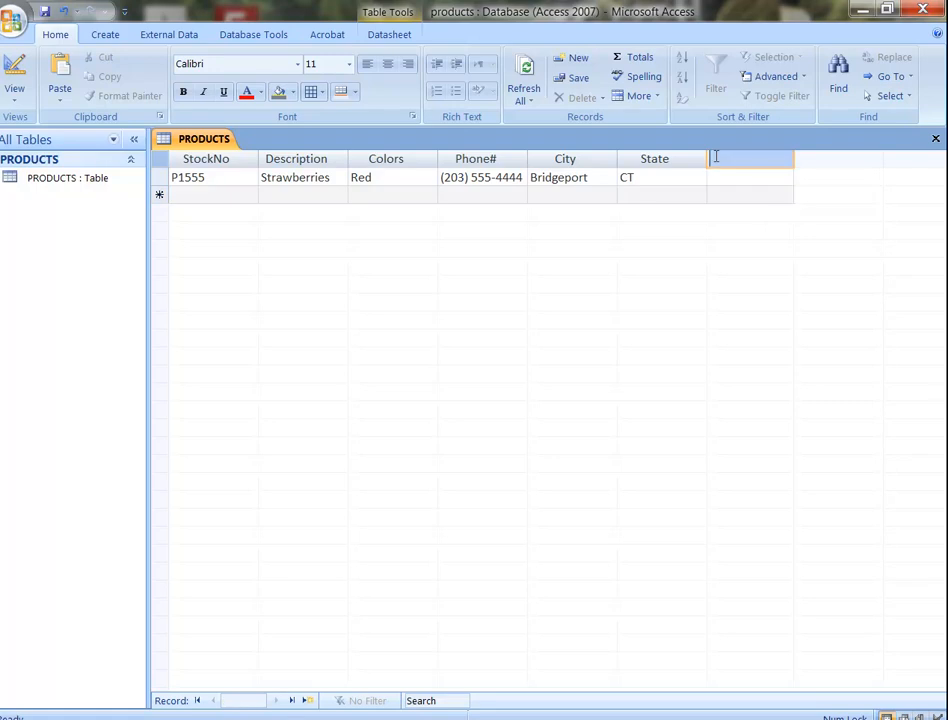
text(Price)
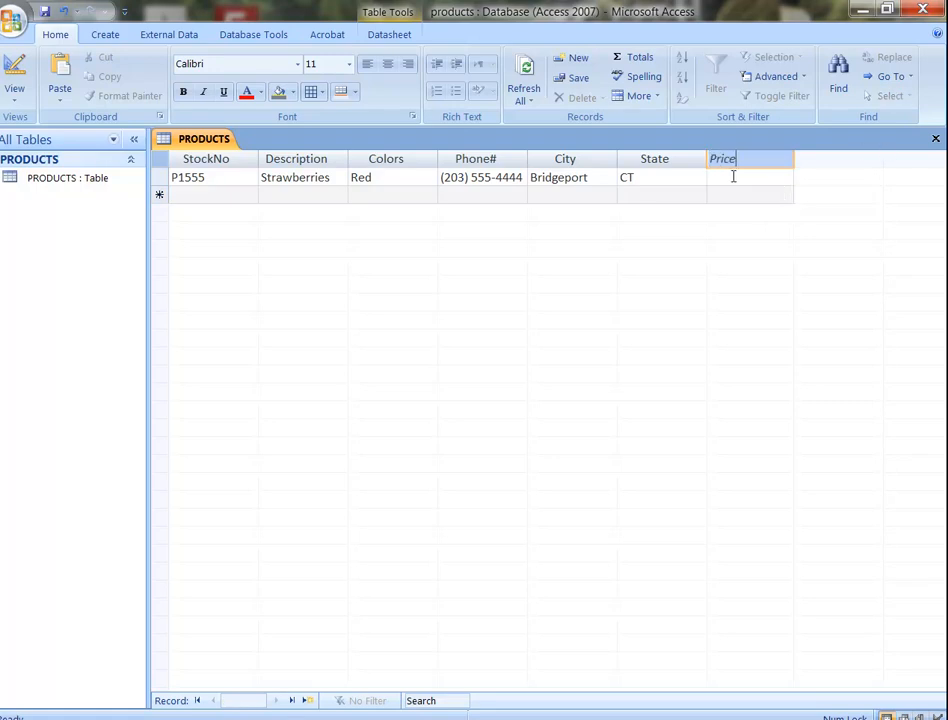
click(744, 177)
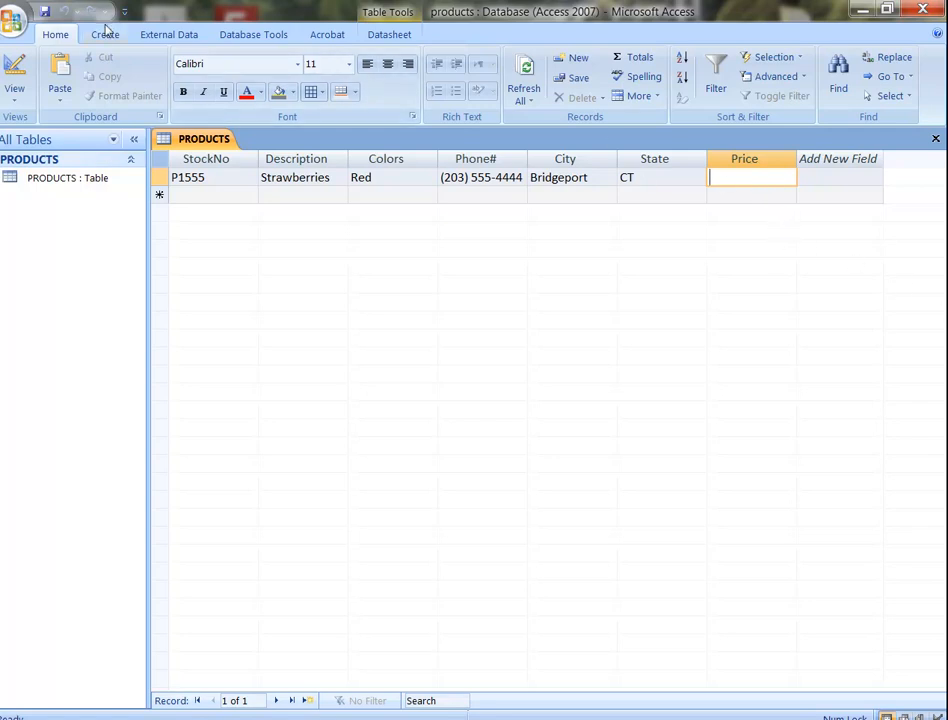
- Set the Price field's data type to Currency
click(102, 34)
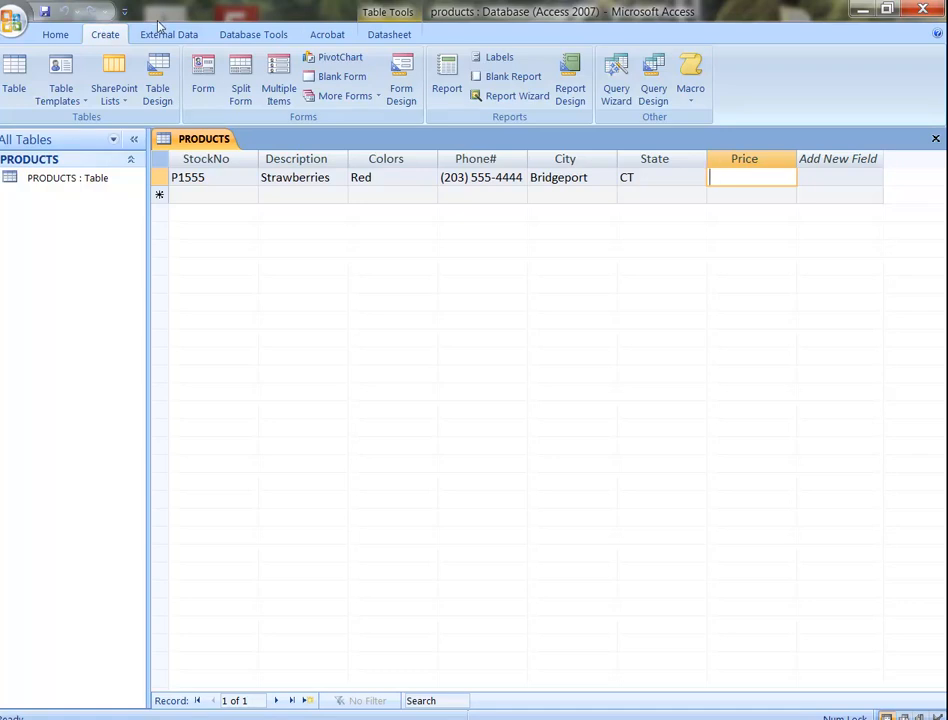
click(389, 34)
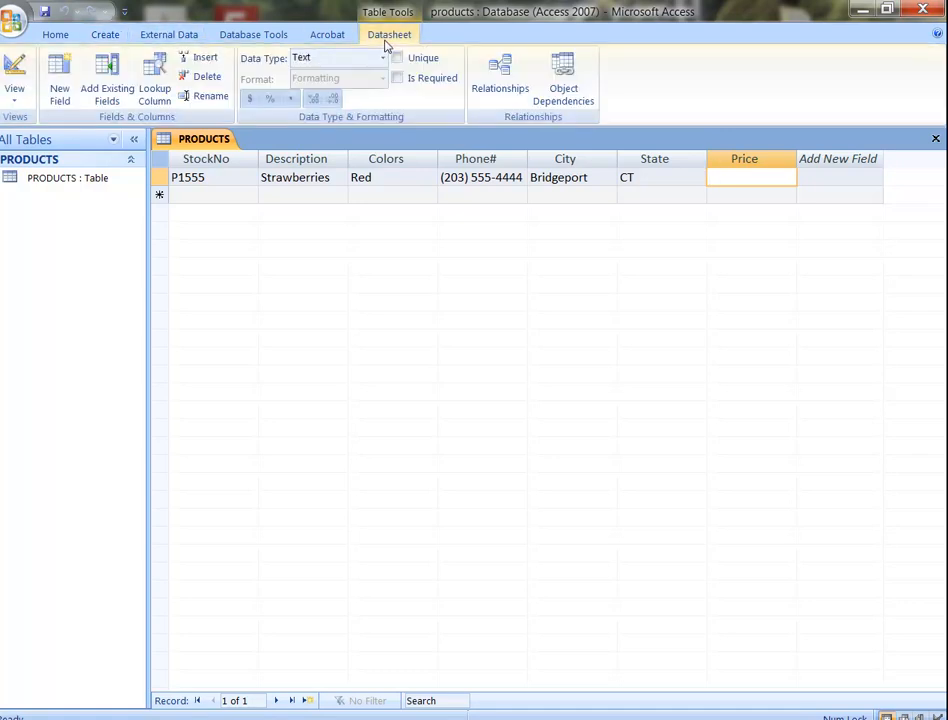
click(385, 57)
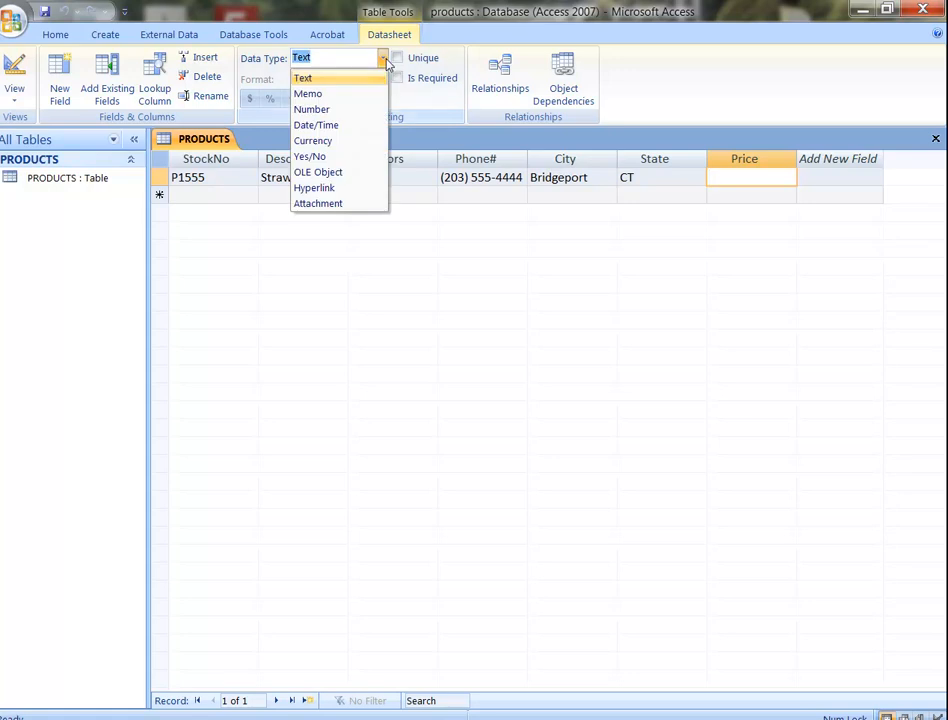
mouse_move(313, 140)
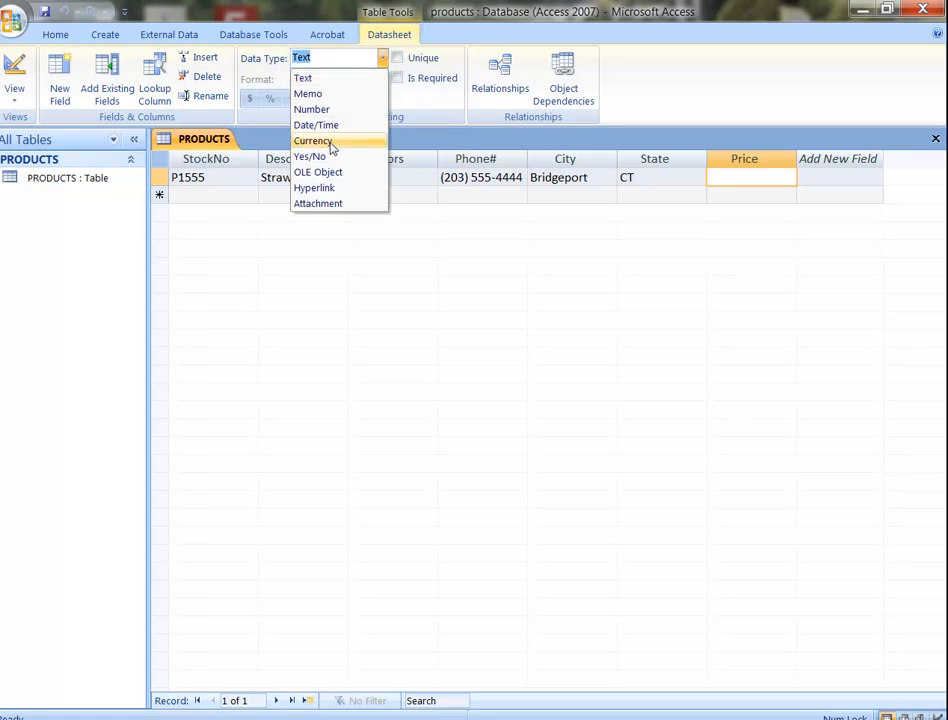
click(314, 140)
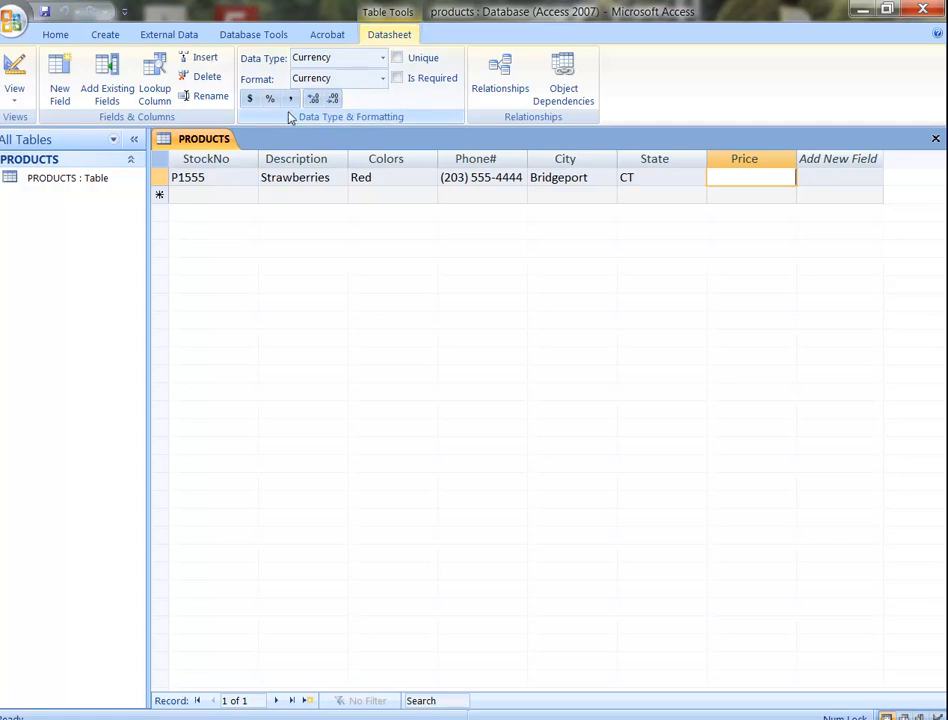
mouse_move(333, 98)
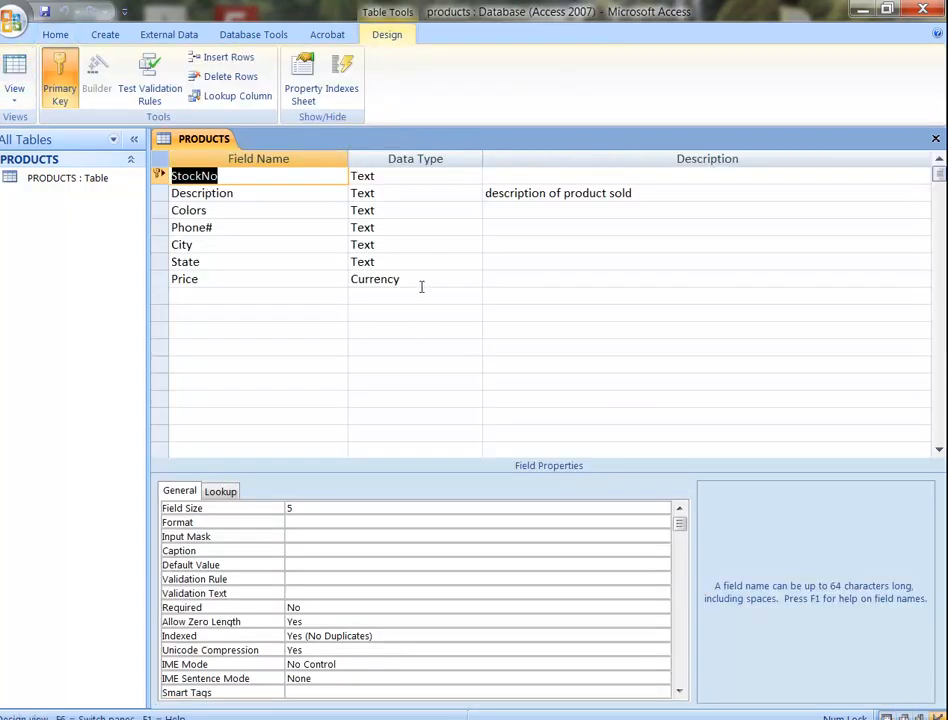
- Return to the datasheet and enter 35 as the Strawberries price
click(405, 279)
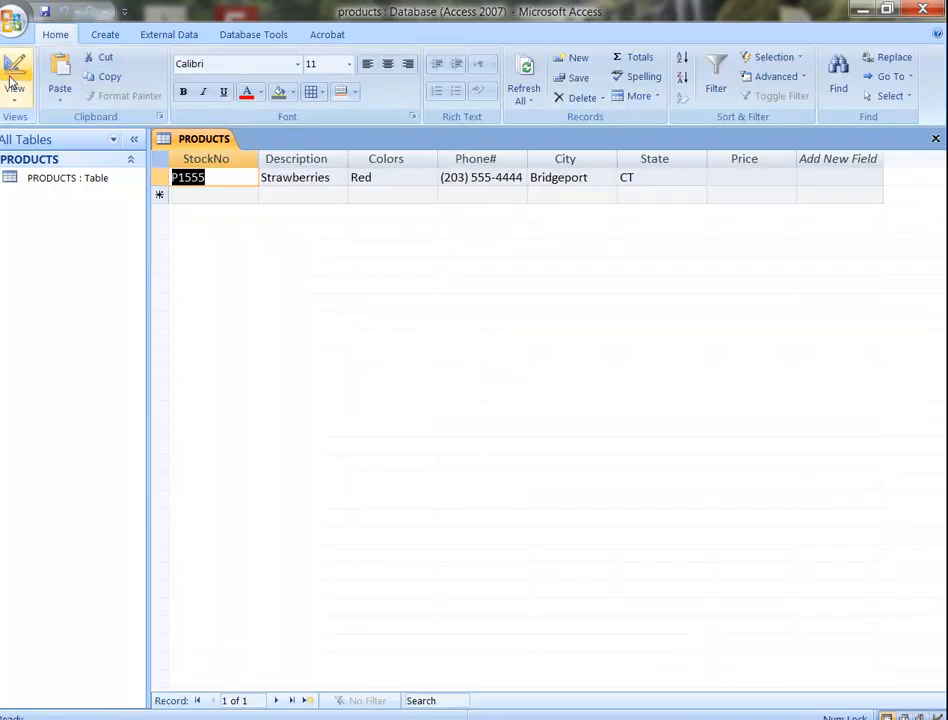
click(750, 177)
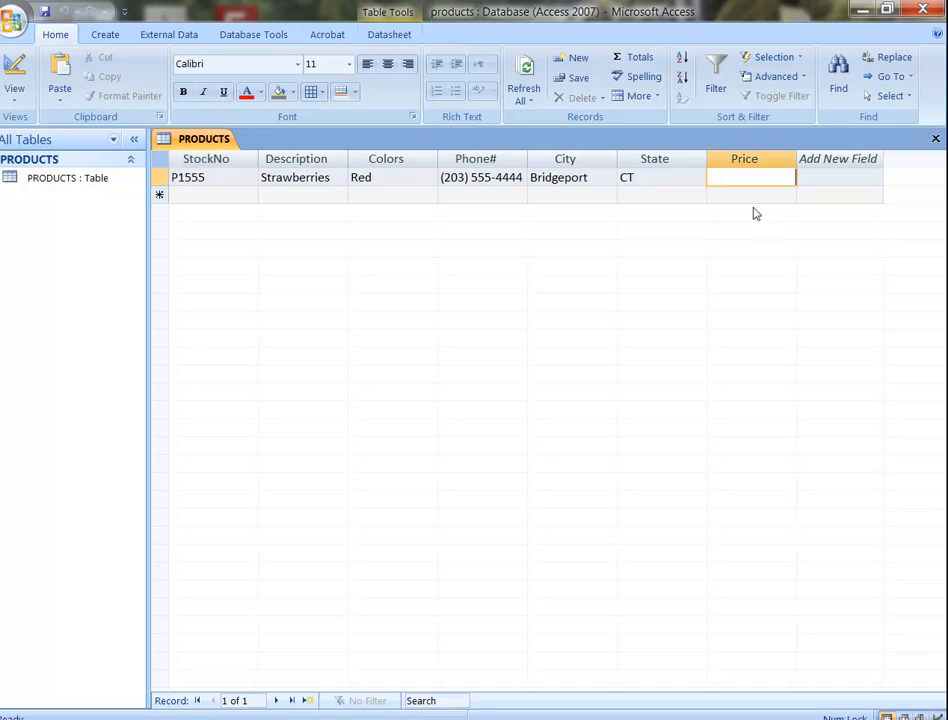
mouse_move(766, 226)
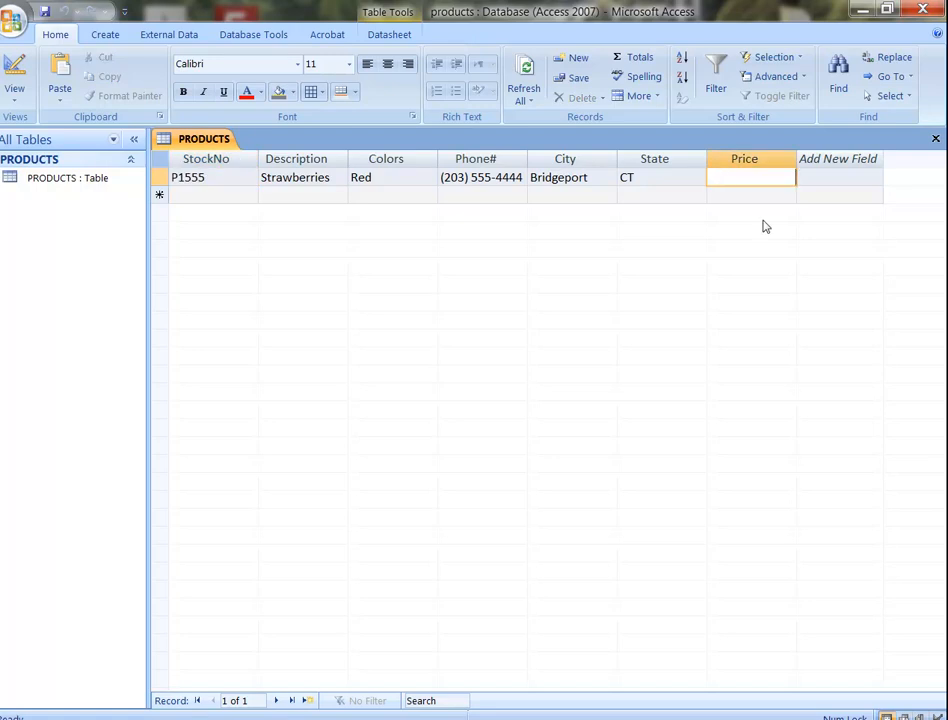
text(35.00)
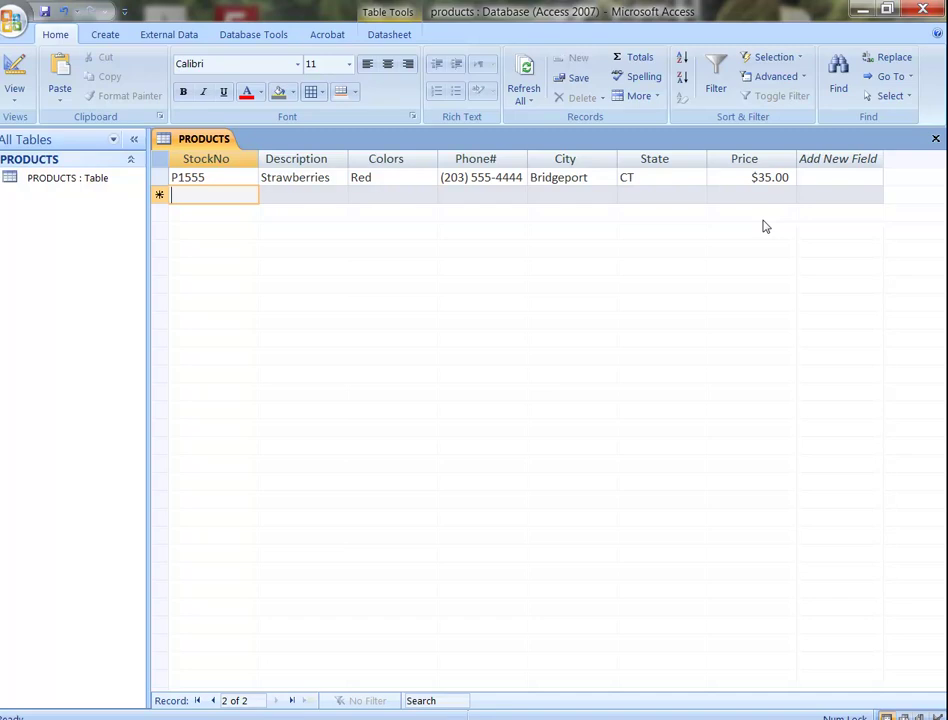
- Commit the $35.00 price and start a second record with 'Red Plums'
text(Red Plums)
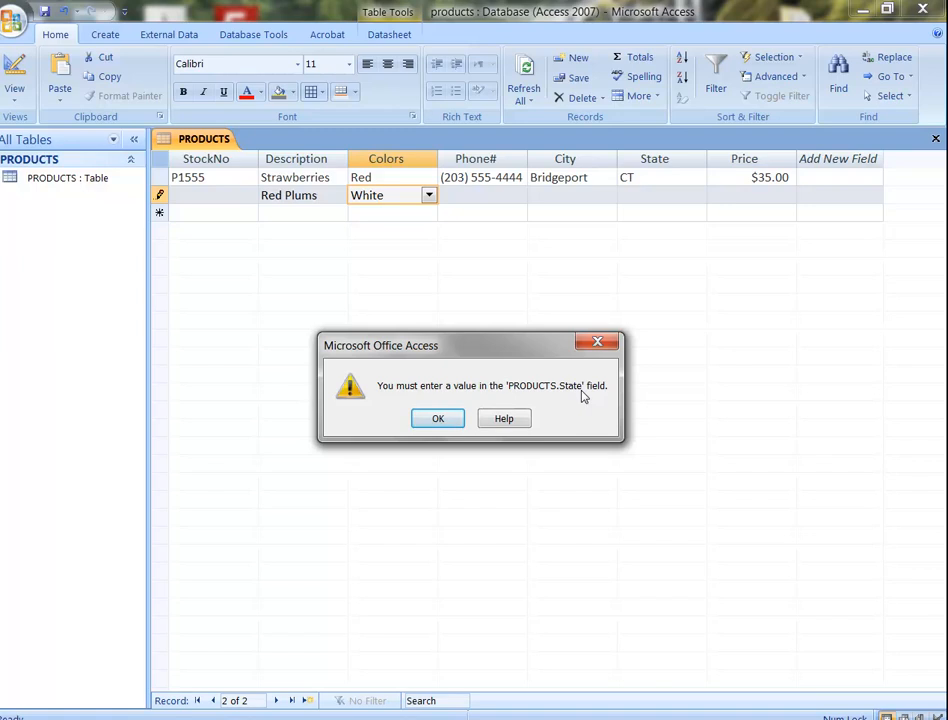
mouse_move(601, 470)
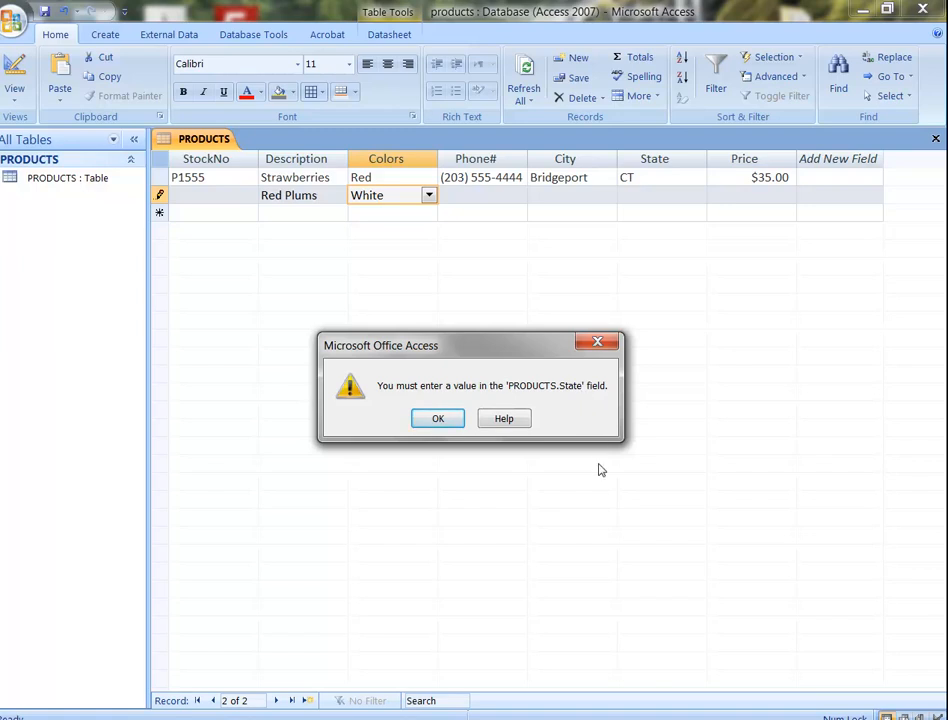
mouse_move(473, 407)
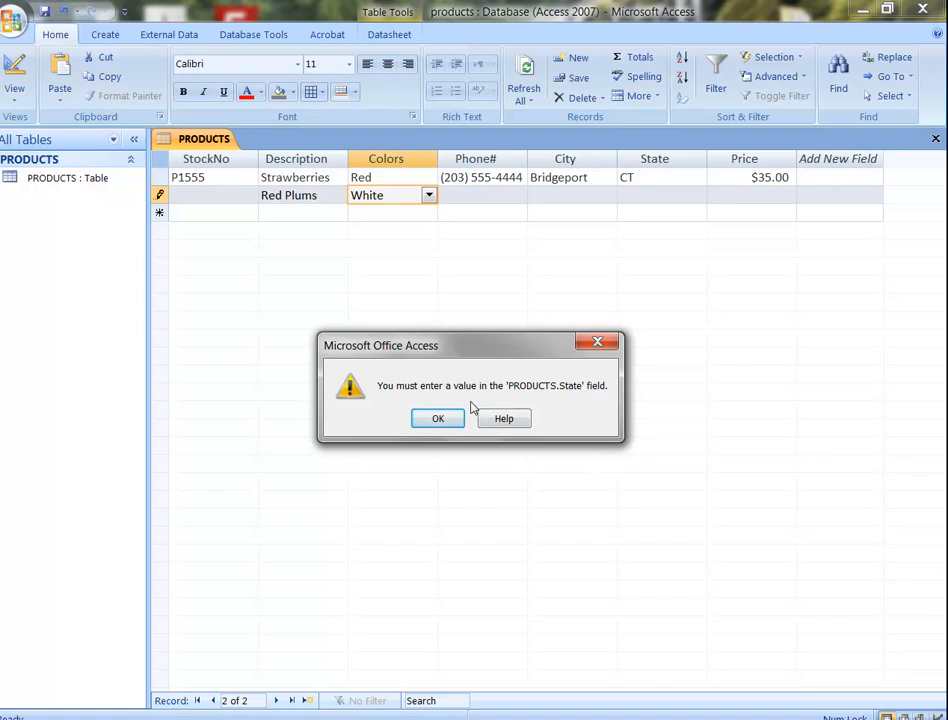
- Dismiss the required-State warning, enter CT, then acknowledge the null StockNo error
click(437, 418)
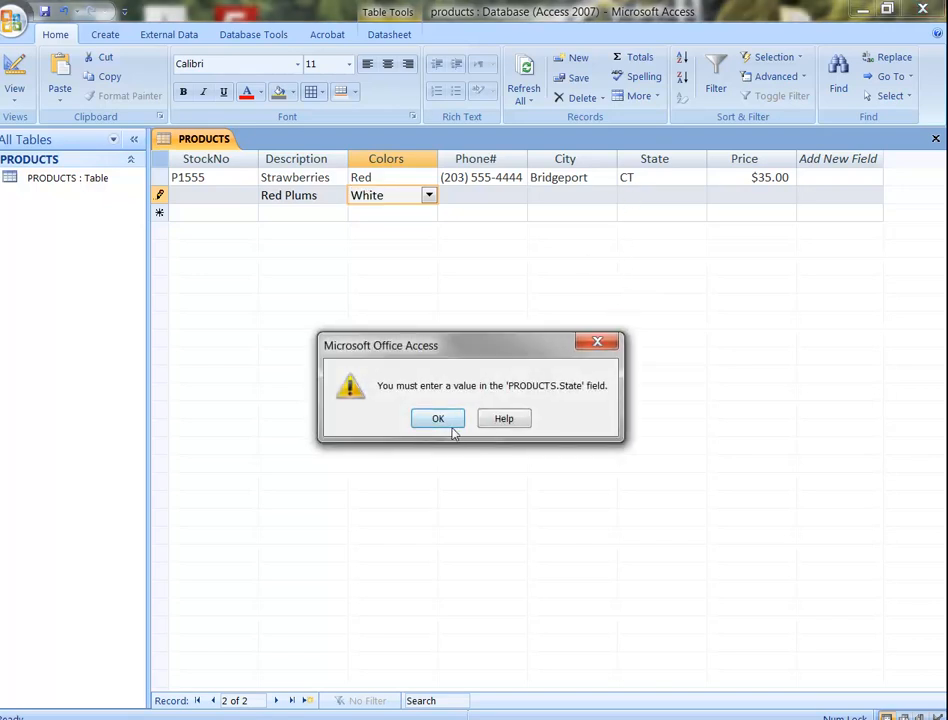
click(438, 418)
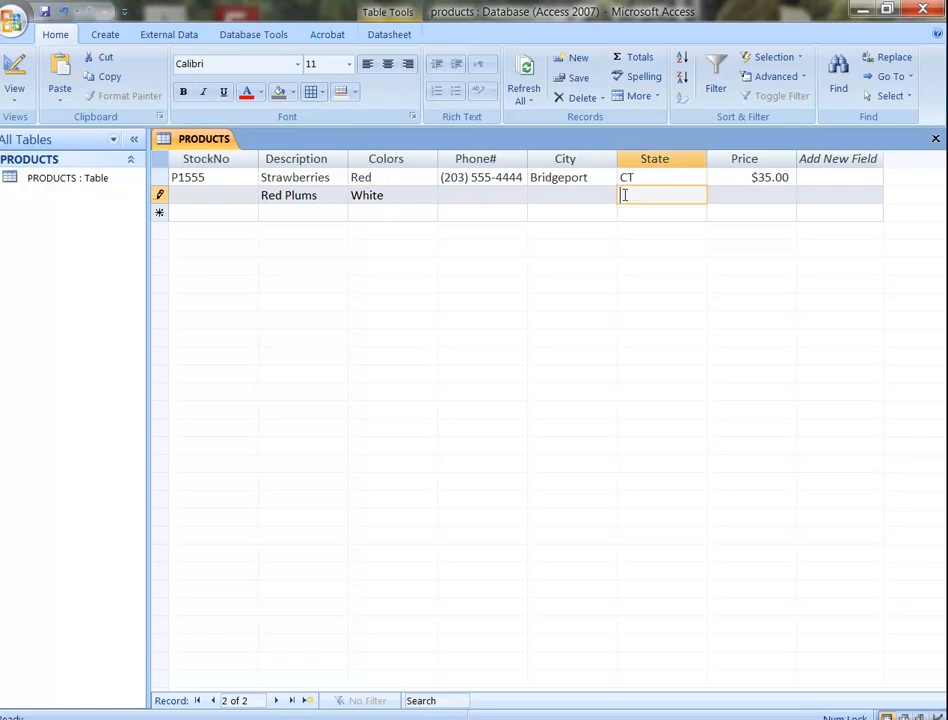
text(CT)
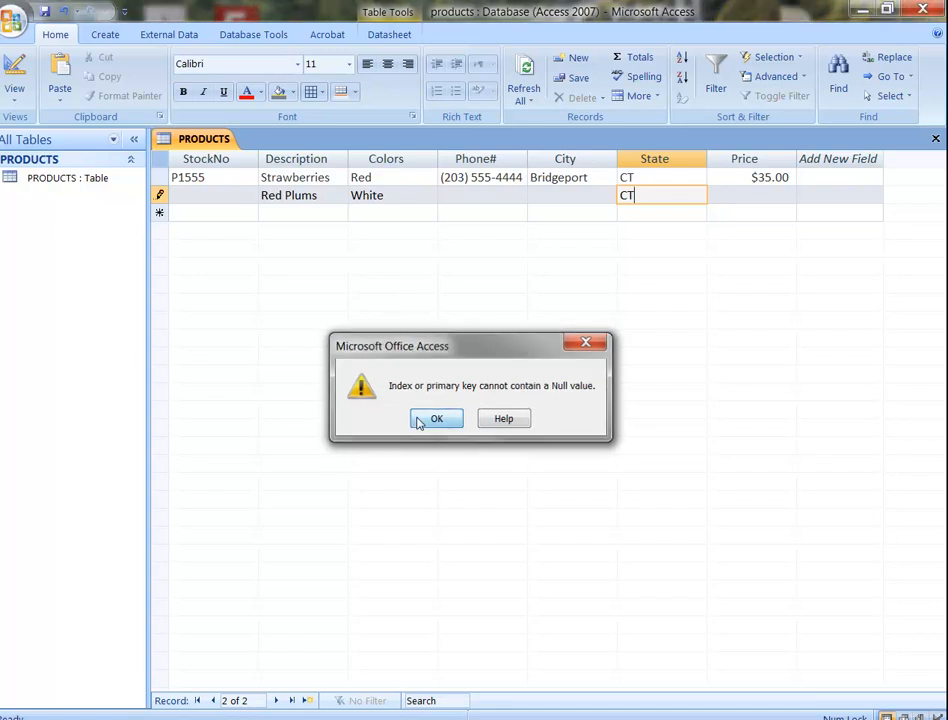
click(436, 418)
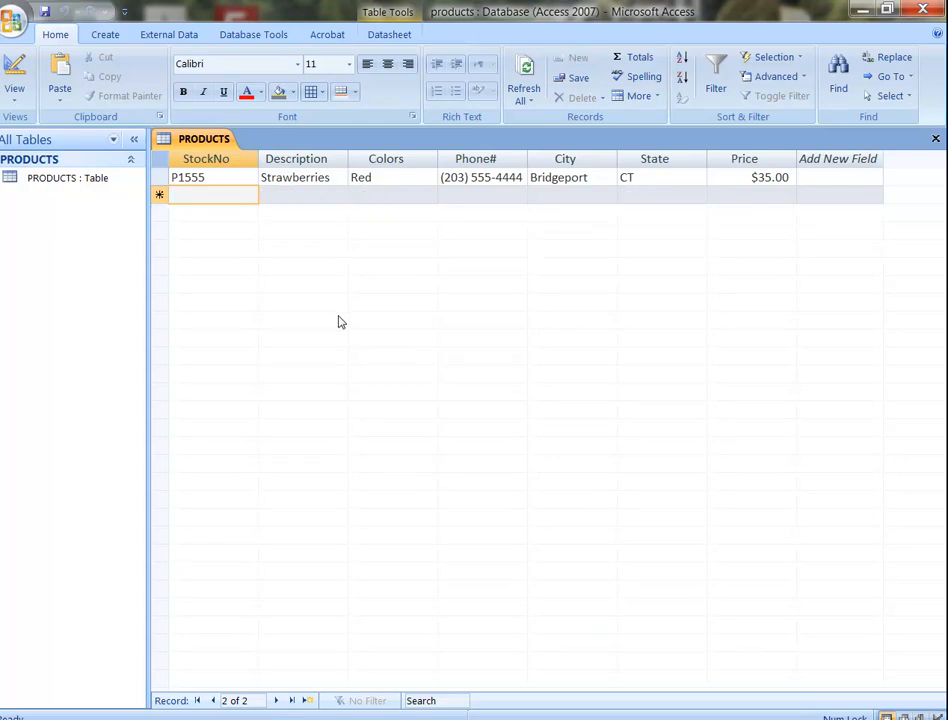
mouse_move(496, 397)
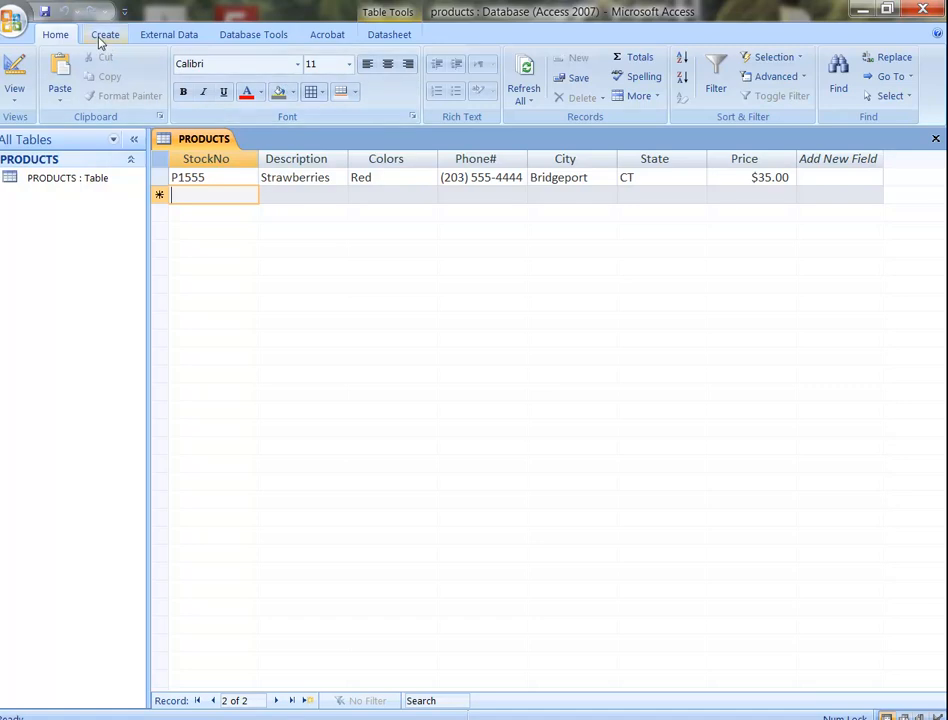
- Show the Create tab's Form and Report options and select the PRODUCTS table
click(103, 35)
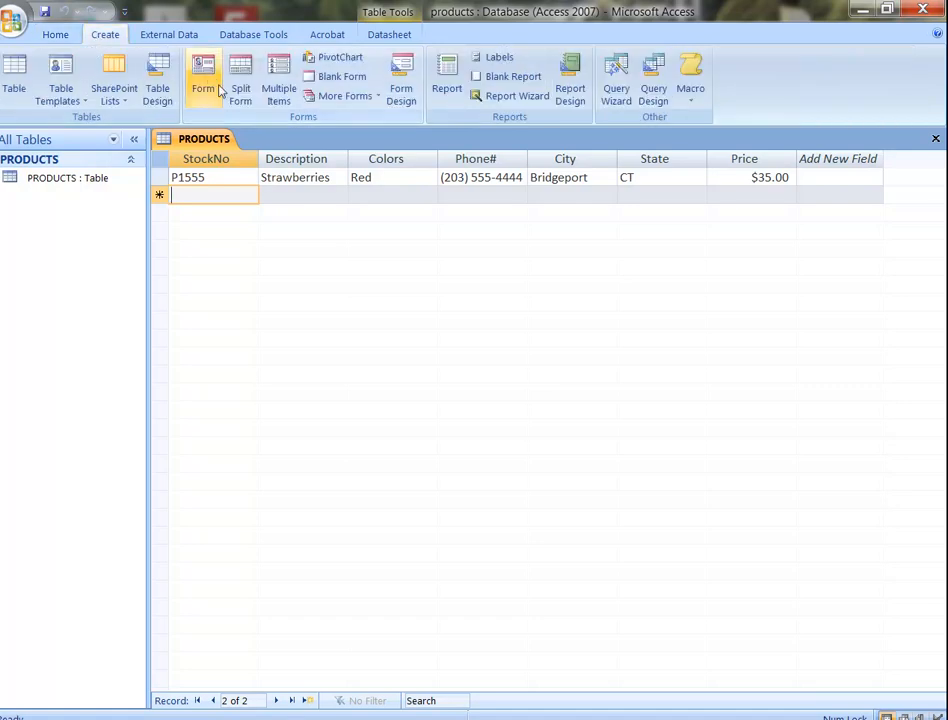
mouse_move(445, 75)
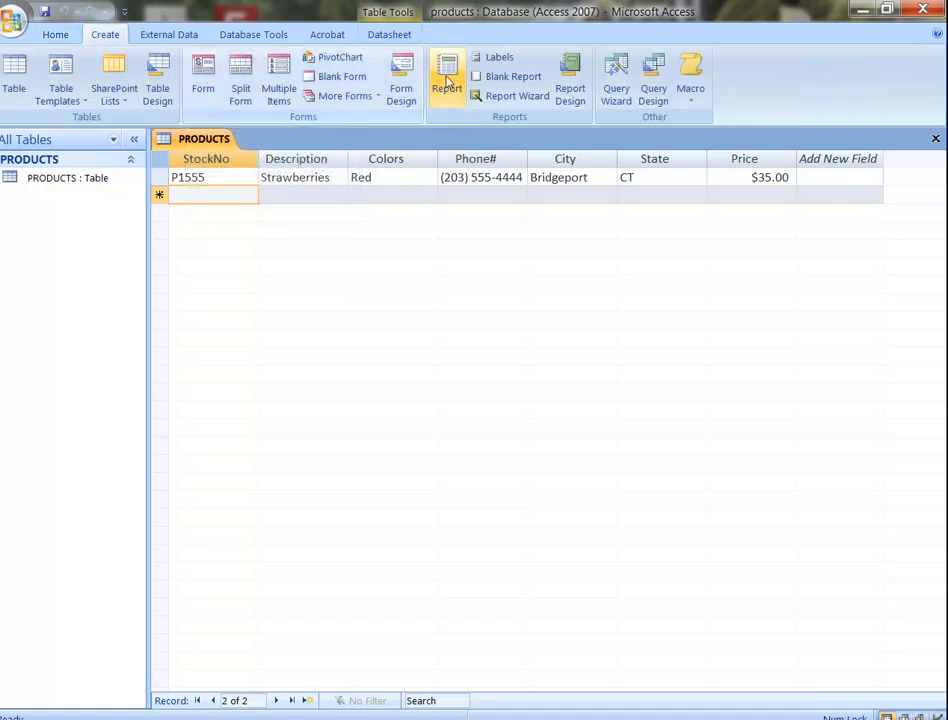
mouse_move(614, 90)
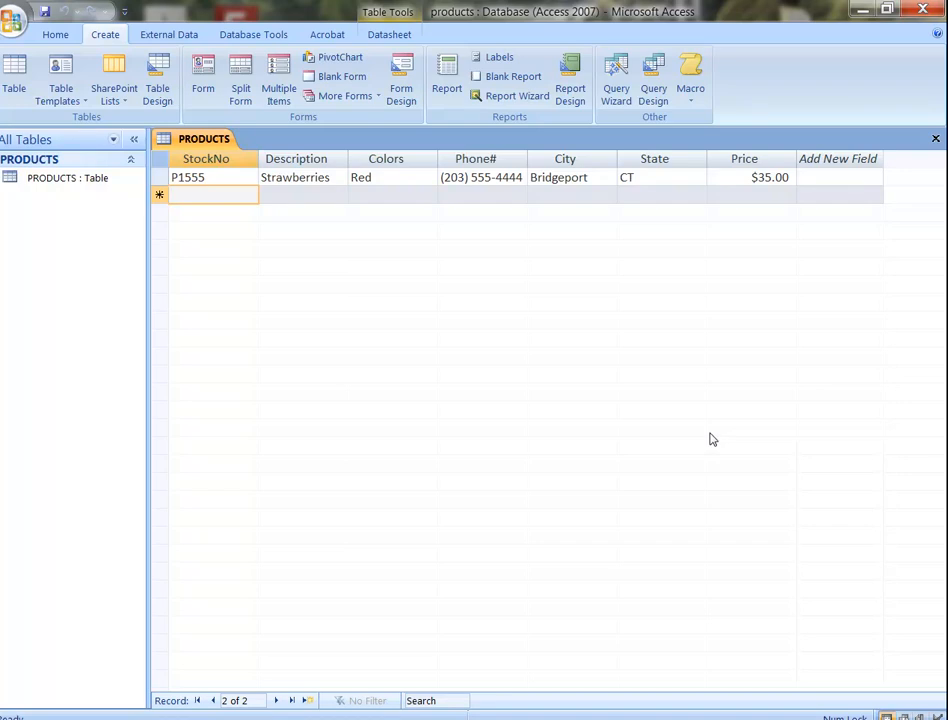
click(68, 177)
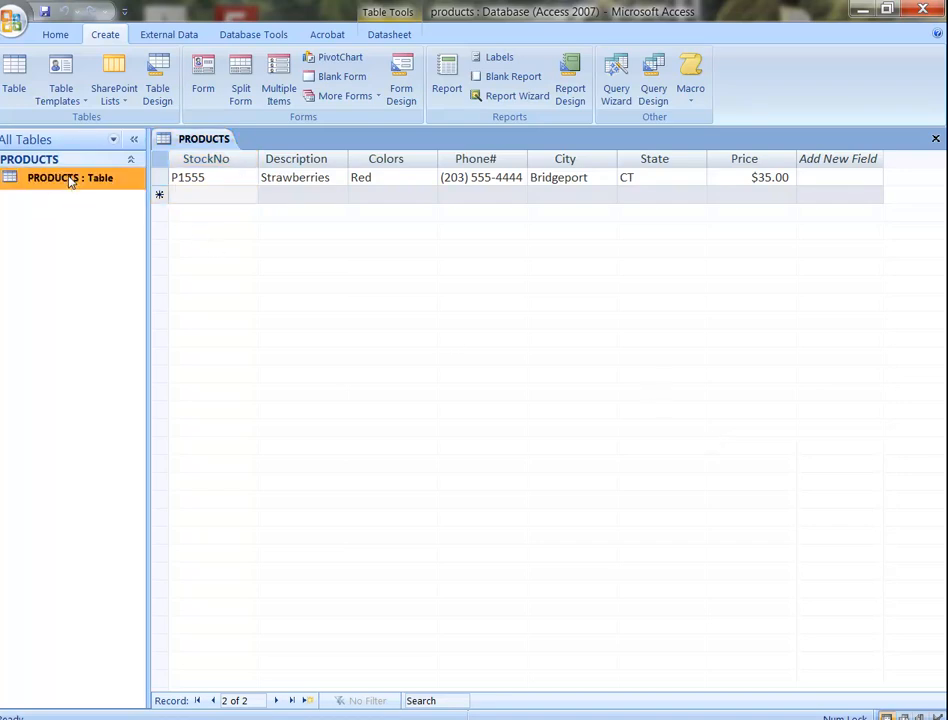